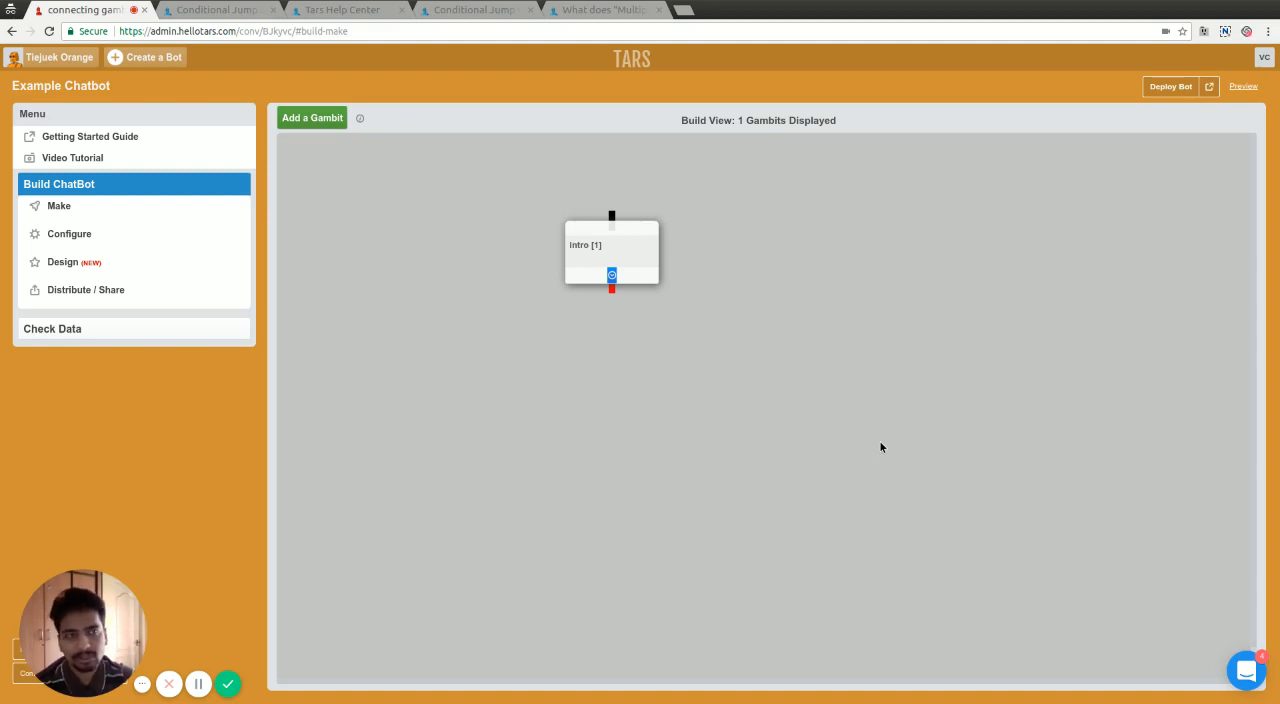
{"action": "mouse_move", "coordinate": [656, 376]}
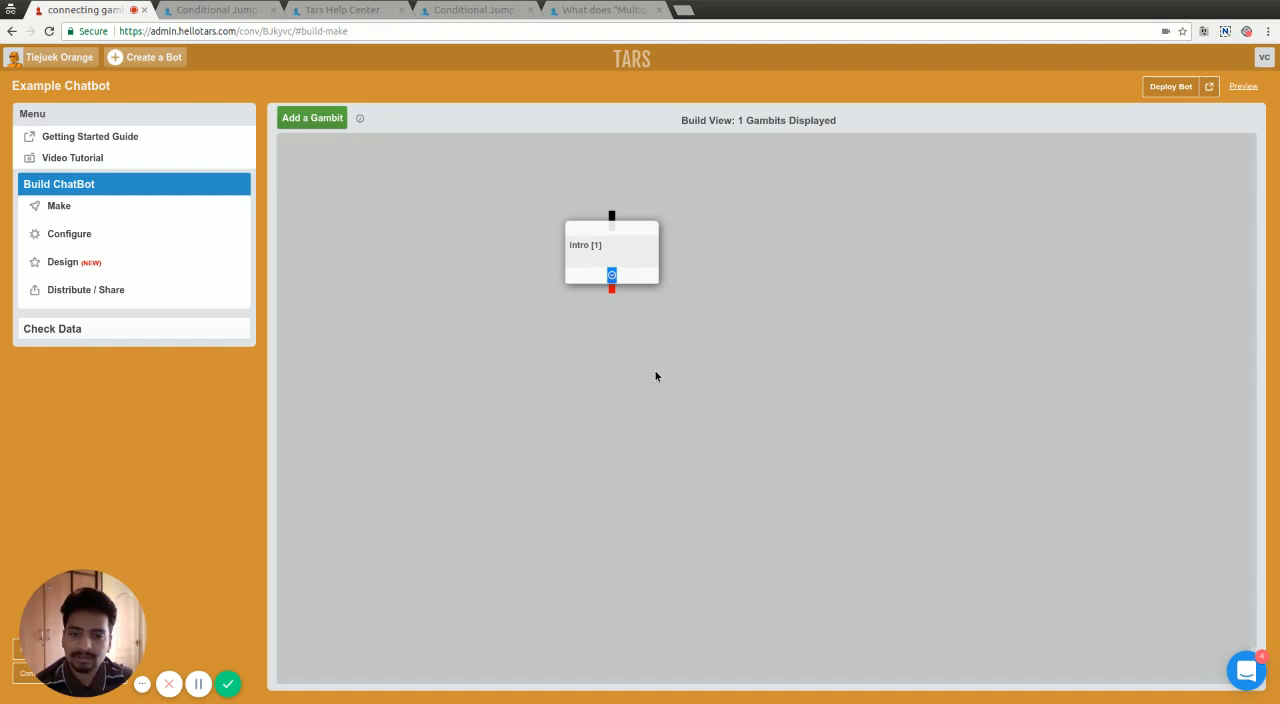
{"action": "mouse_move", "coordinate": [560, 420]}
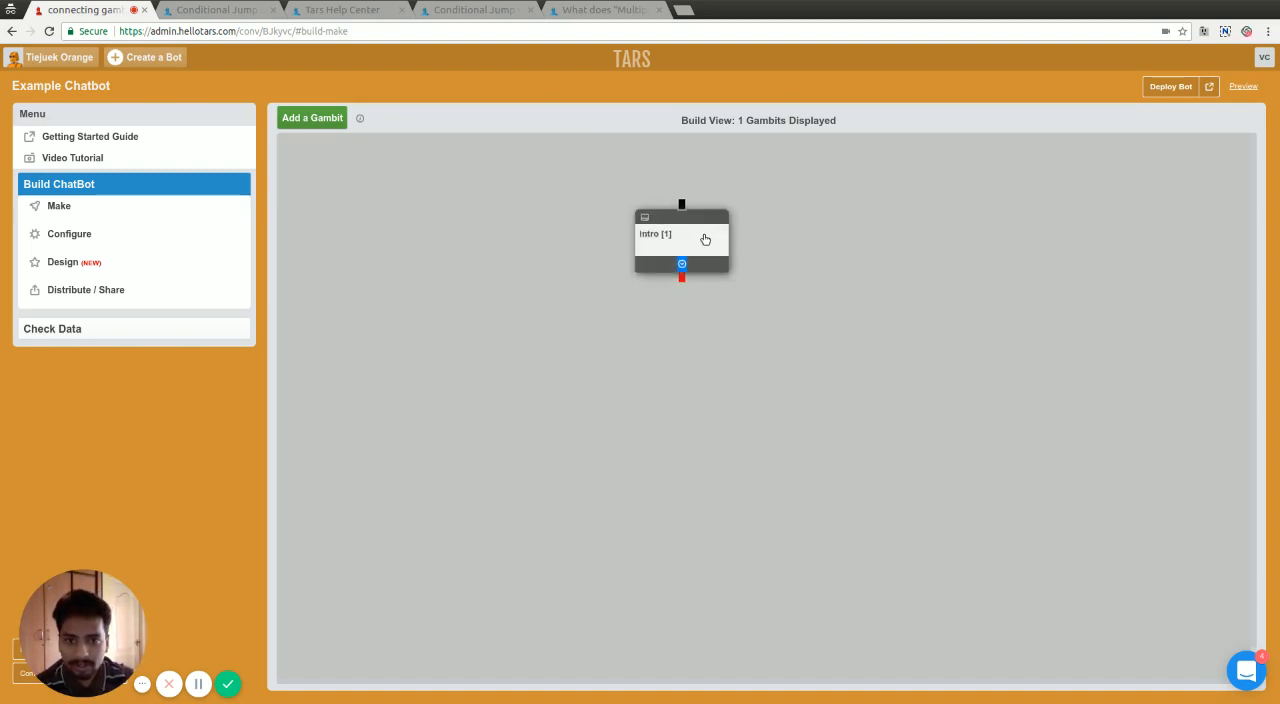
Have the intro gambit ask "Hi, What is your age?" and rename it to age
{"action": "left_click", "coordinate": [680, 240]}
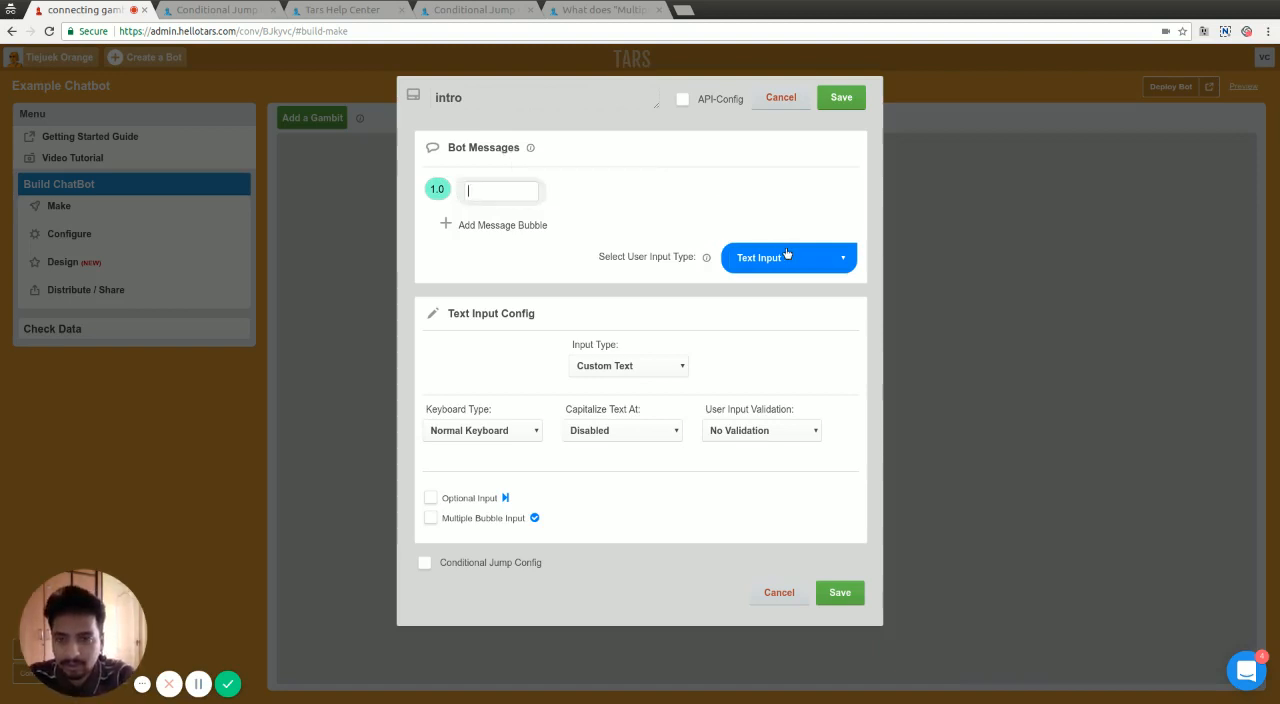
{"action": "type", "text": "Hi, W"}
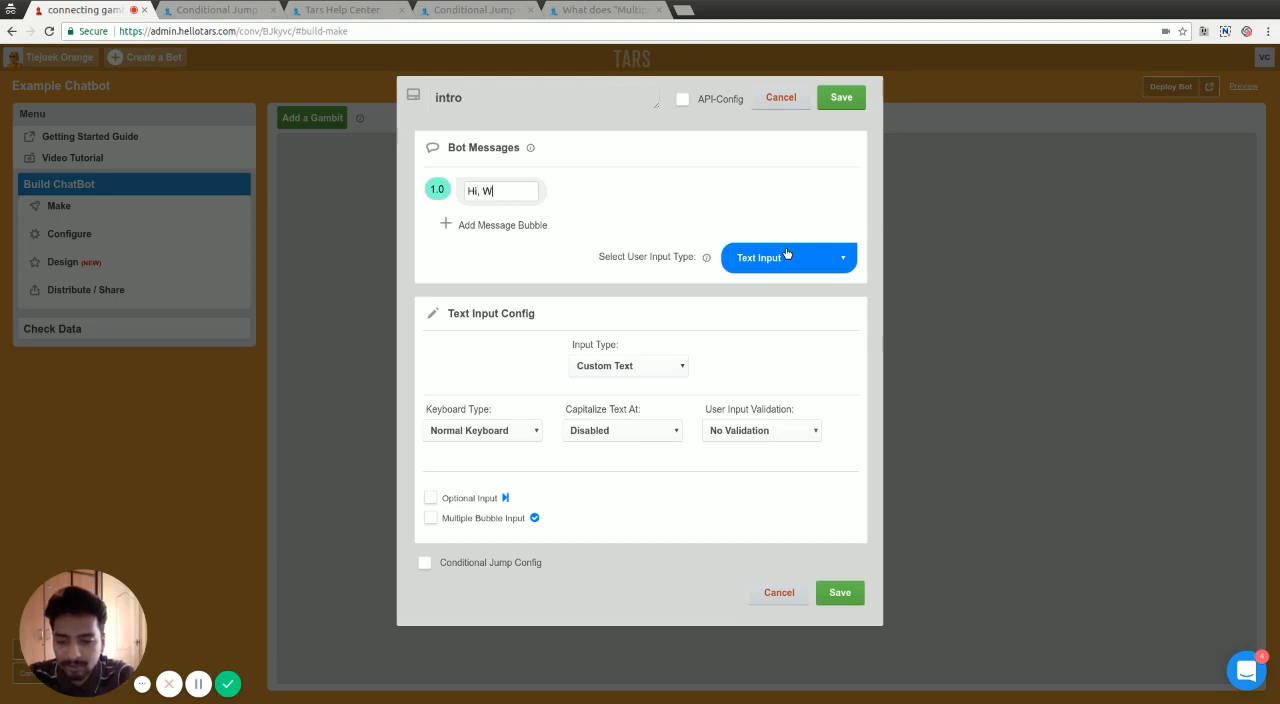
{"action": "type", "text": "hat is yo"}
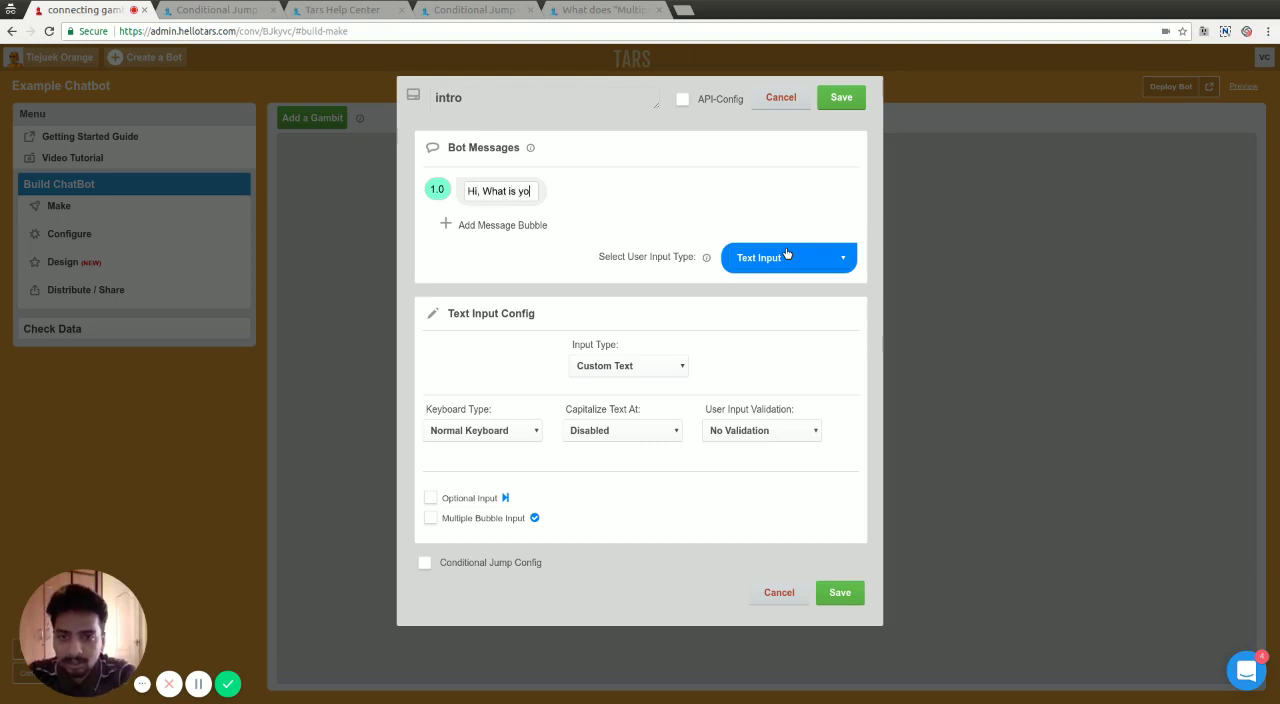
{"action": "type", "text": "ur age"}
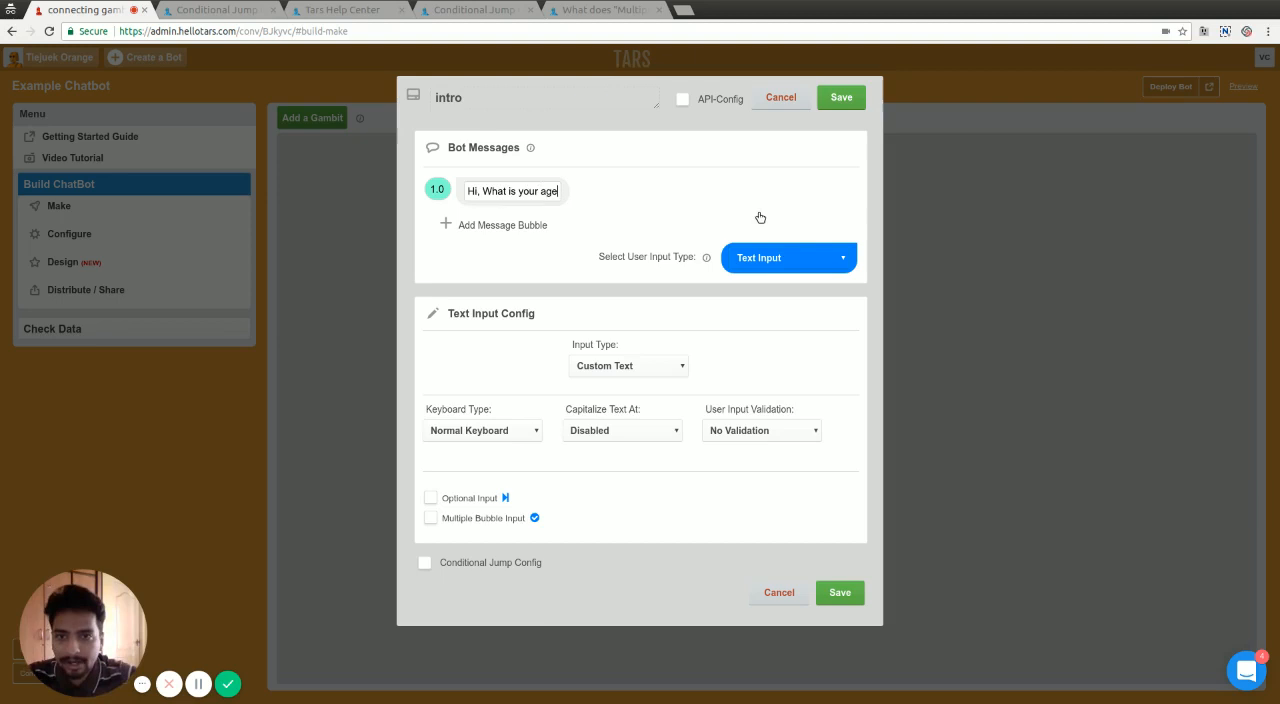
{"action": "type", "text": "?"}
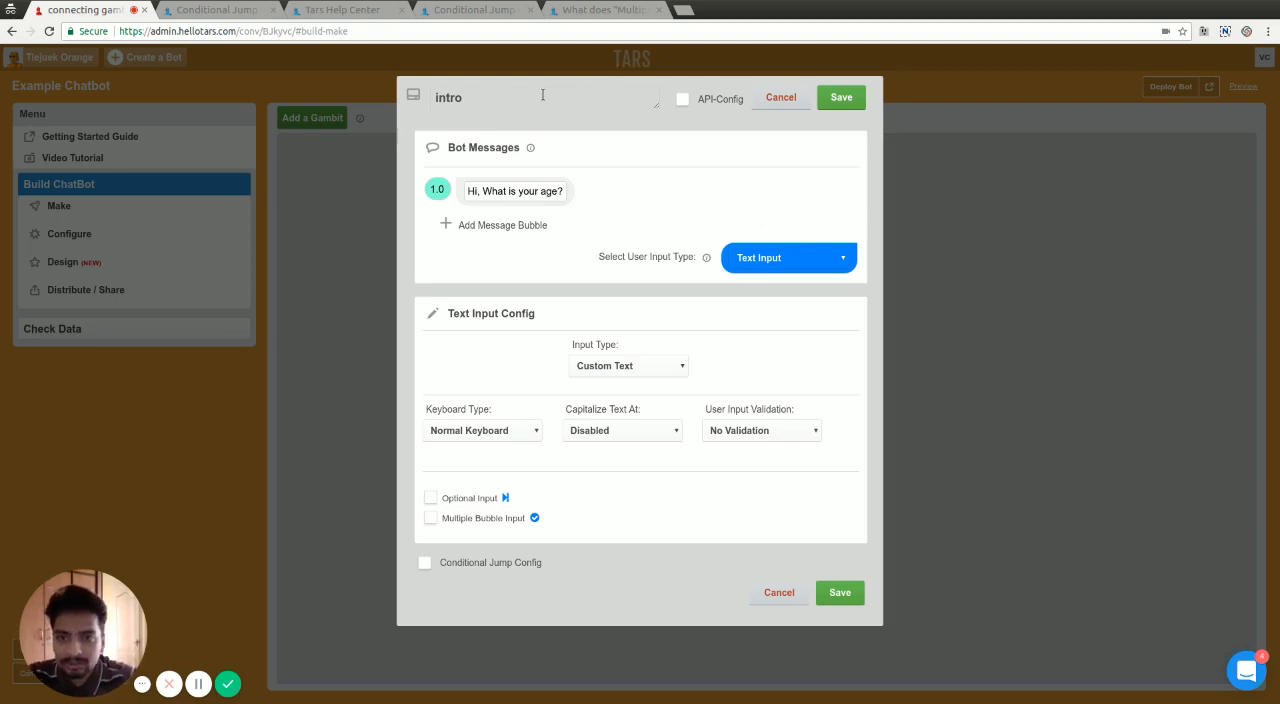
{"action": "type", "text": "age"}
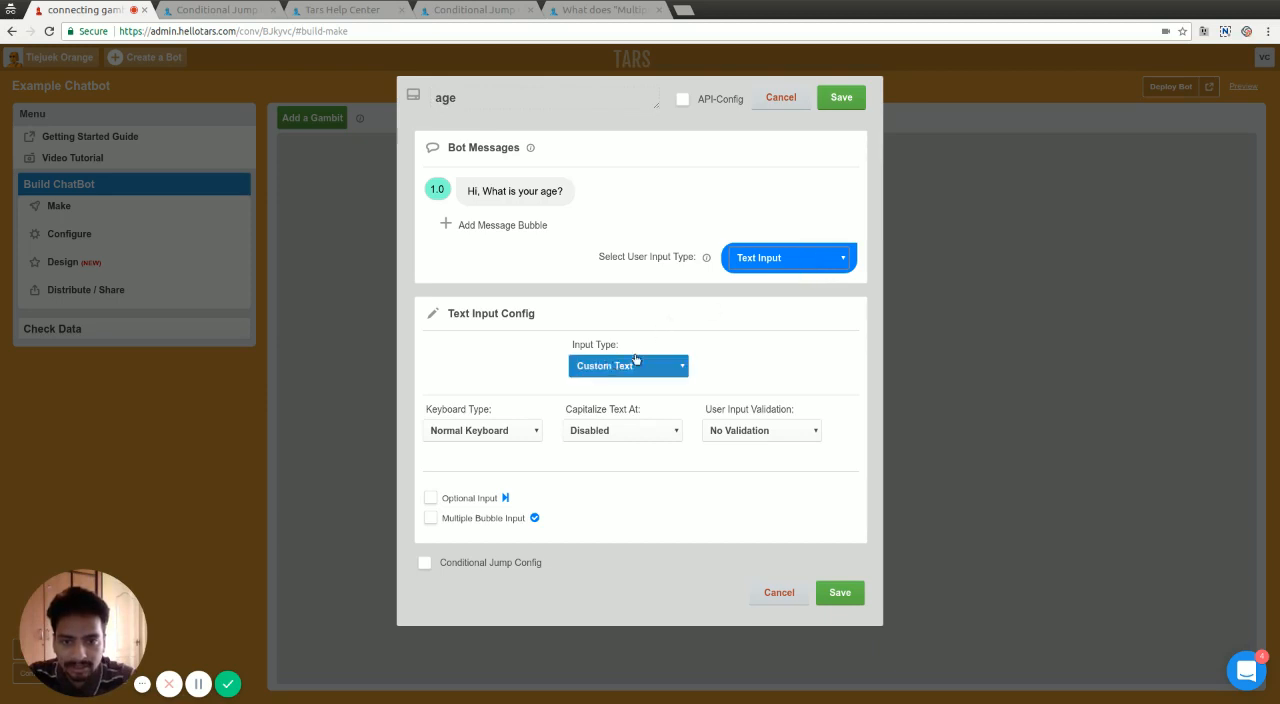
Set the gambit's Keyboard Type to Number Keyboard and save it
{"action": "left_click", "coordinate": [482, 430]}
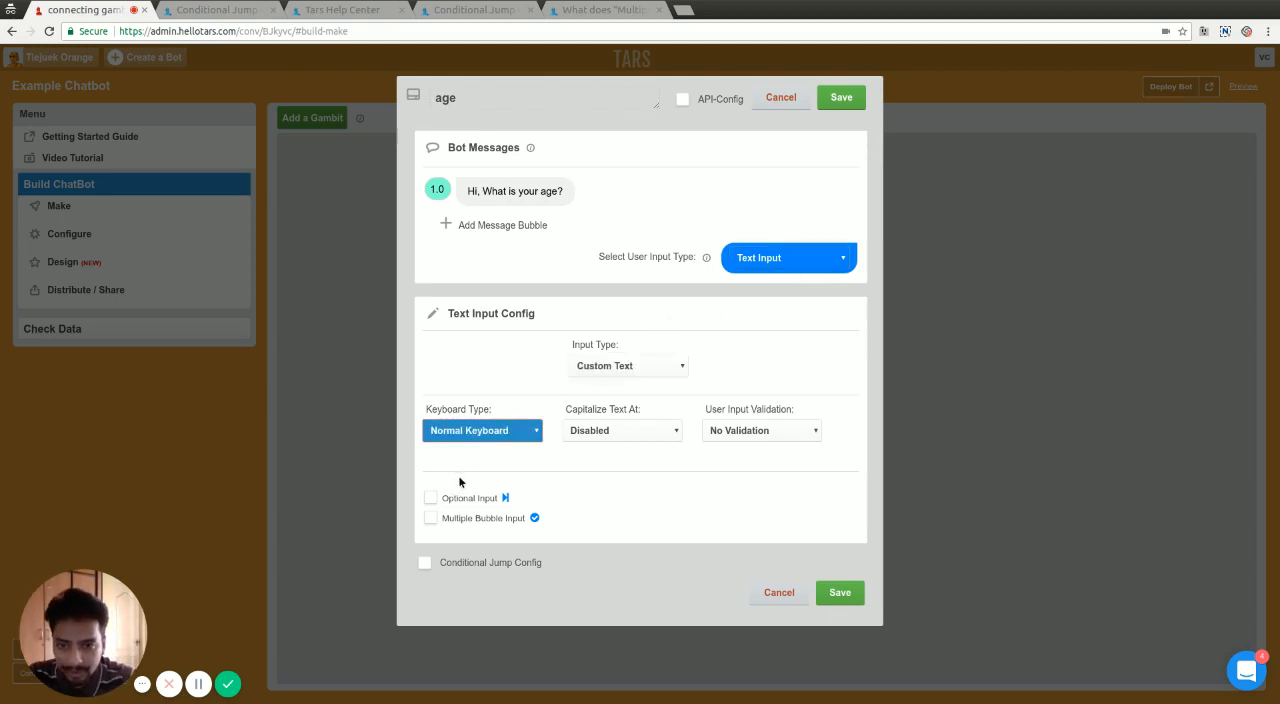
{"action": "left_click", "coordinate": [484, 430]}
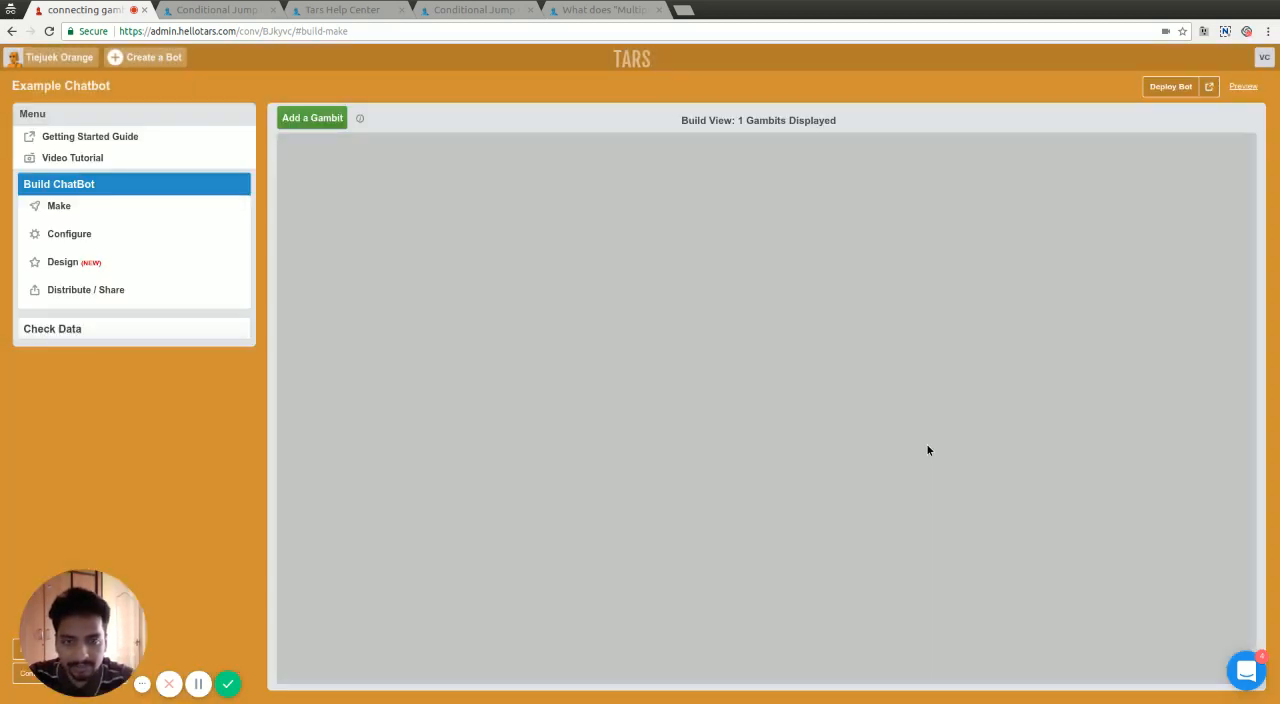
{"action": "left_click", "coordinate": [312, 116]}
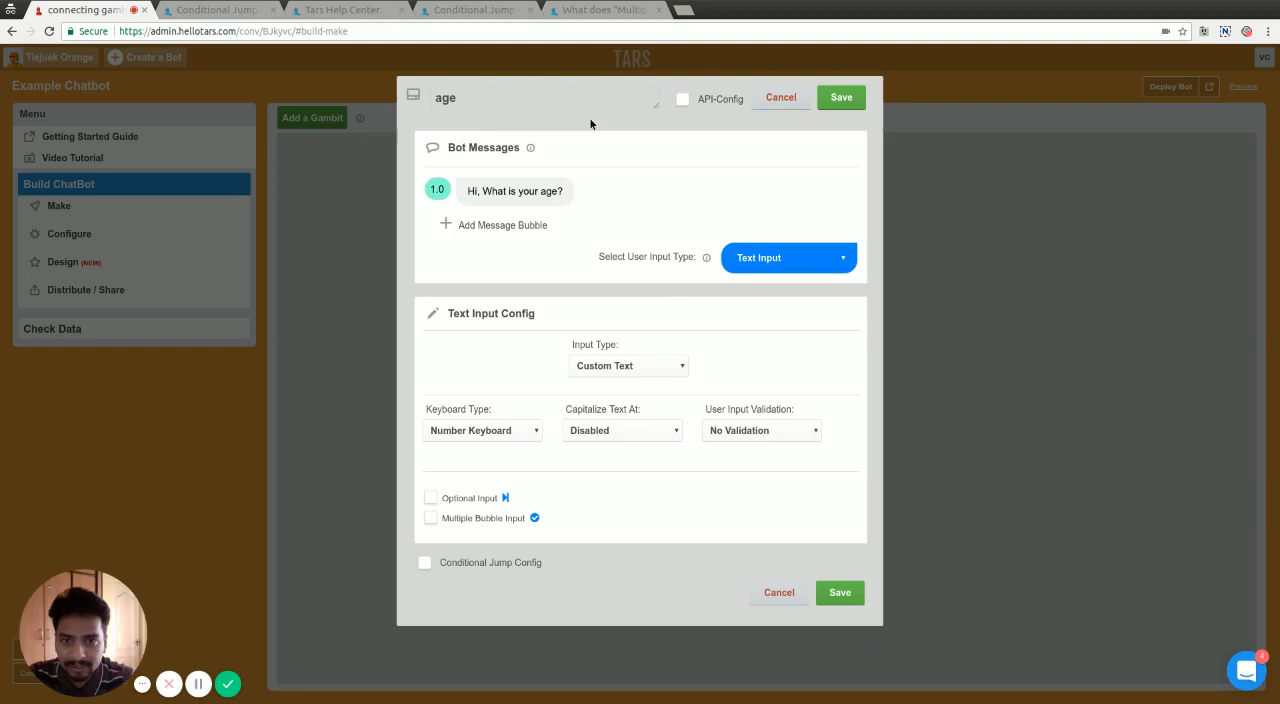
{"action": "left_click", "coordinate": [840, 592]}
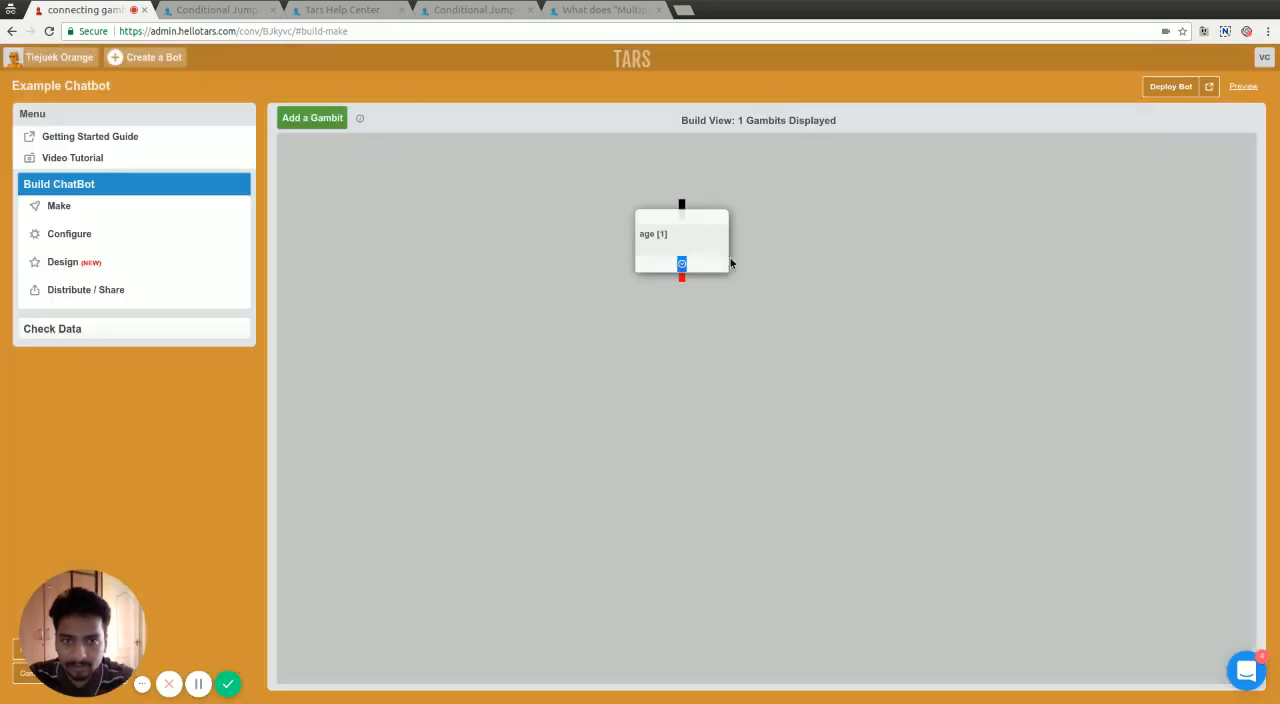
{"action": "left_click", "coordinate": [1170, 86]}
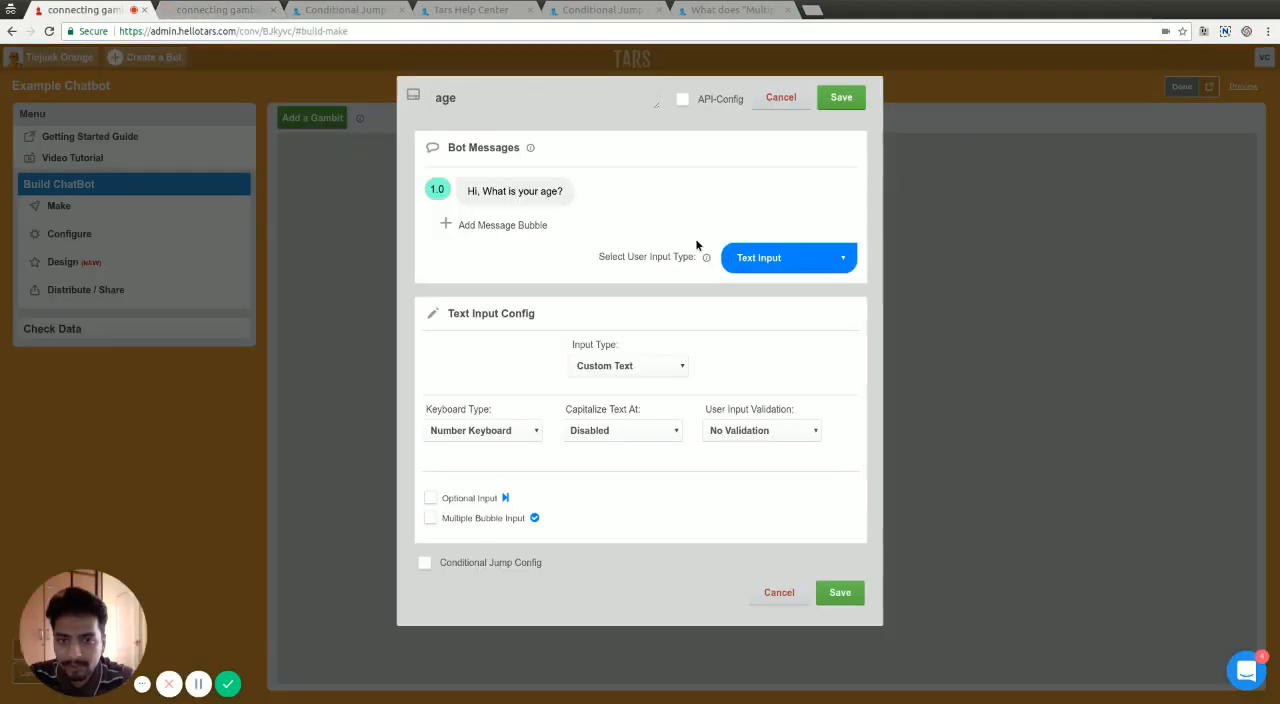
{"action": "mouse_move", "coordinate": [628, 256]}
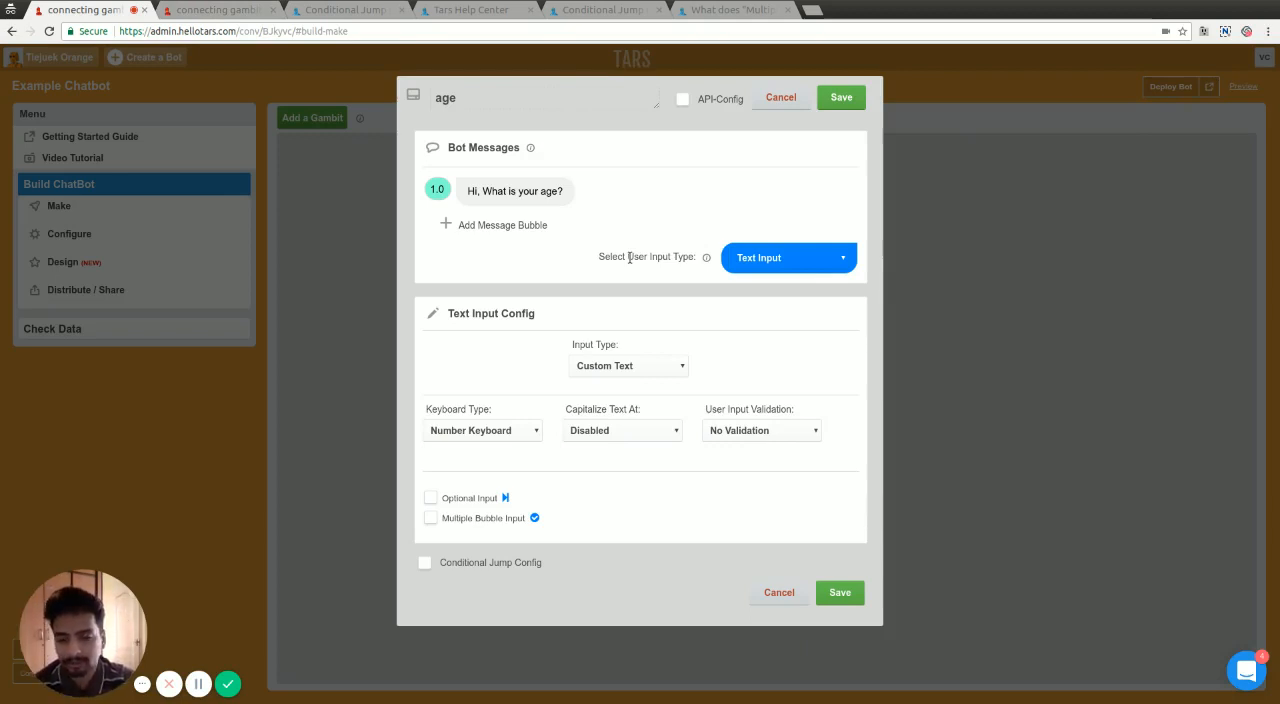
{"action": "mouse_move", "coordinate": [896, 92]}
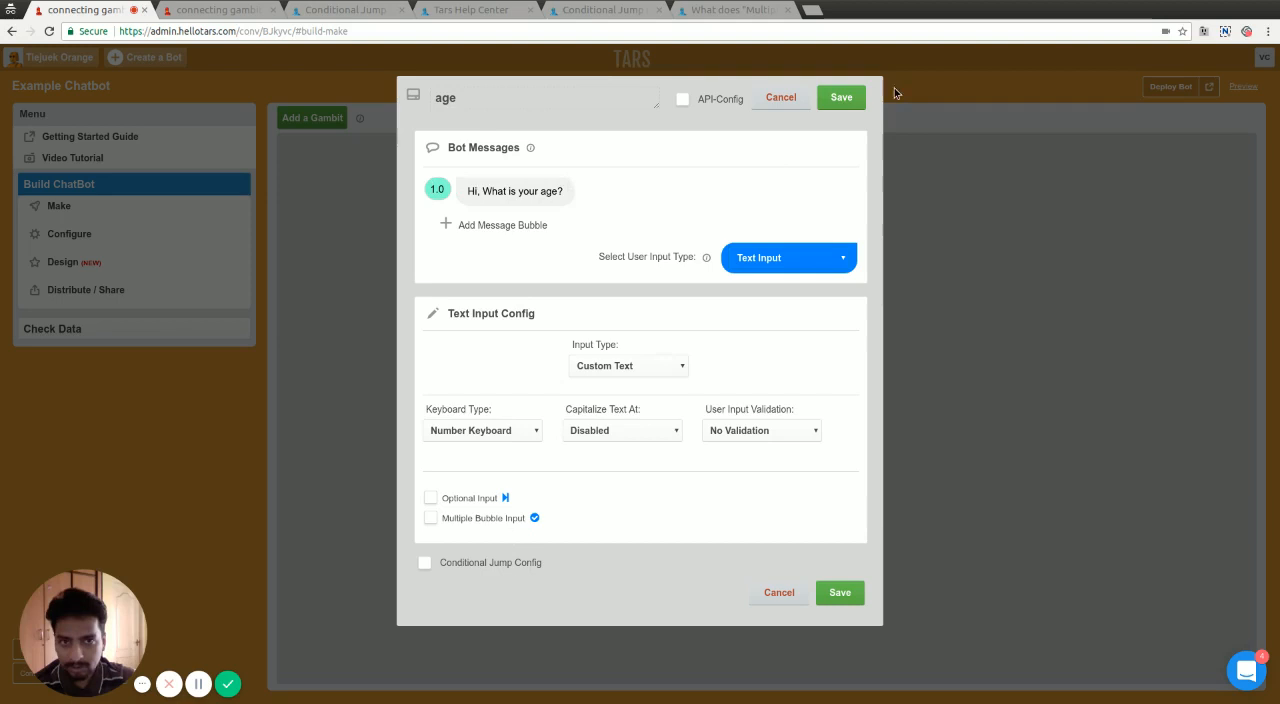
{"action": "left_click", "coordinate": [840, 592]}
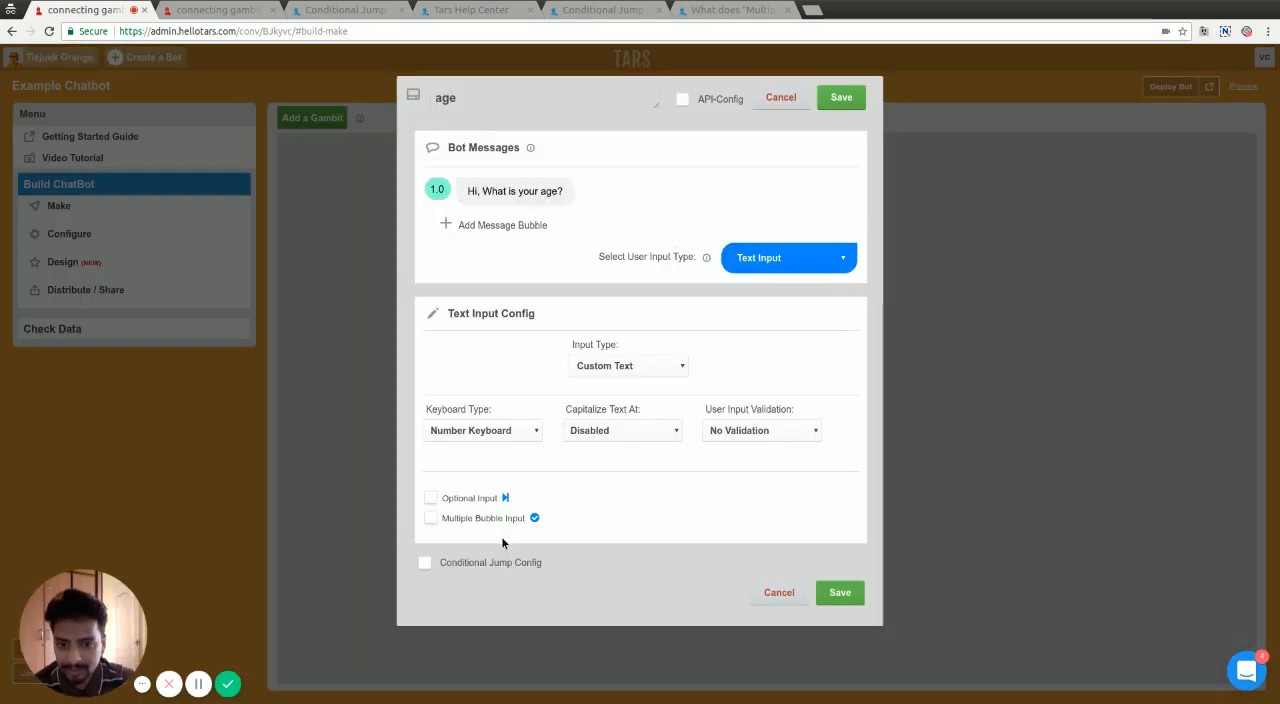
{"action": "left_click", "coordinate": [840, 592]}
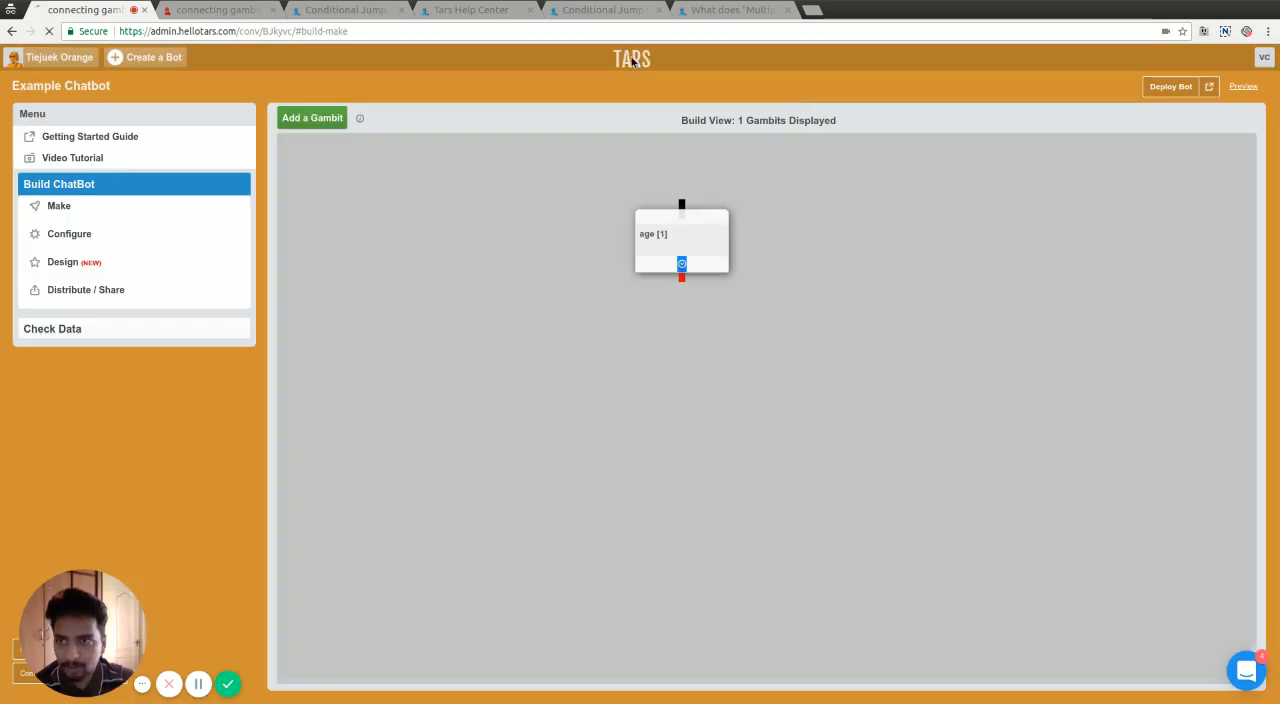
In the Admin Dashboard settings, enable the Conditional-Jump section in gambits
{"action": "left_click", "coordinate": [46, 56]}
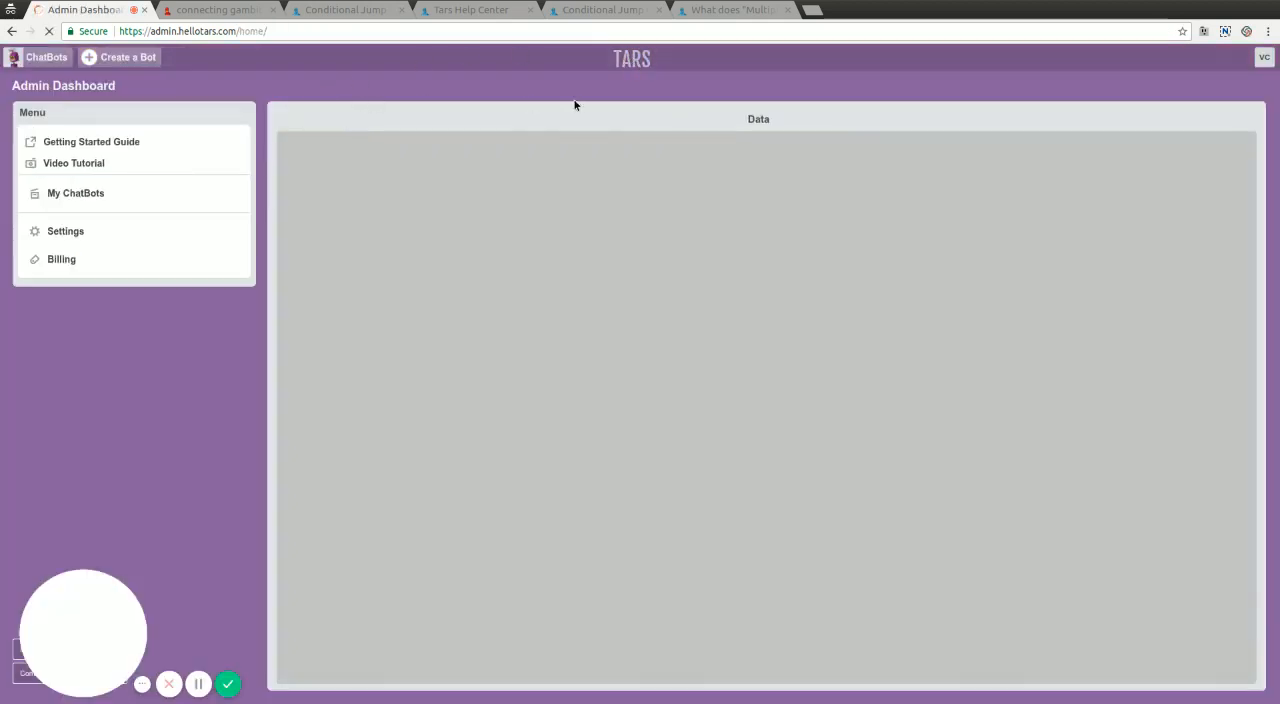
{"action": "left_click", "coordinate": [76, 192]}
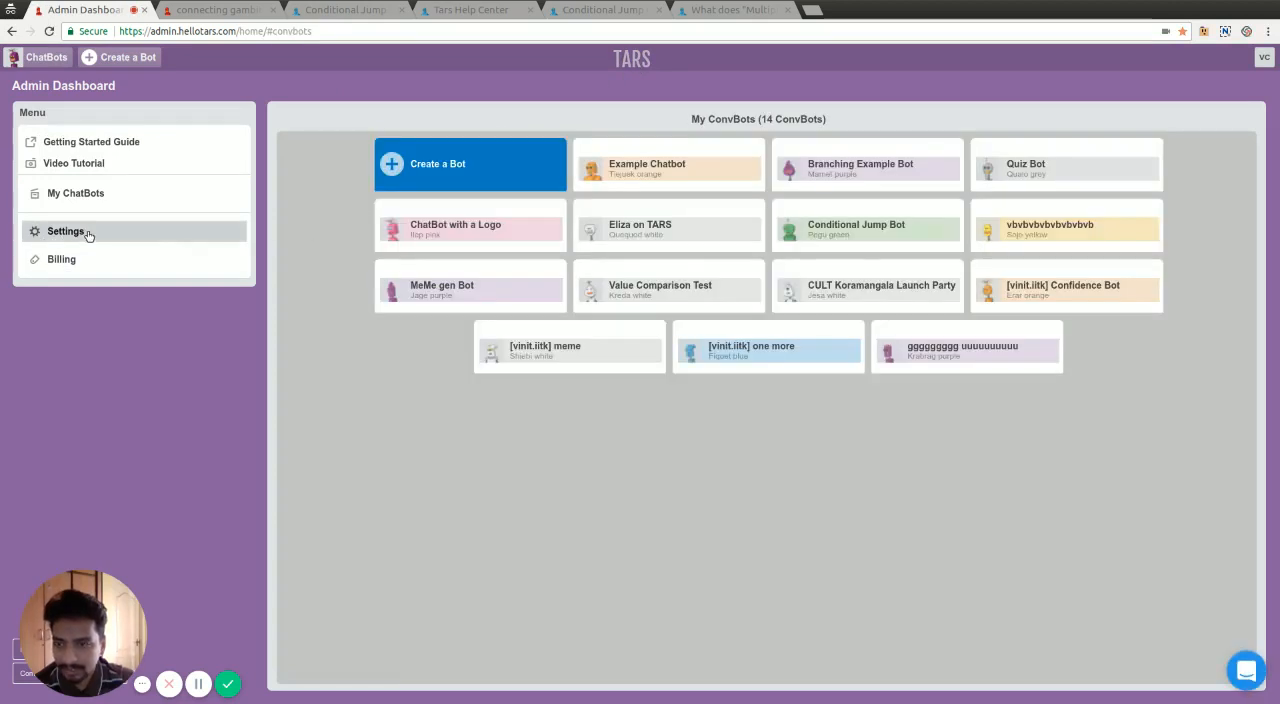
{"action": "left_click", "coordinate": [64, 232]}
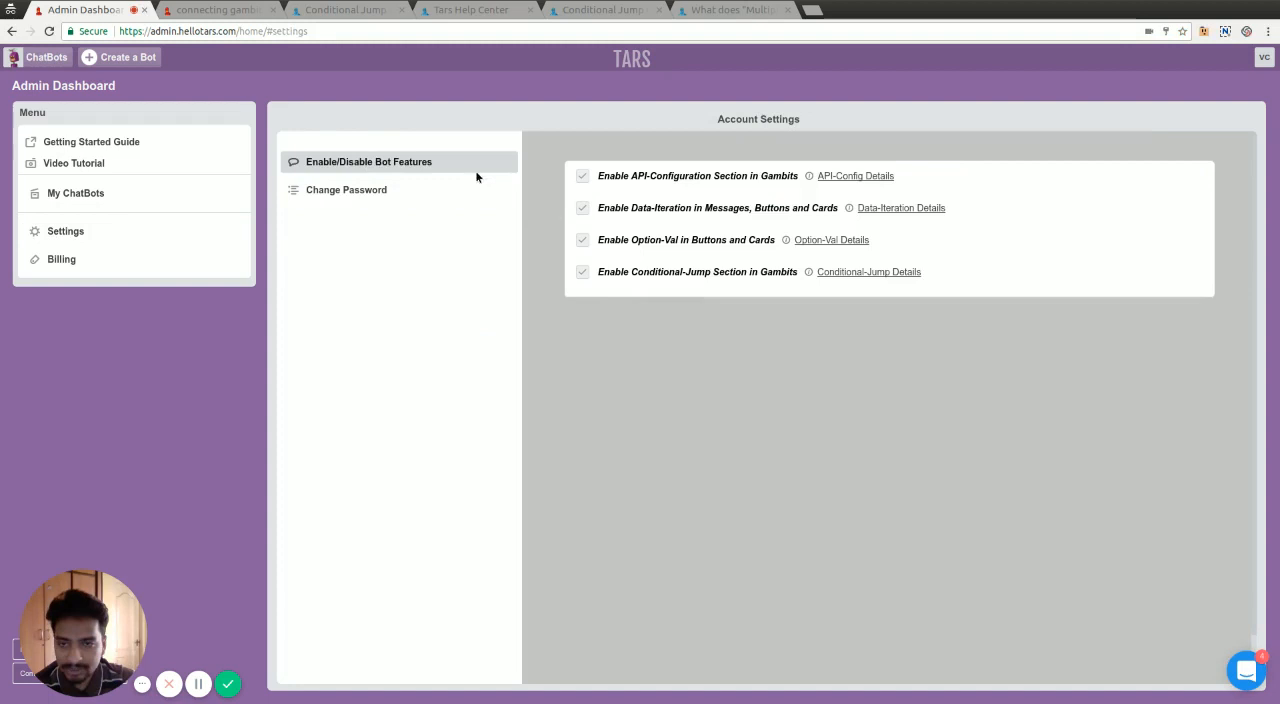
{"action": "mouse_move", "coordinate": [672, 260]}
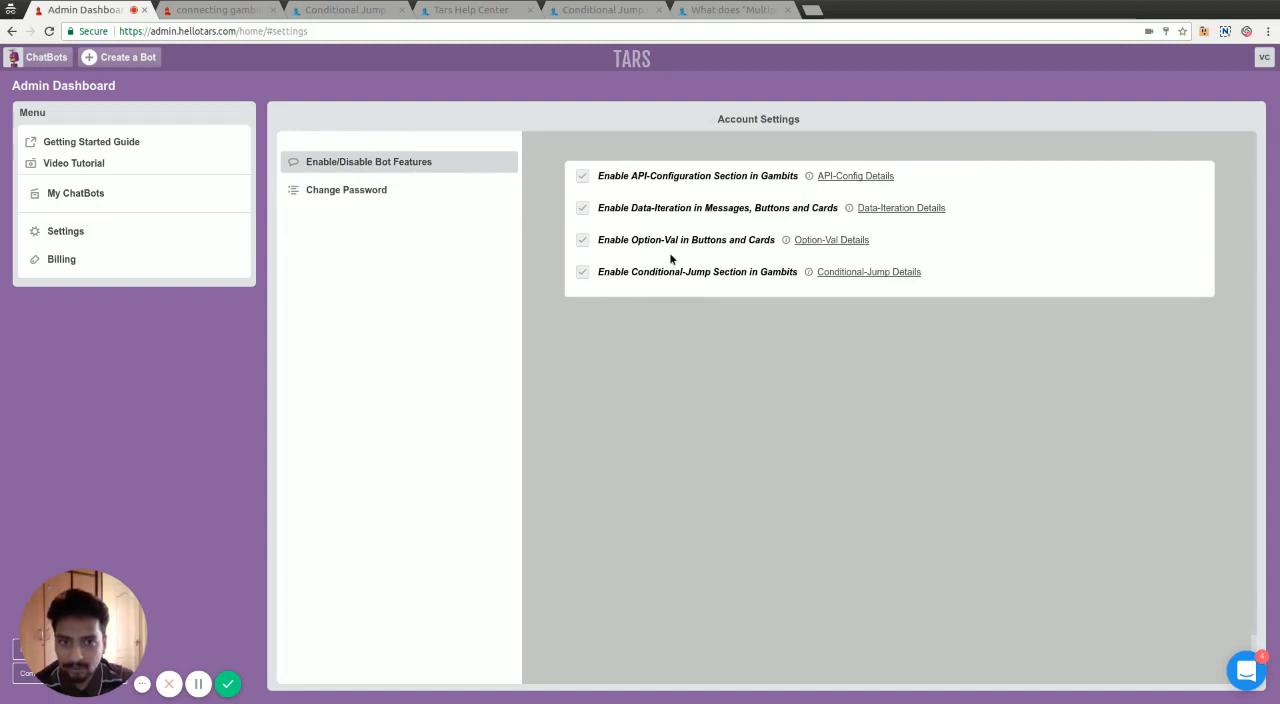
{"action": "left_click", "coordinate": [582, 272]}
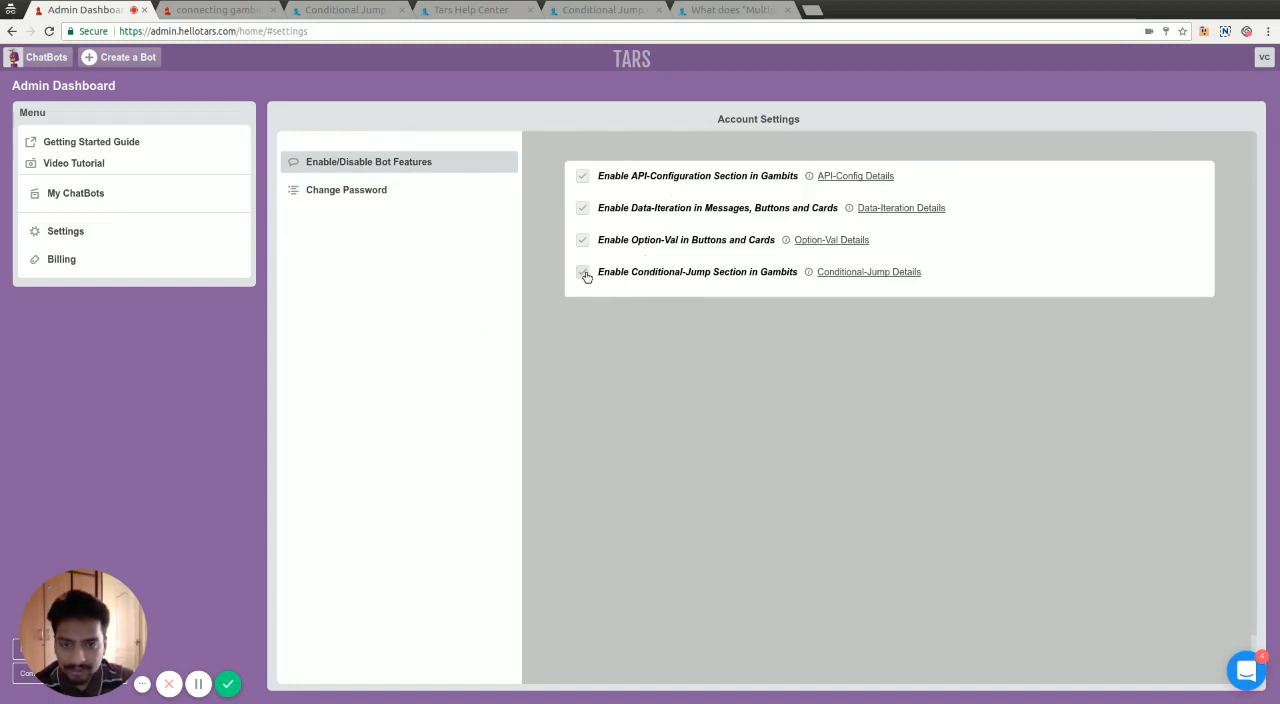
{"action": "left_click", "coordinate": [584, 272]}
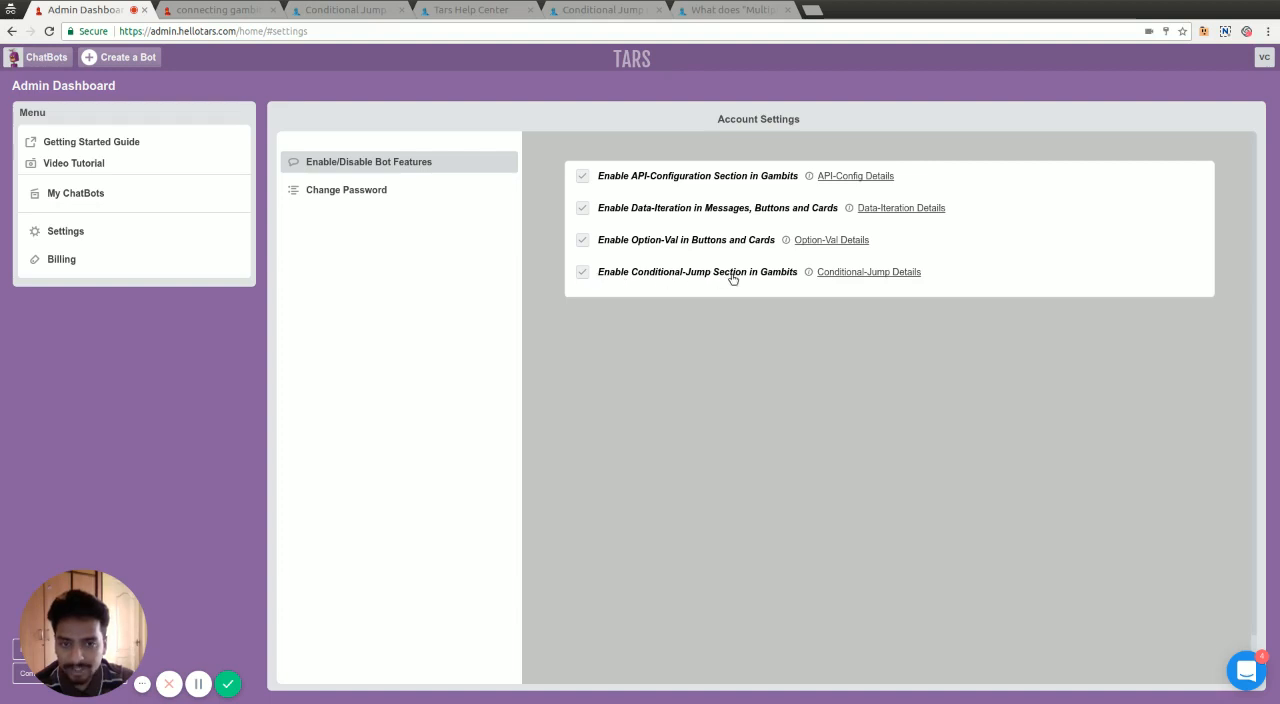
{"action": "mouse_move", "coordinate": [796, 280]}
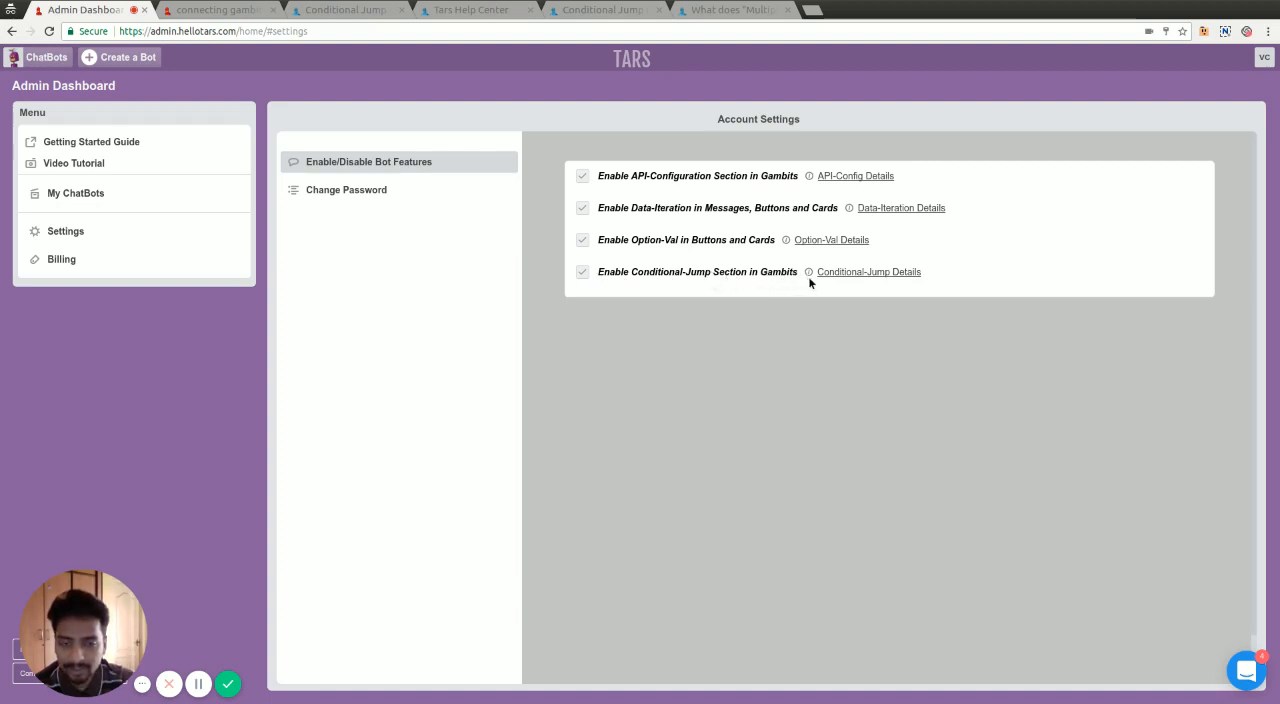
{"action": "mouse_move", "coordinate": [620, 270]}
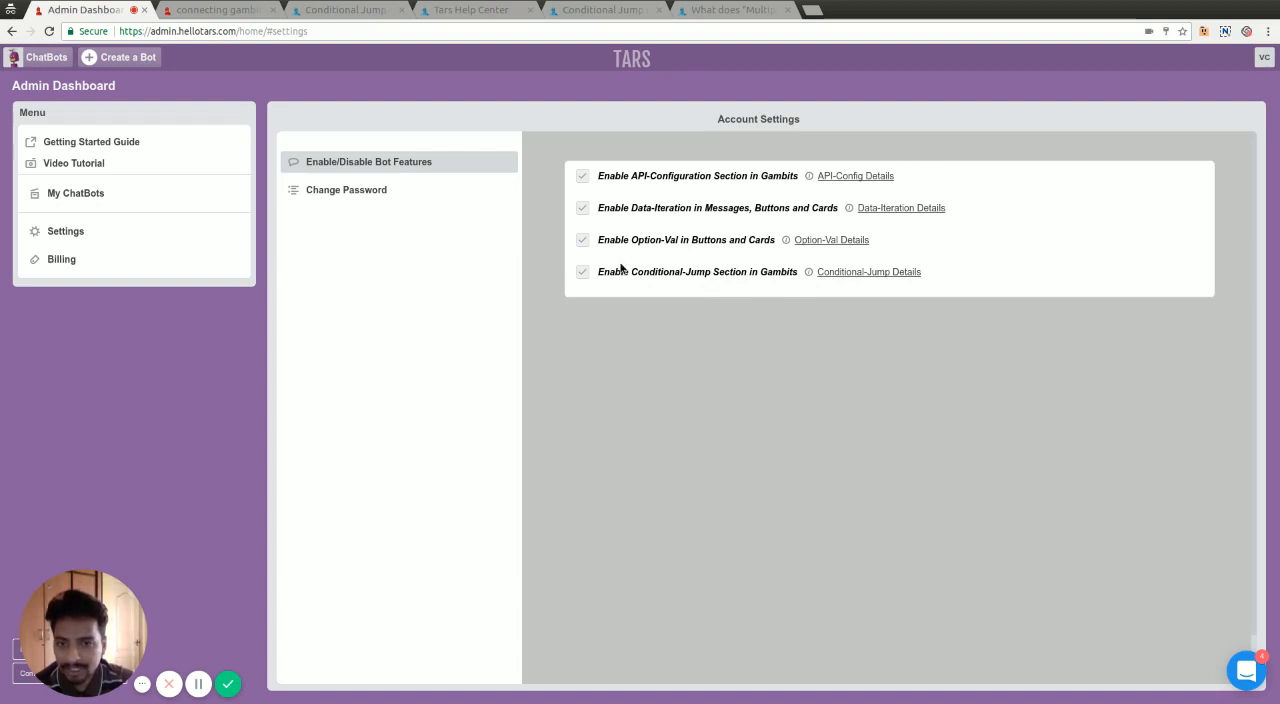
{"action": "mouse_move", "coordinate": [624, 286]}
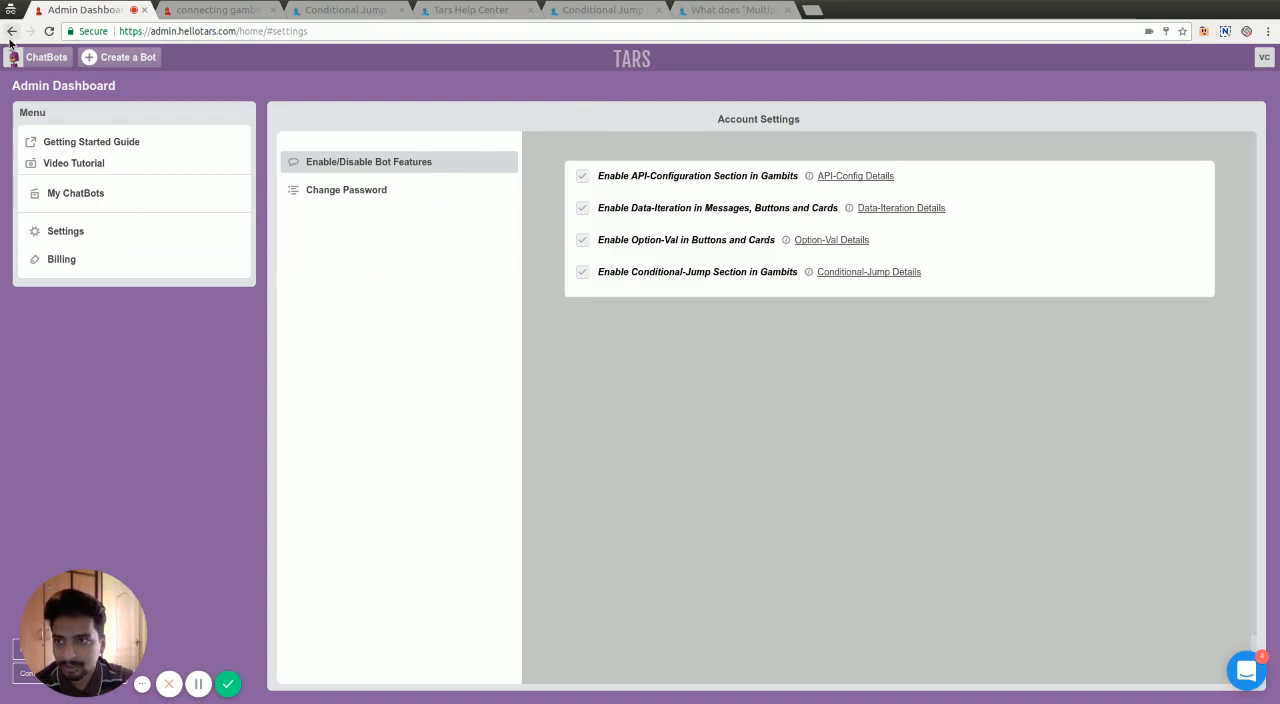
Turn on Conditional Jump Config for the age gambit and add its first branch
{"action": "left_click", "coordinate": [32, 32]}
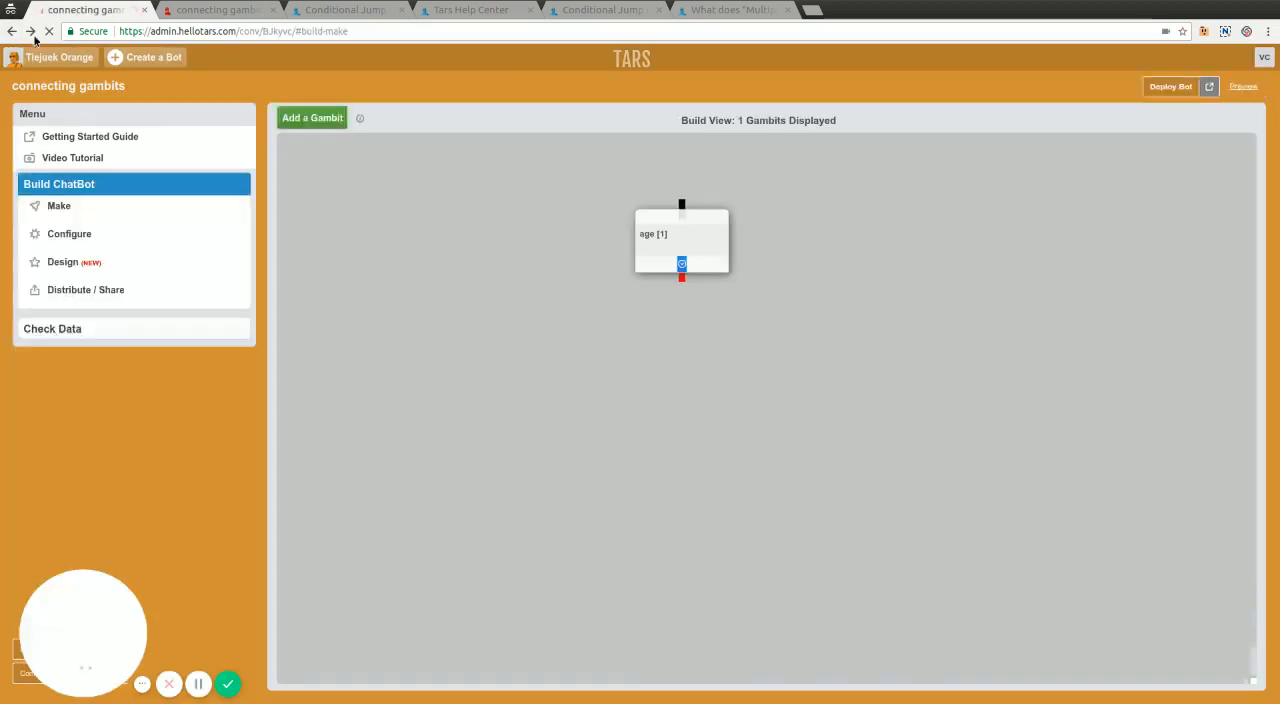
{"action": "double_click", "coordinate": [680, 240]}
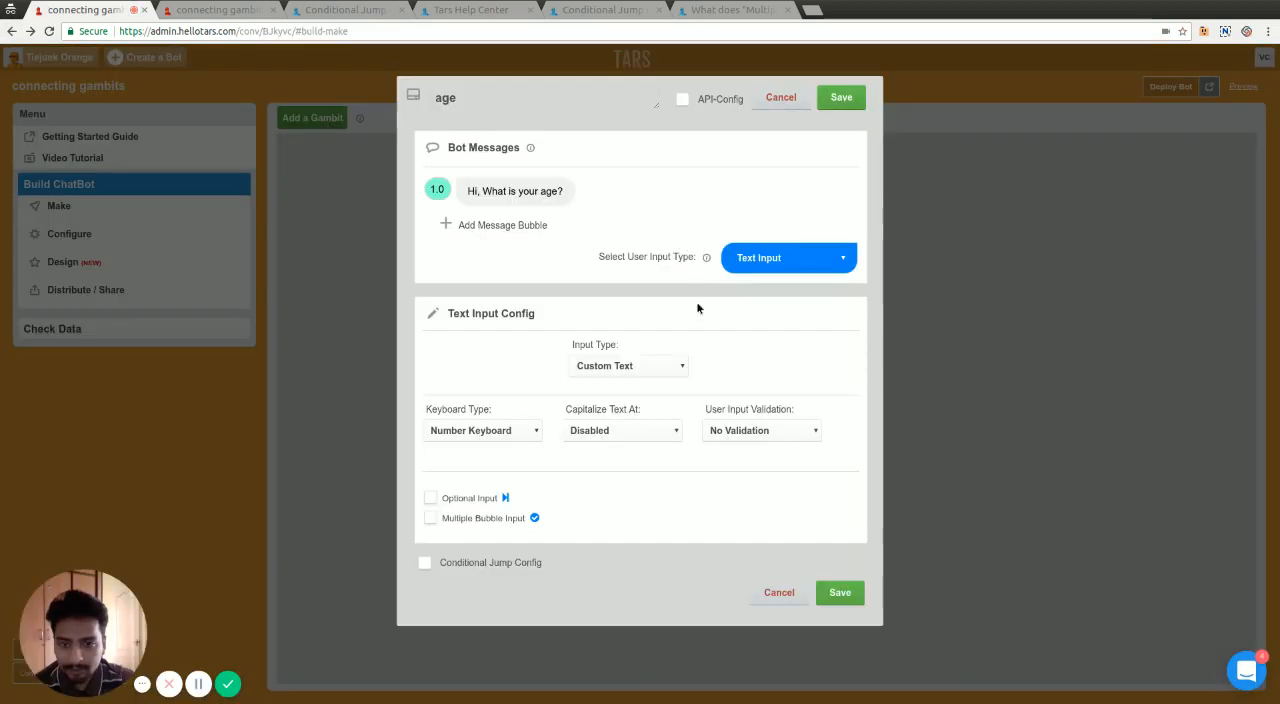
{"action": "mouse_move", "coordinate": [372, 564]}
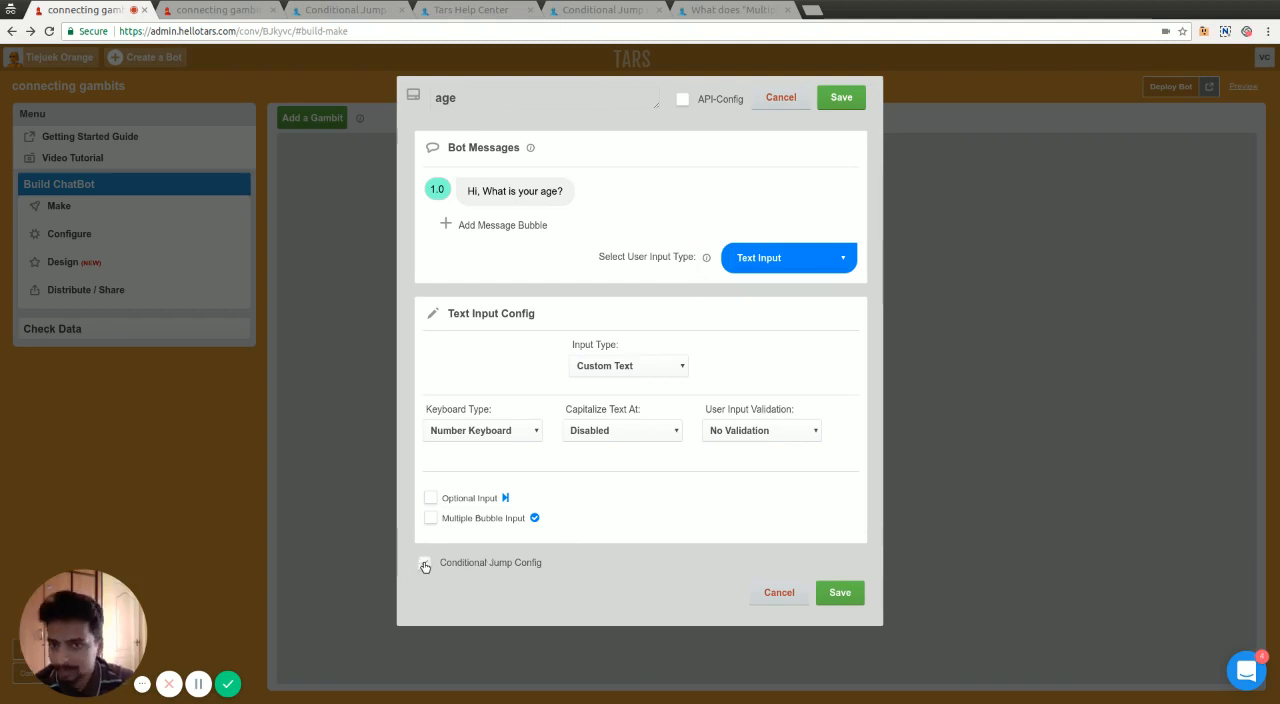
{"action": "left_click", "coordinate": [424, 562]}
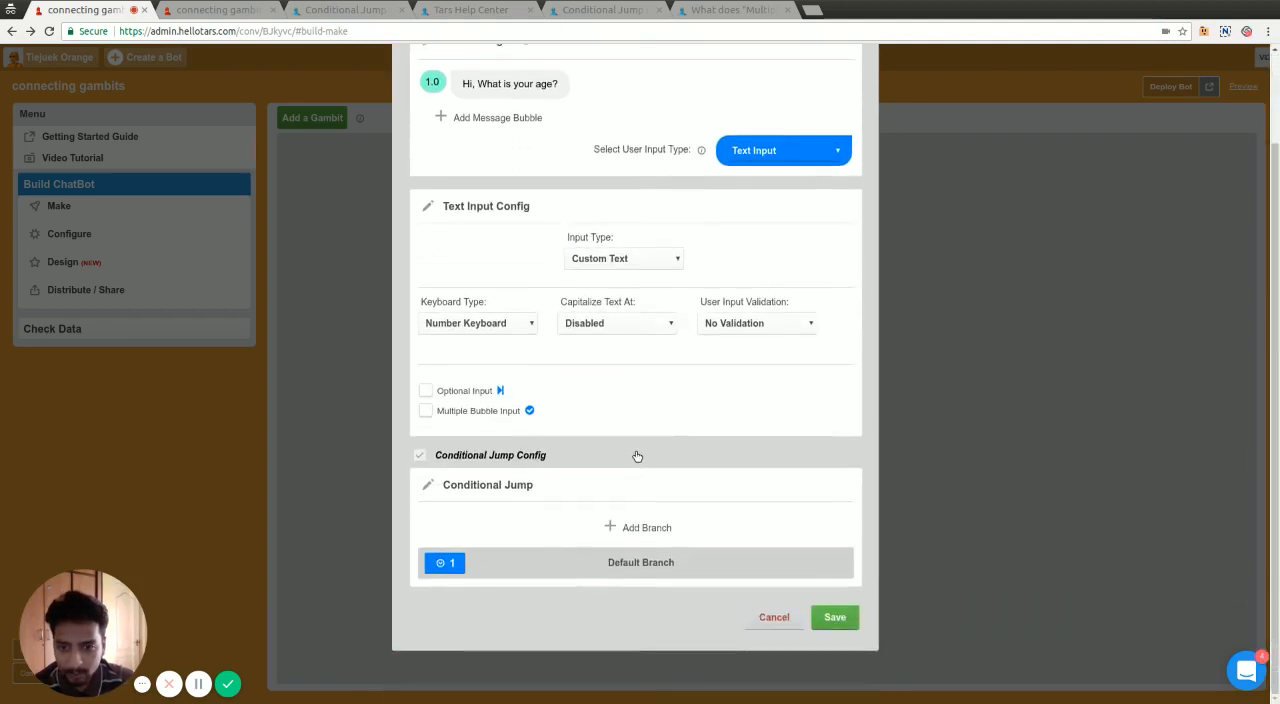
{"action": "mouse_move", "coordinate": [548, 470]}
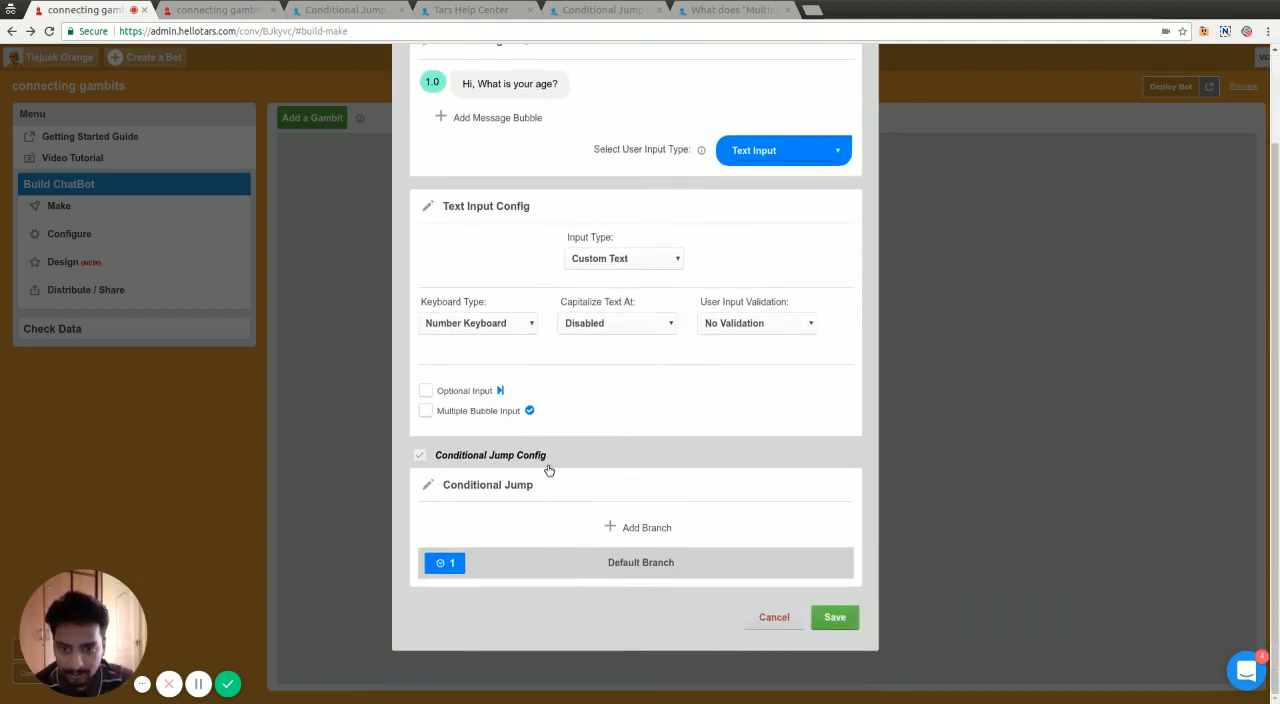
{"action": "mouse_move", "coordinate": [640, 530]}
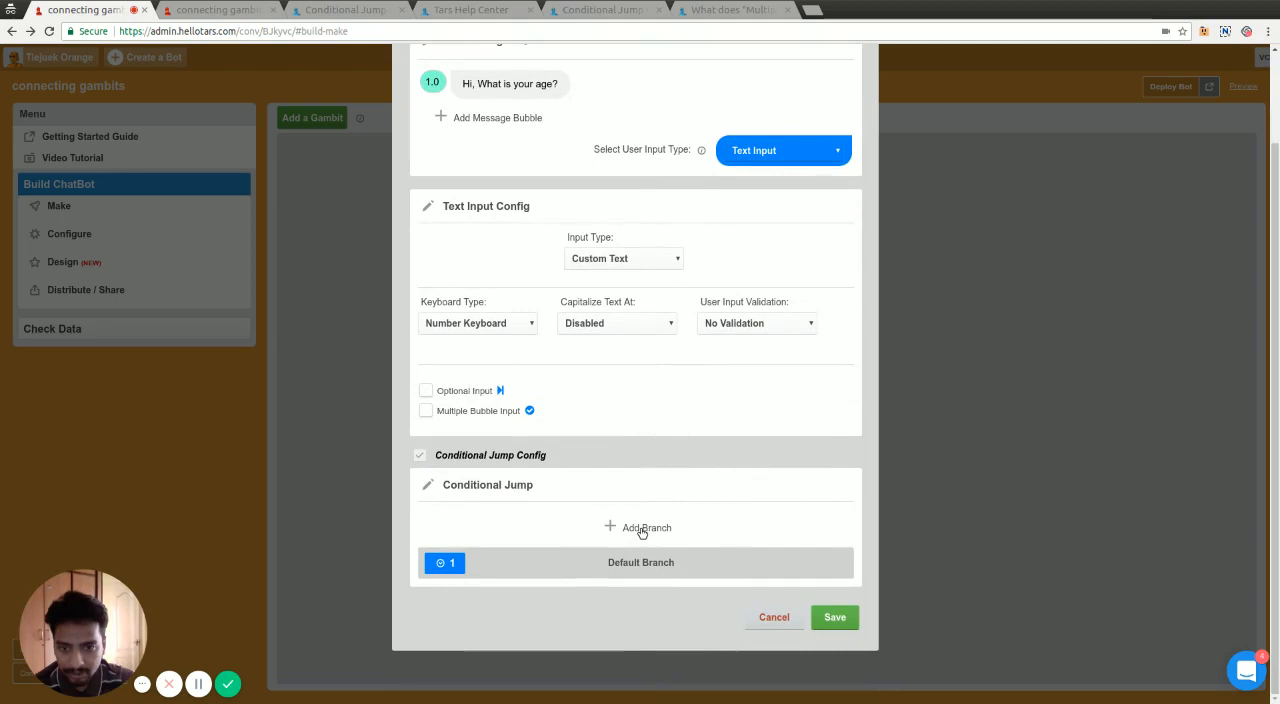
{"action": "left_click", "coordinate": [636, 528]}
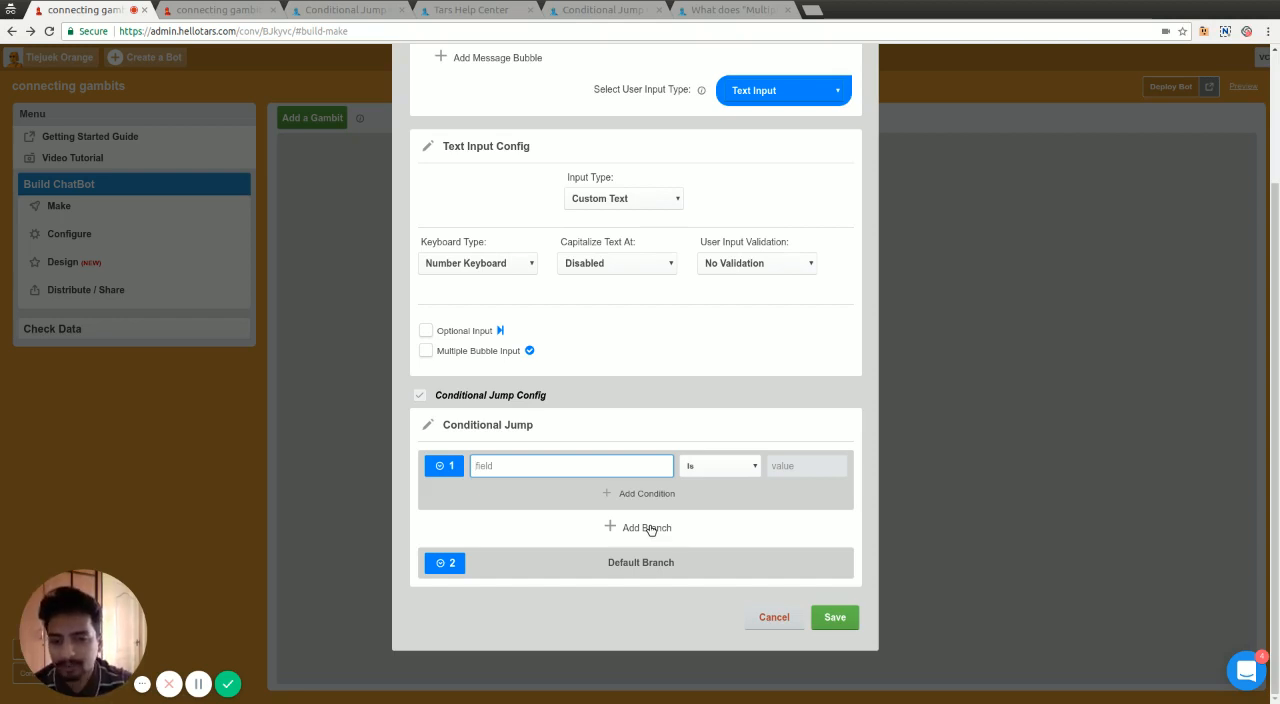
{"action": "mouse_move", "coordinate": [504, 560]}
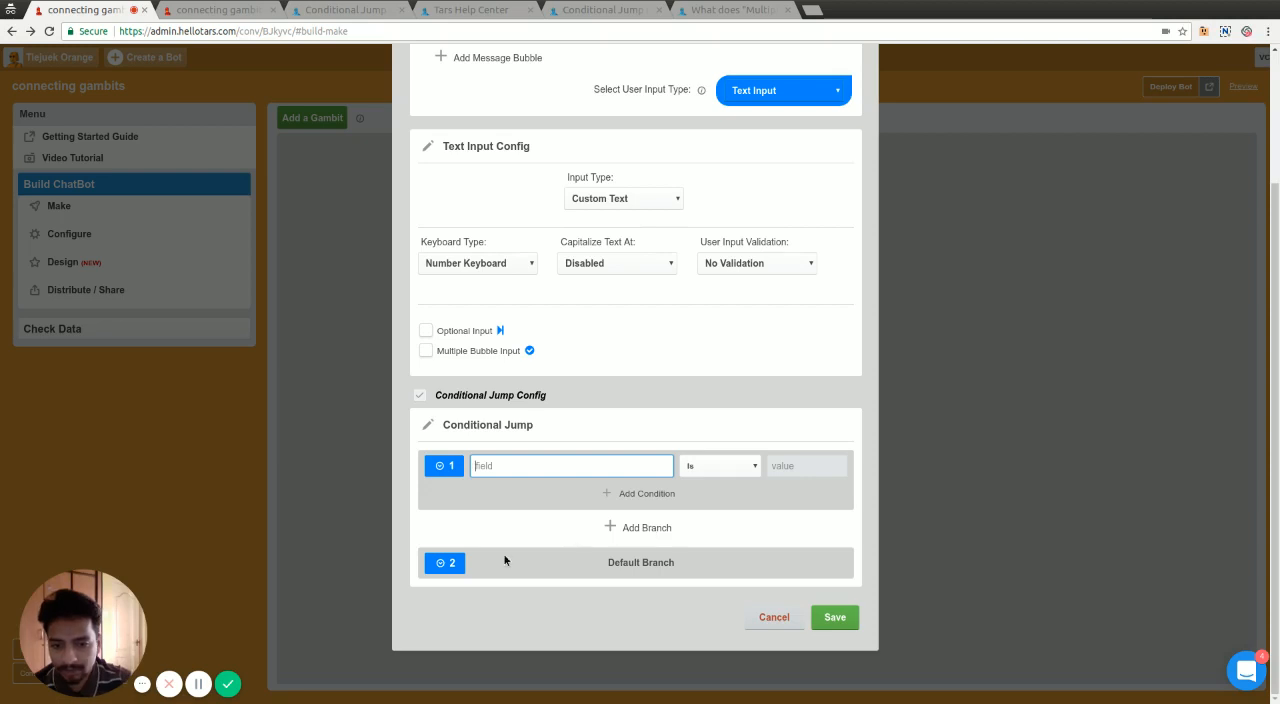
{"action": "mouse_move", "coordinate": [734, 544]}
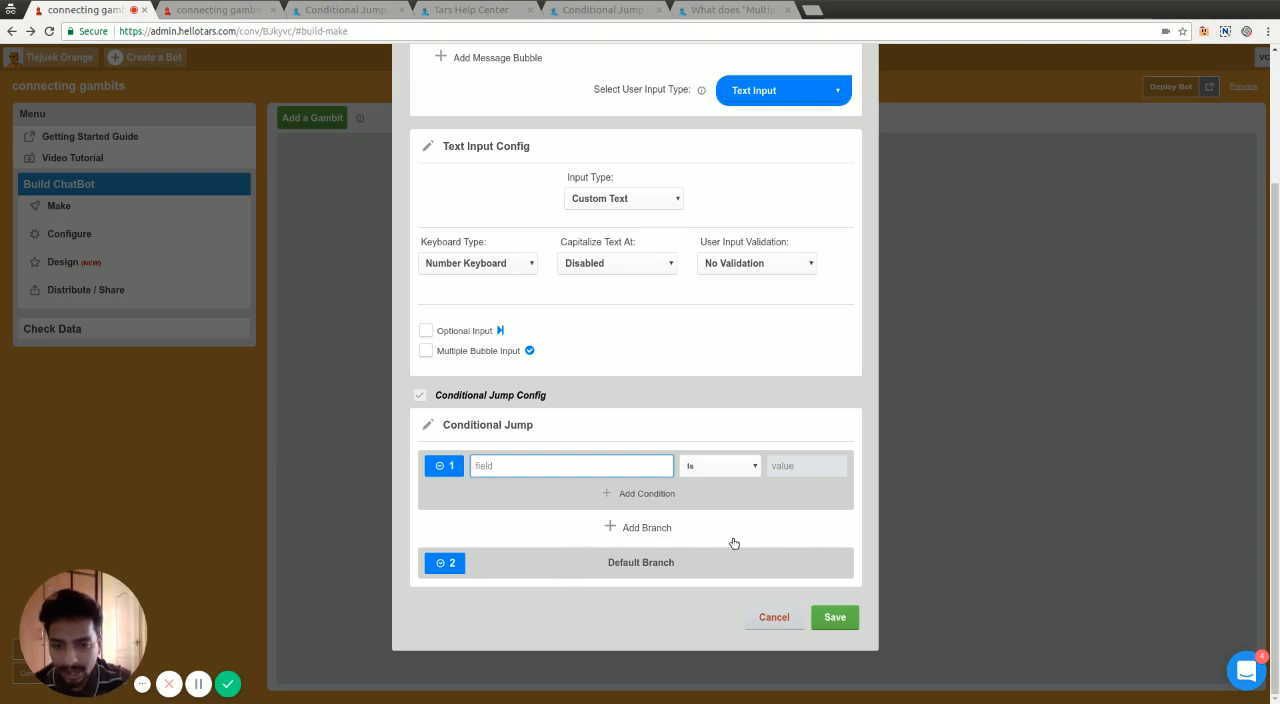
{"action": "mouse_move", "coordinate": [672, 528]}
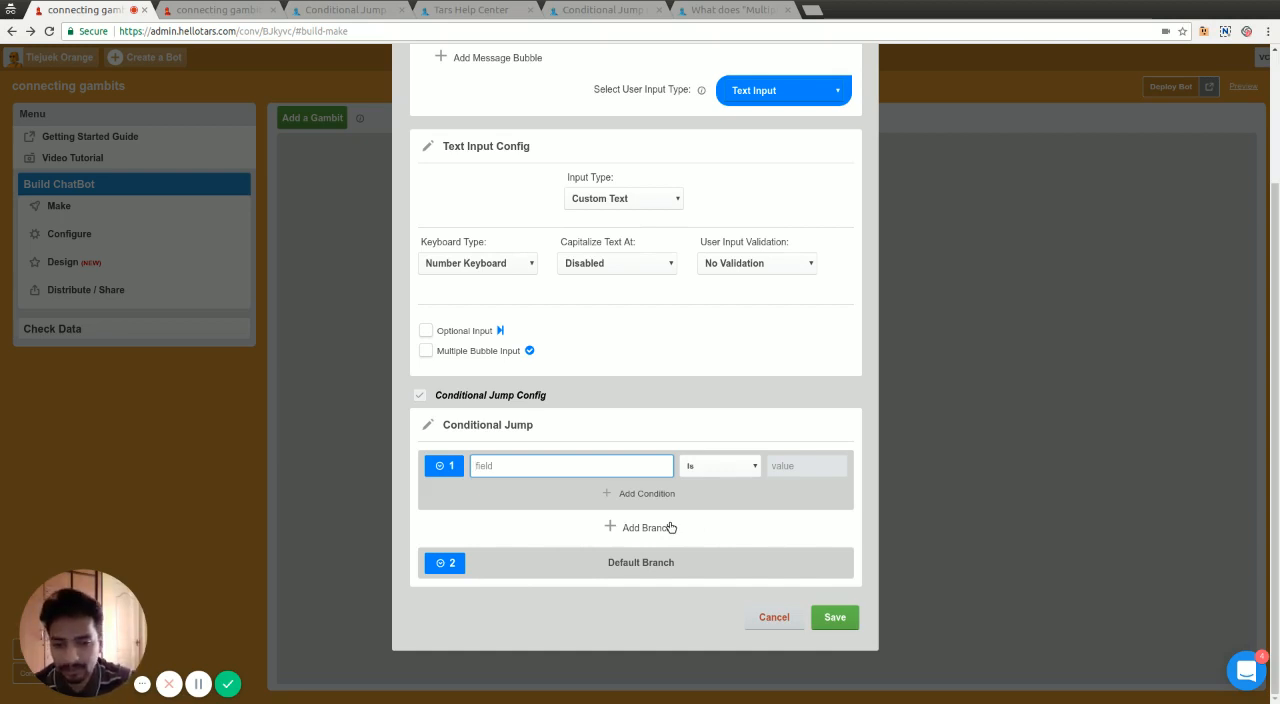
Add a second branch and set branch 1 to {{ursp.age}} Less Than 20
{"action": "left_click", "coordinate": [640, 528]}
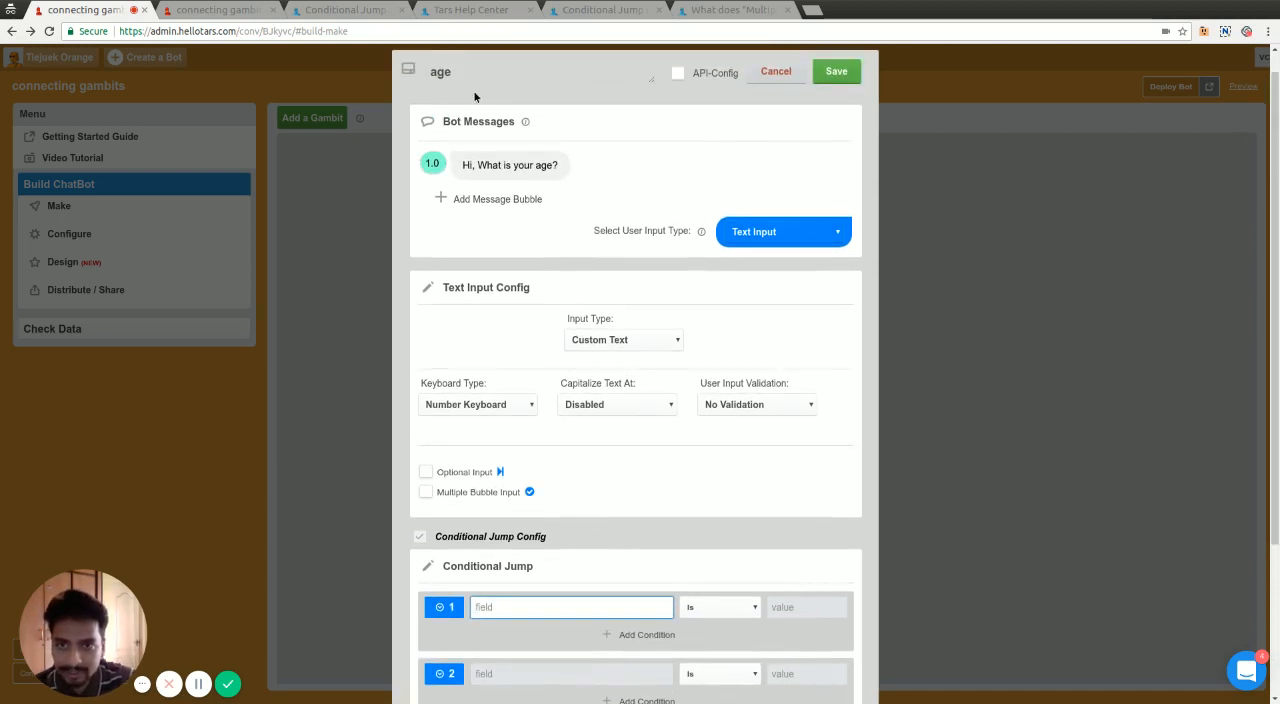
{"action": "left_click", "coordinate": [572, 608]}
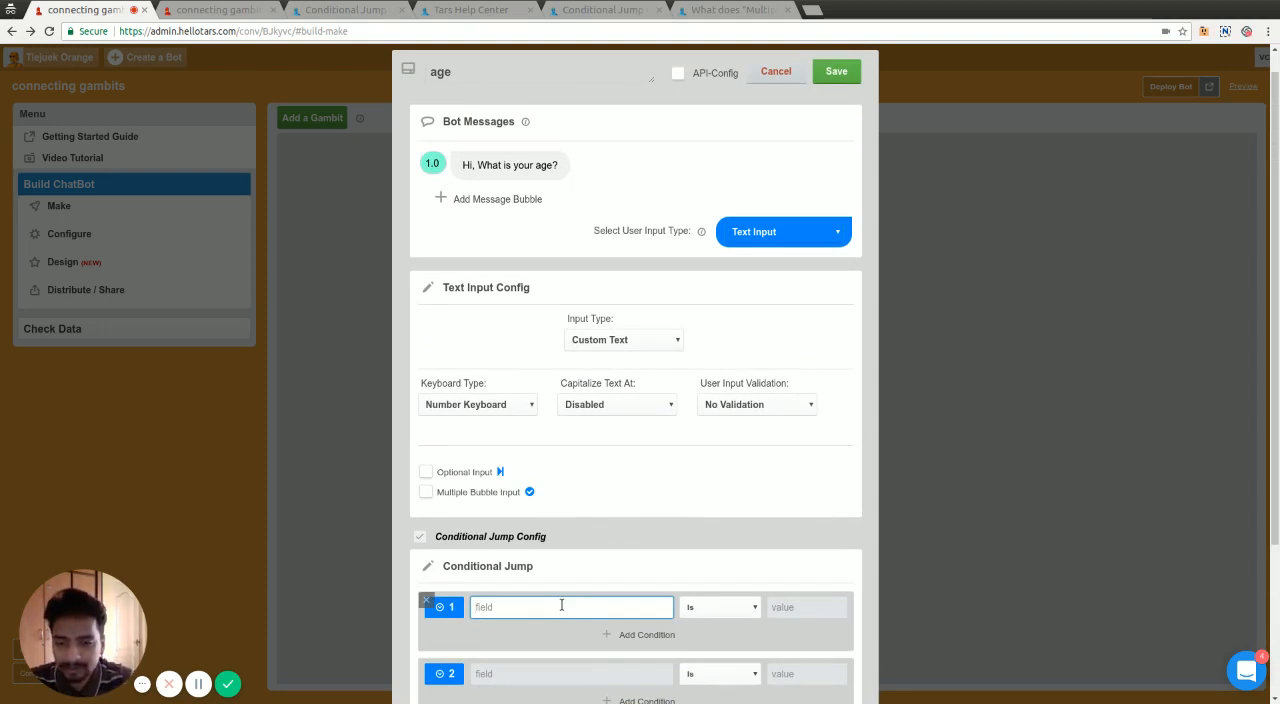
{"action": "type", "text": "{{}}"}
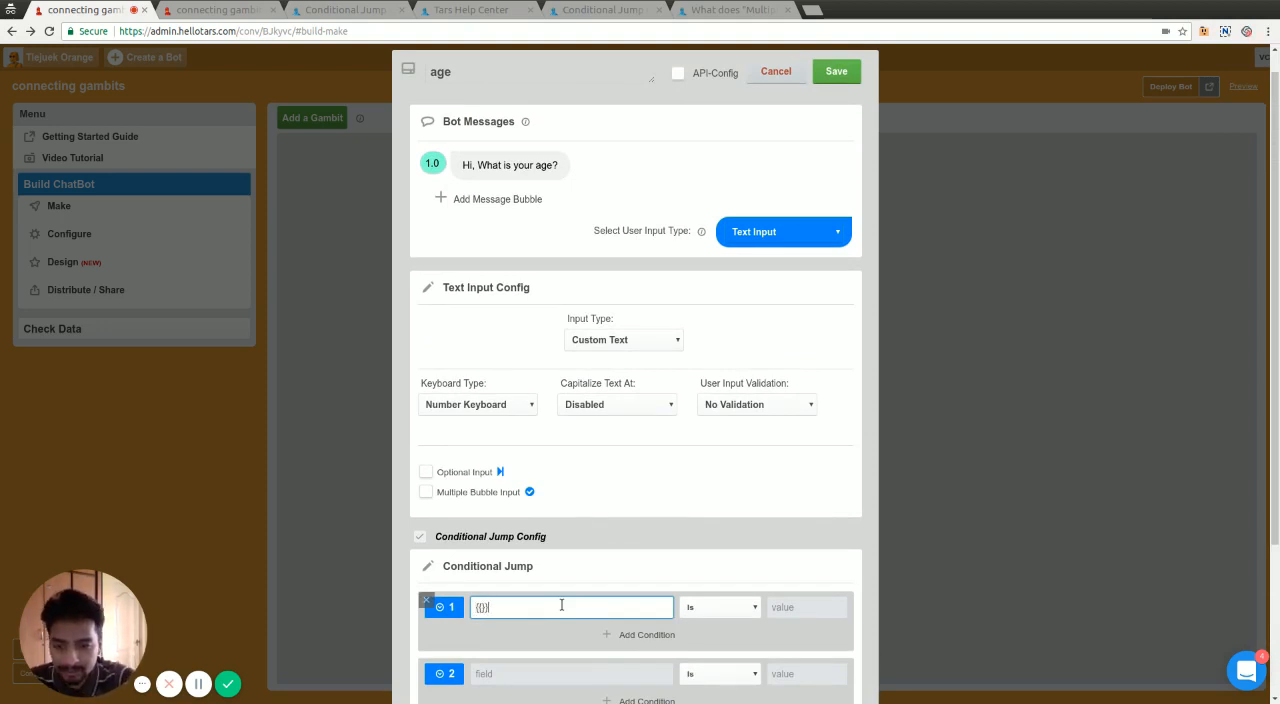
{"action": "type", "text": "urps"}
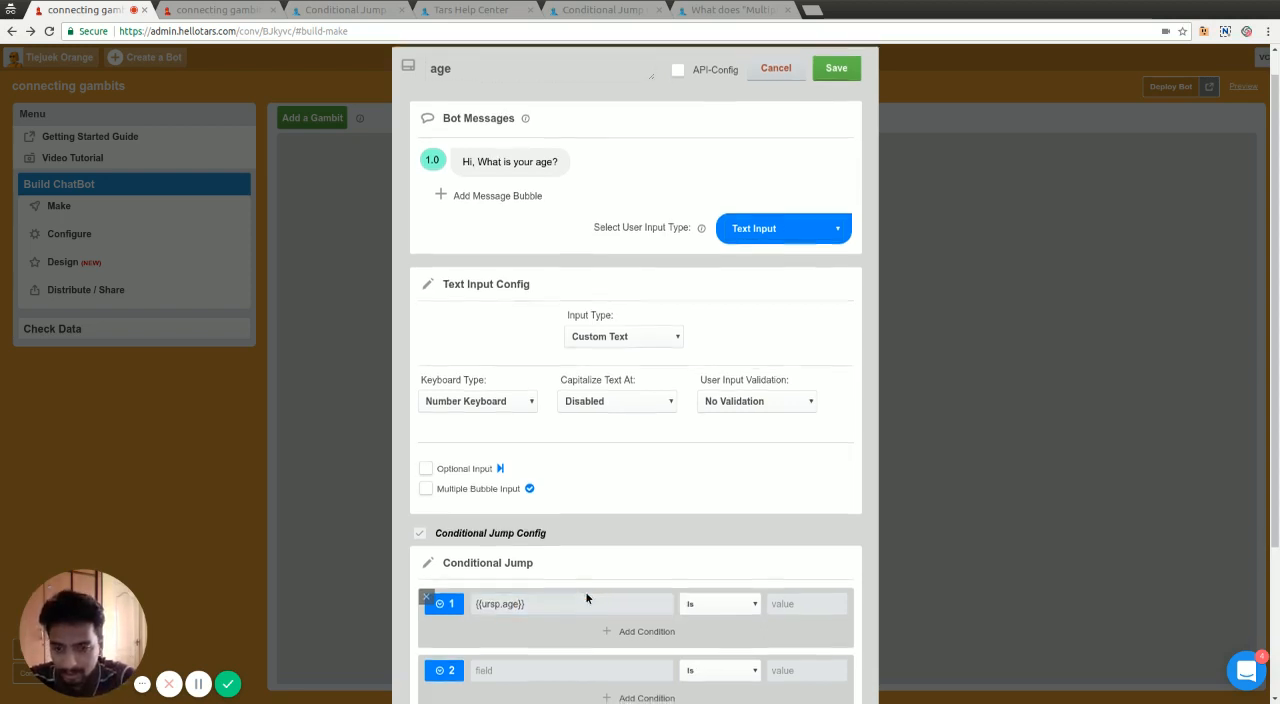
{"action": "scroll", "scroll_direction": "down", "scroll_amount": 3}
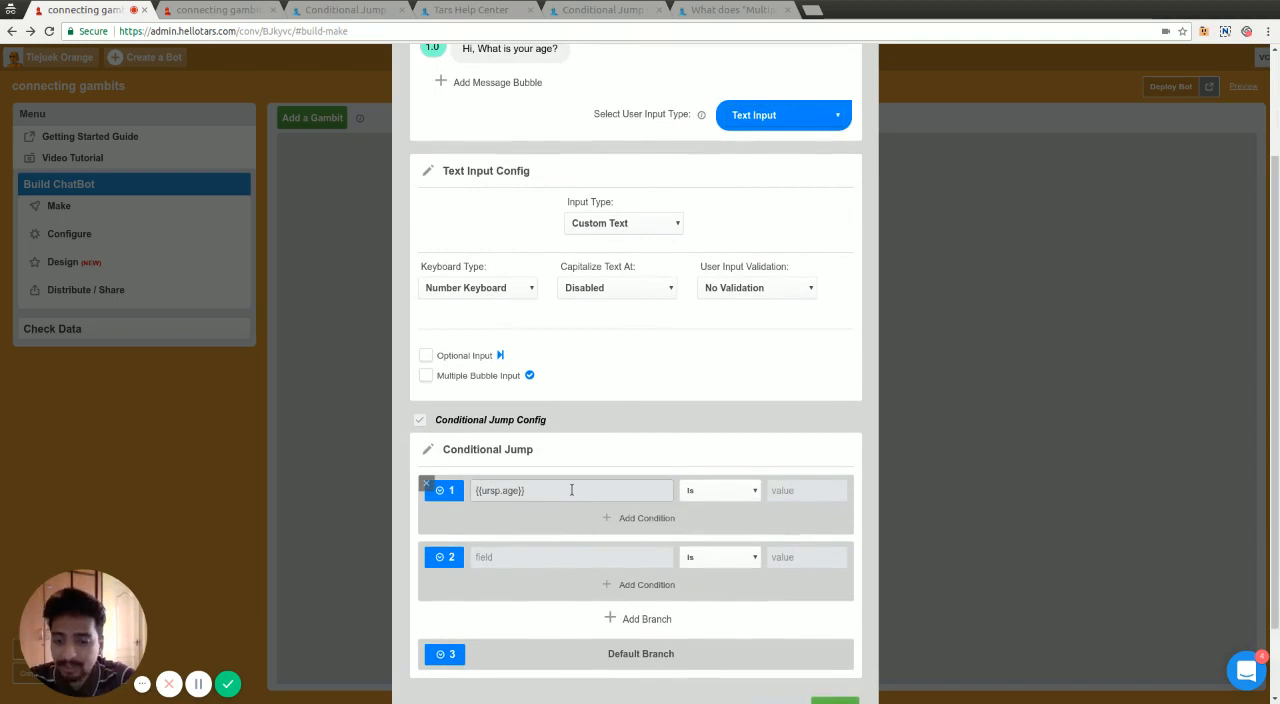
{"action": "left_click", "coordinate": [572, 490]}
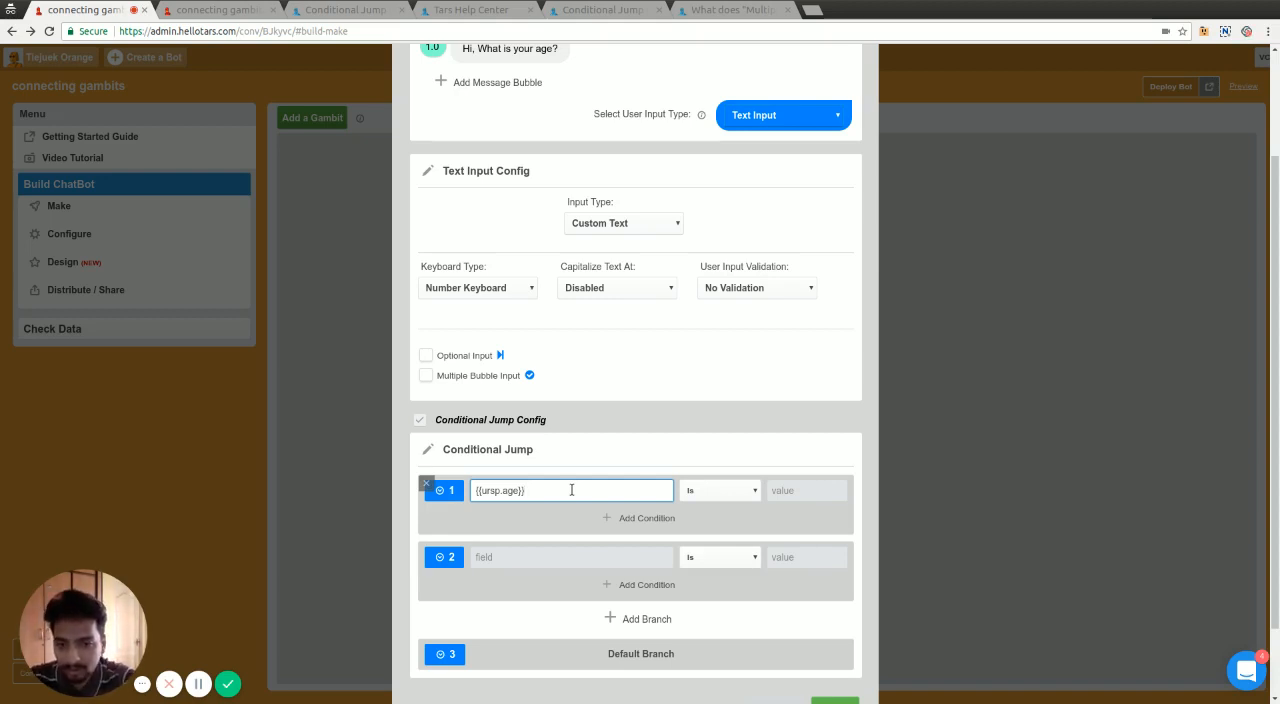
{"action": "triple_click", "coordinate": [572, 490]}
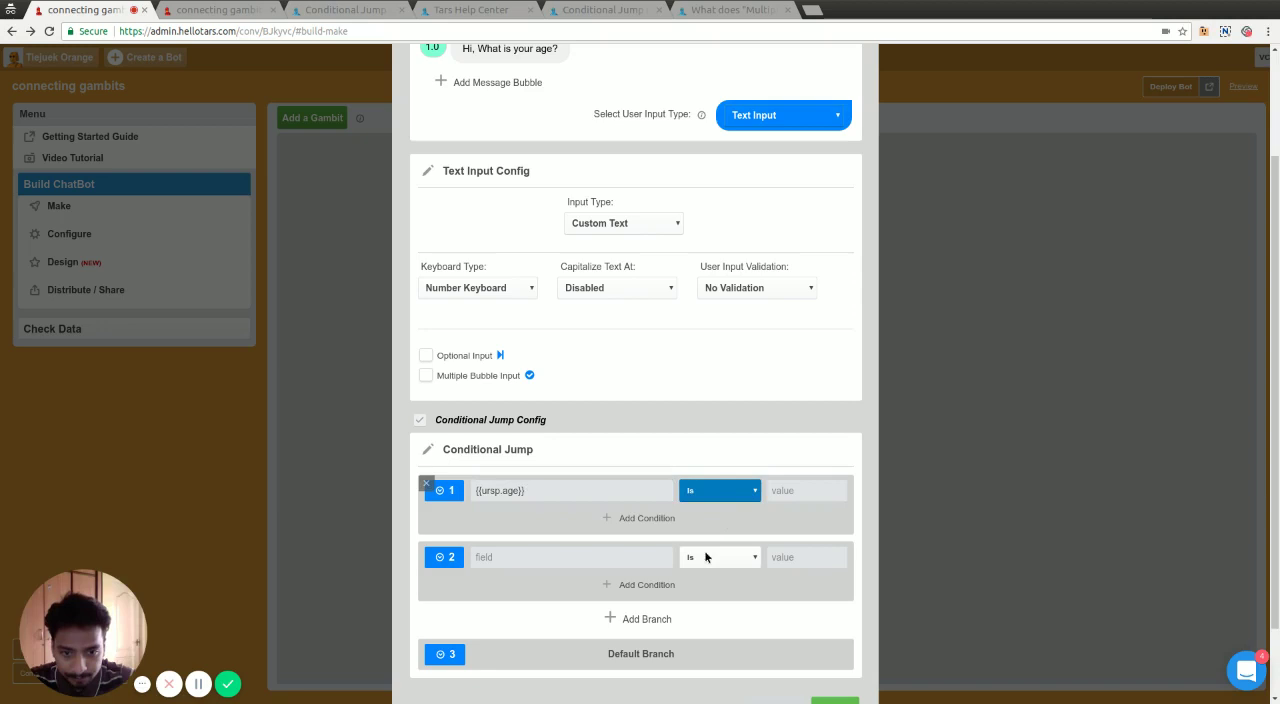
{"action": "left_click", "coordinate": [720, 490]}
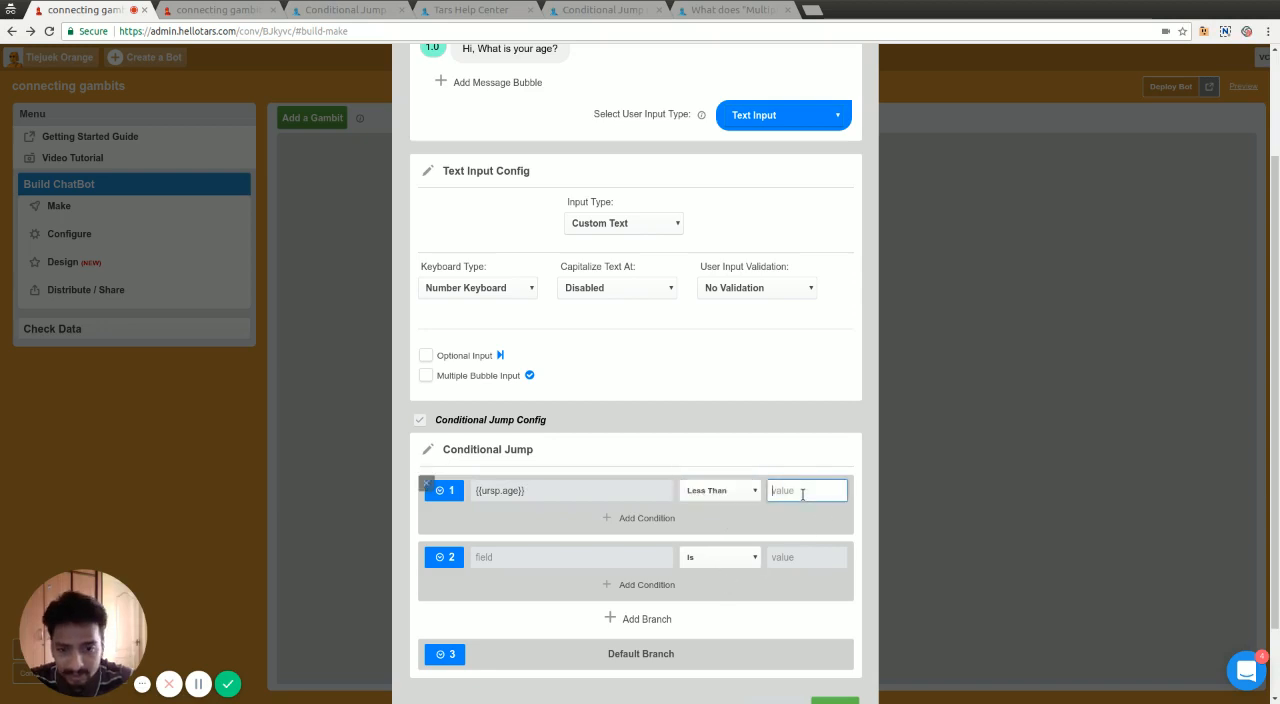
{"action": "type", "text": "20"}
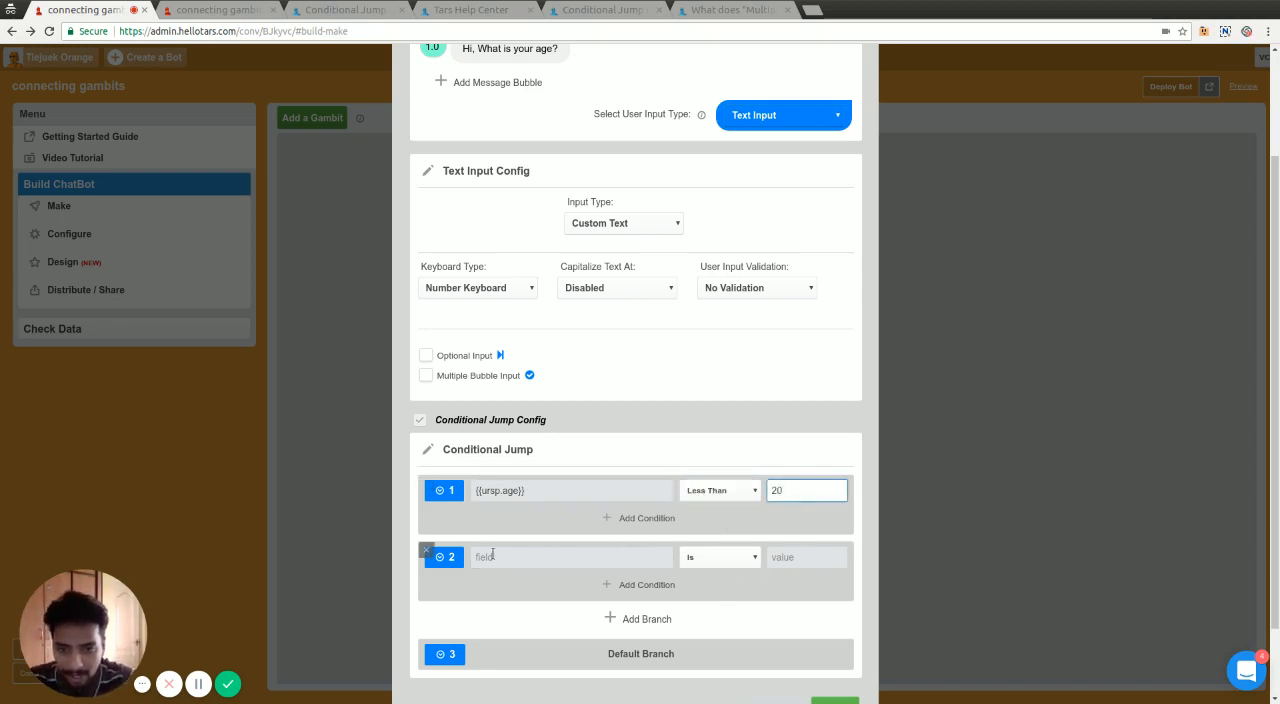
Set branch 2 to {{ursp.age}} Greater Than 20 and add further conditions to it
{"action": "left_click", "coordinate": [572, 490]}
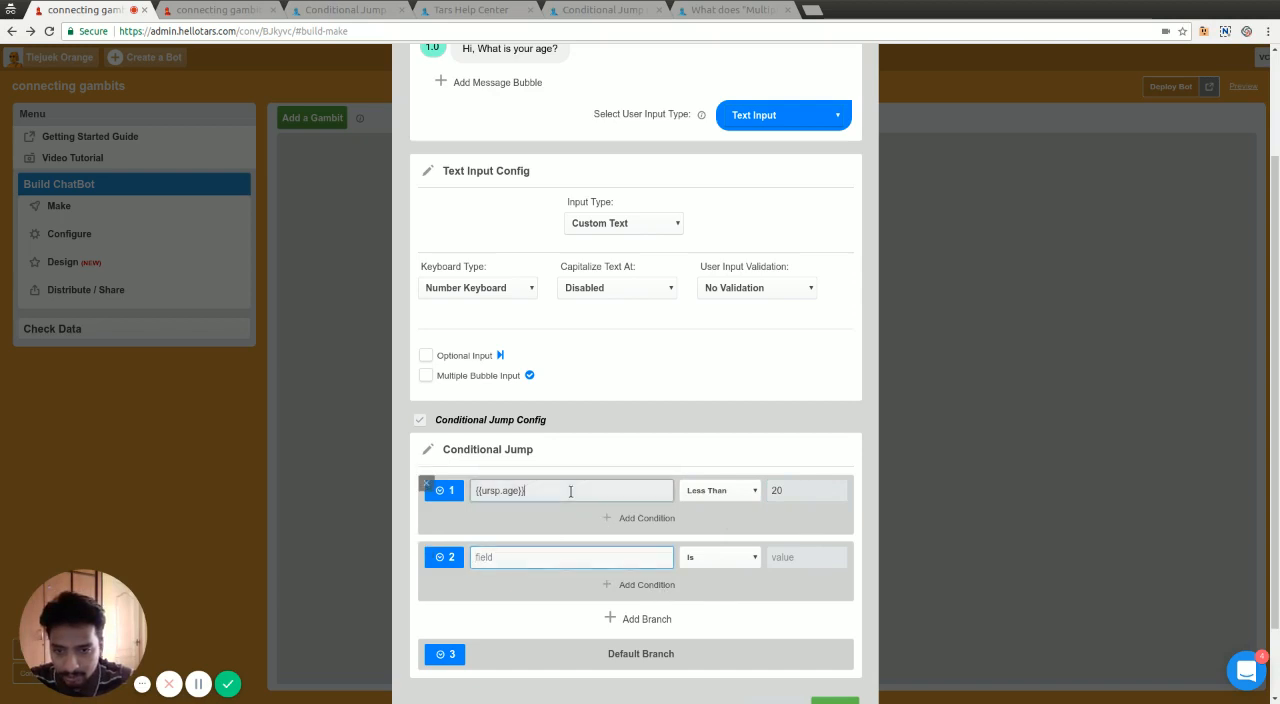
{"action": "type", "text": "{{ursp.age}}"}
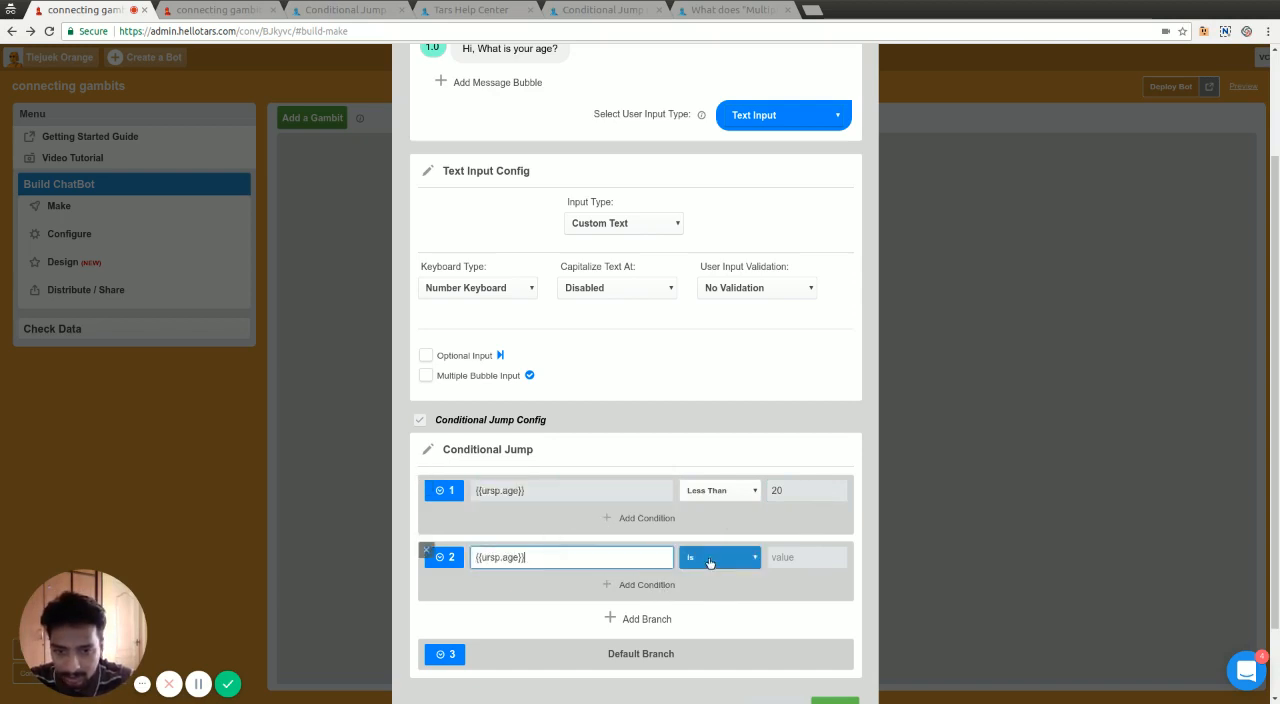
{"action": "mouse_move", "coordinate": [728, 658]}
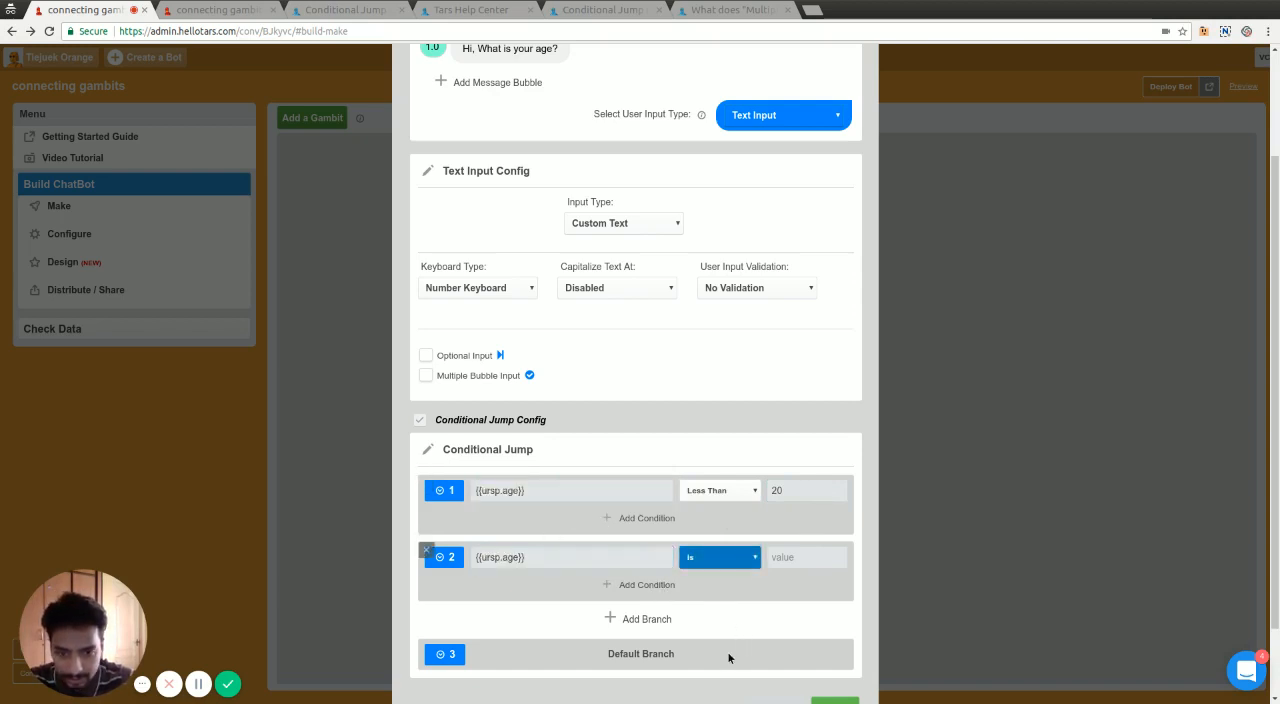
{"action": "left_click", "coordinate": [720, 556]}
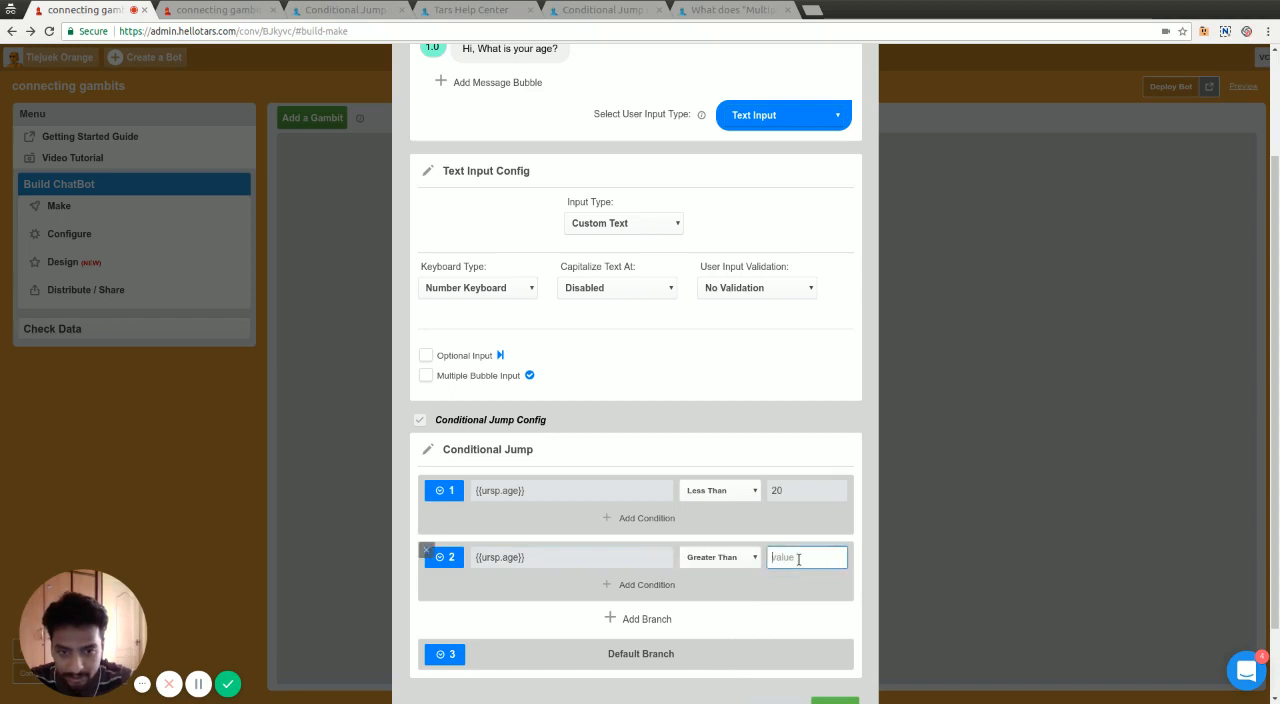
{"action": "type", "text": "20"}
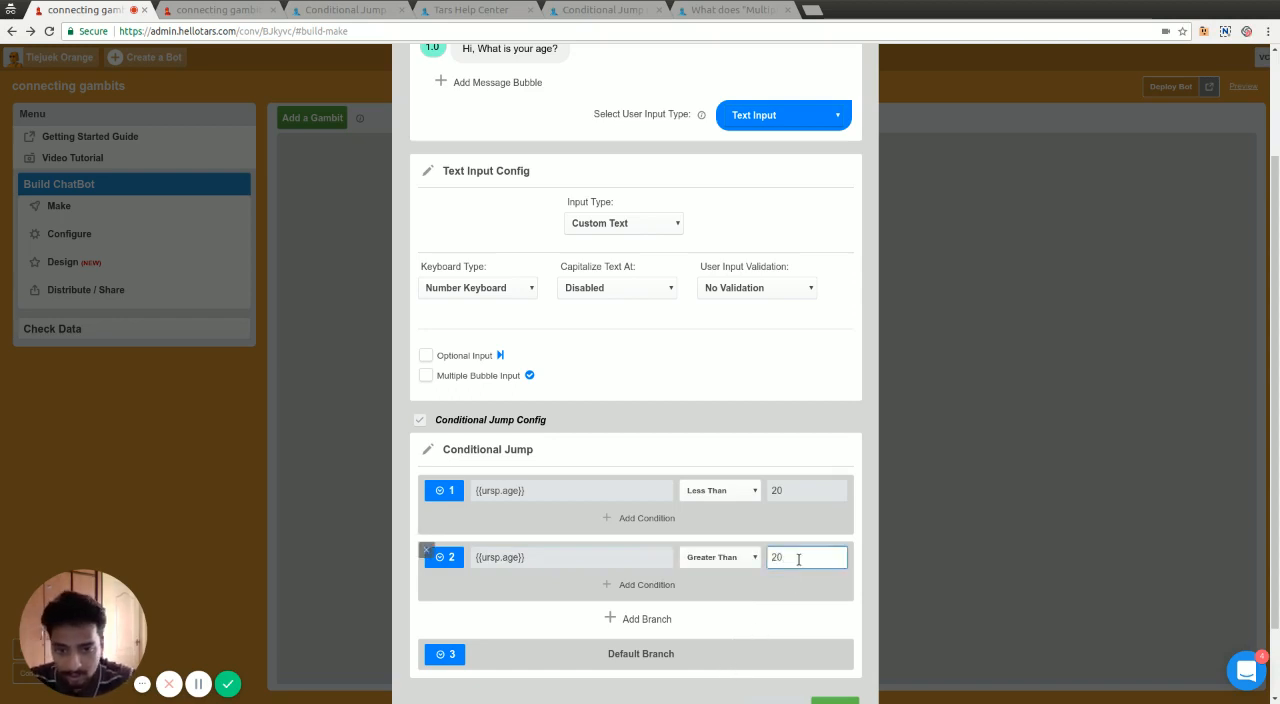
{"action": "left_click", "coordinate": [648, 584]}
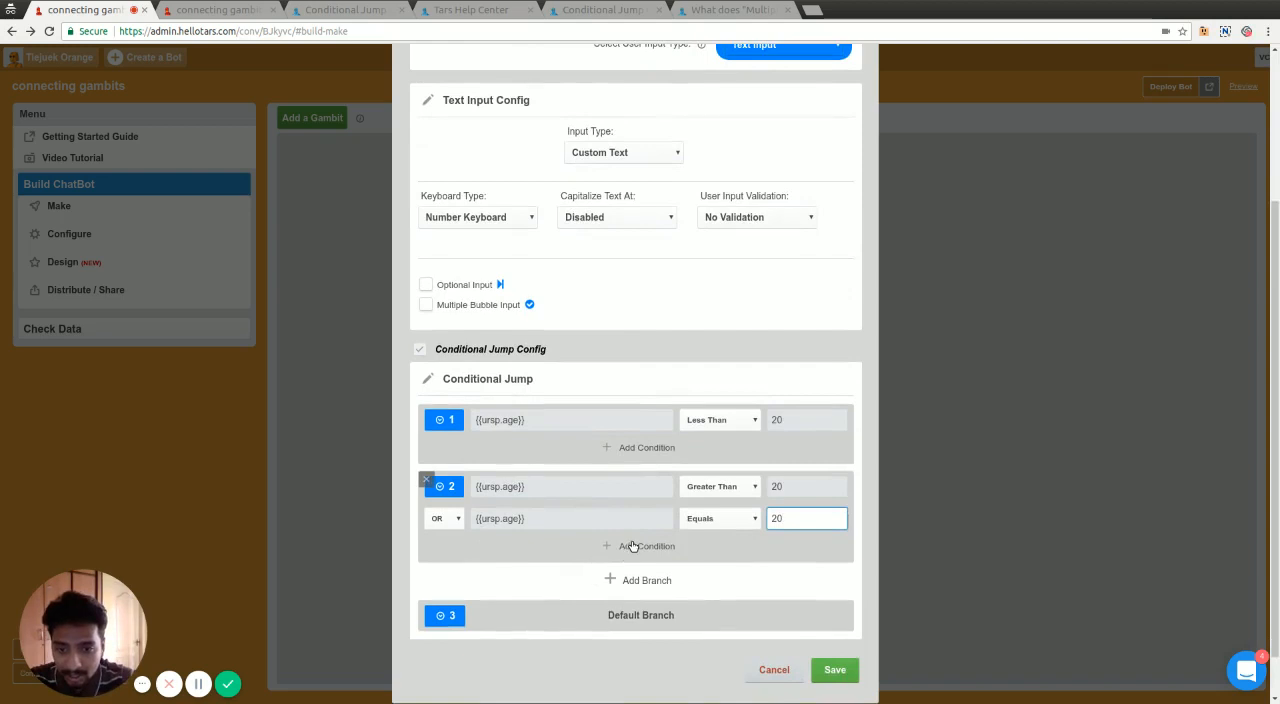
{"action": "left_click", "coordinate": [648, 546]}
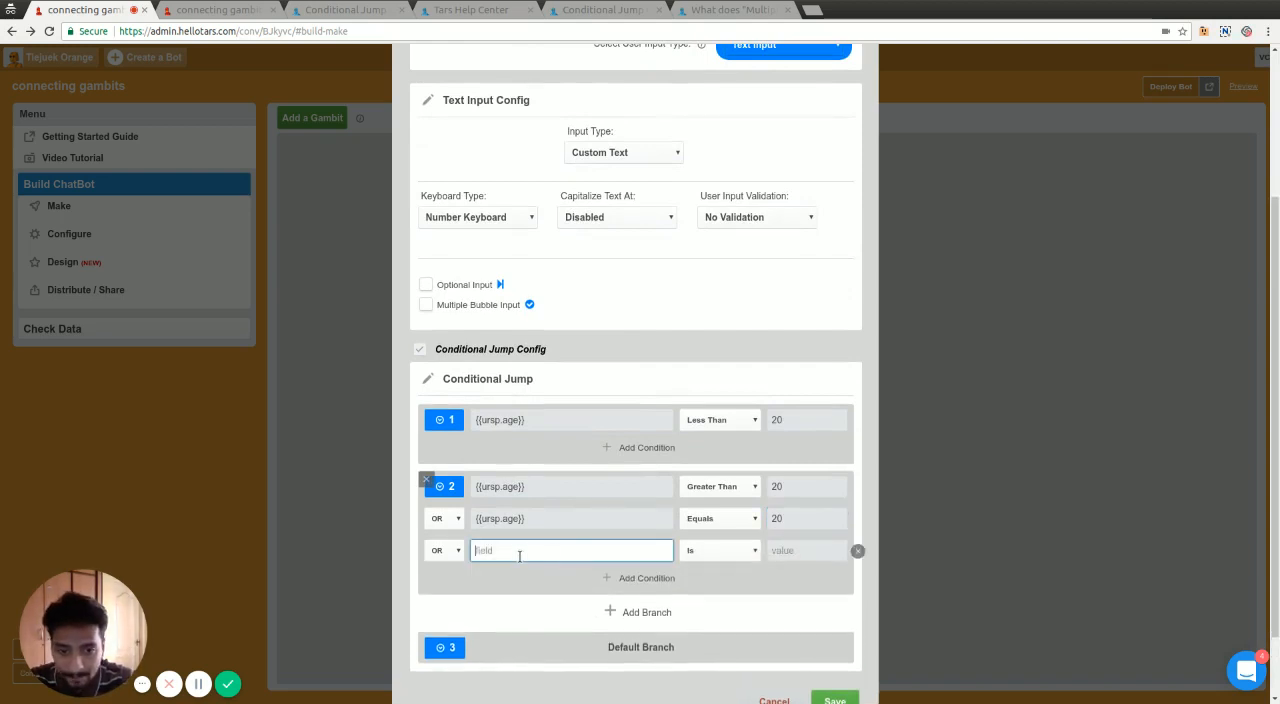
{"action": "mouse_move", "coordinate": [720, 518]}
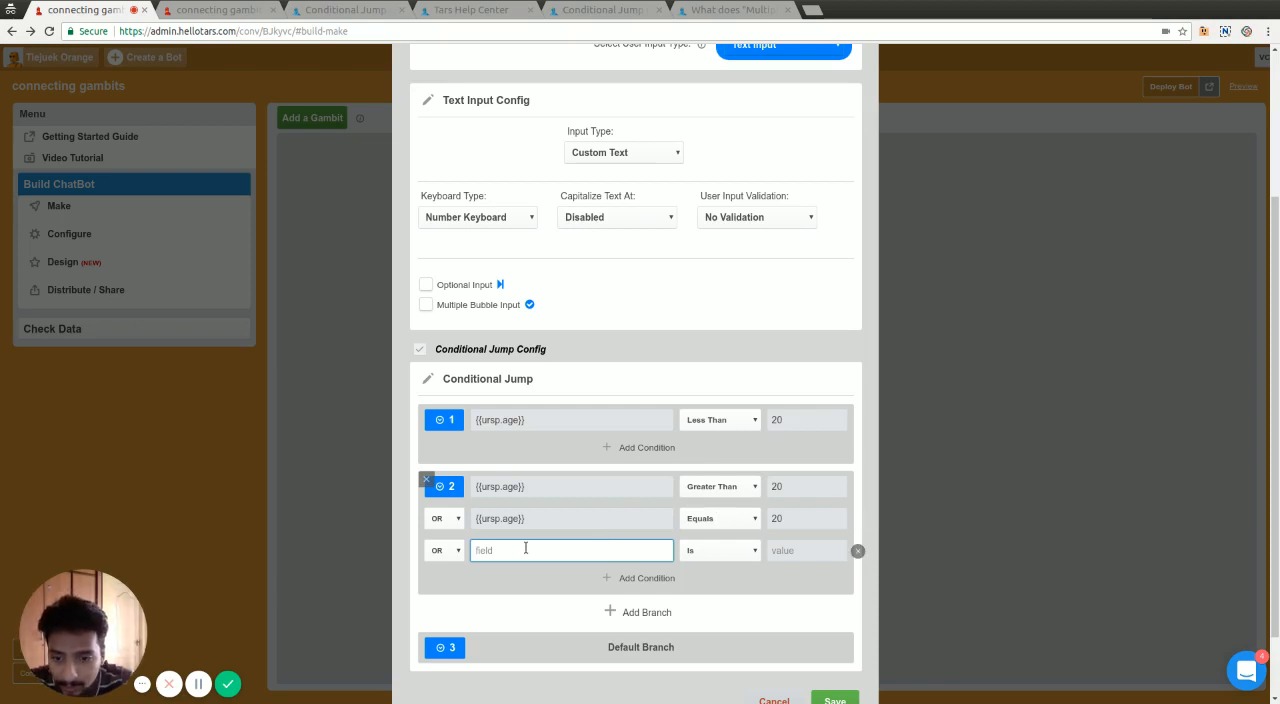
Complete branch 2 with Equals 20 and {{ursp.age}} Less Than 50 joined by AND
{"action": "type", "text": "{{ursp.age}}"}
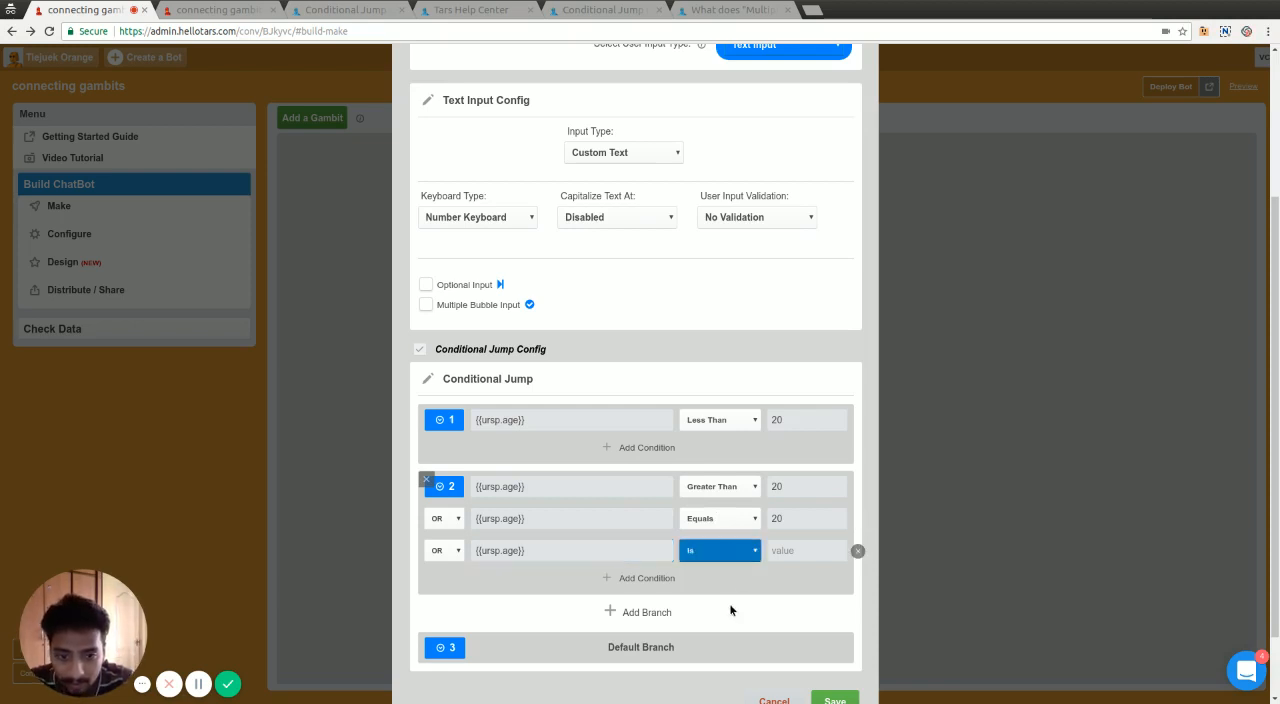
{"action": "left_click", "coordinate": [720, 550]}
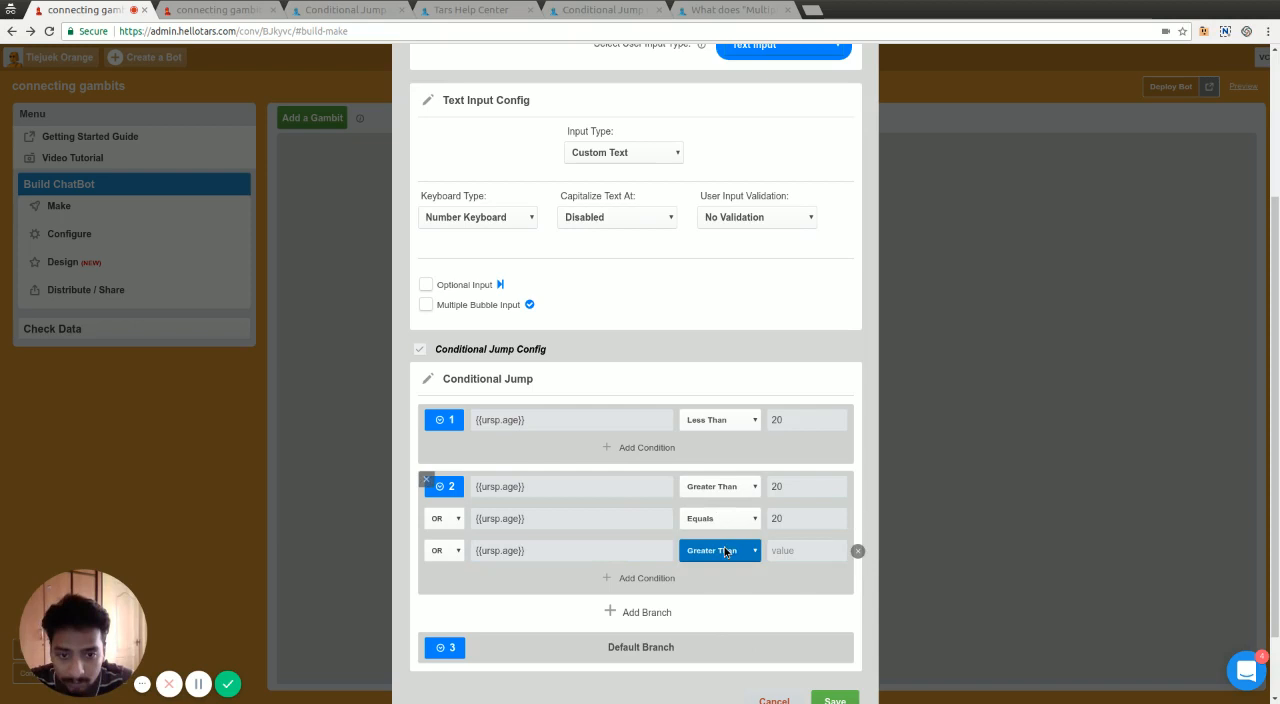
{"action": "left_click", "coordinate": [720, 550]}
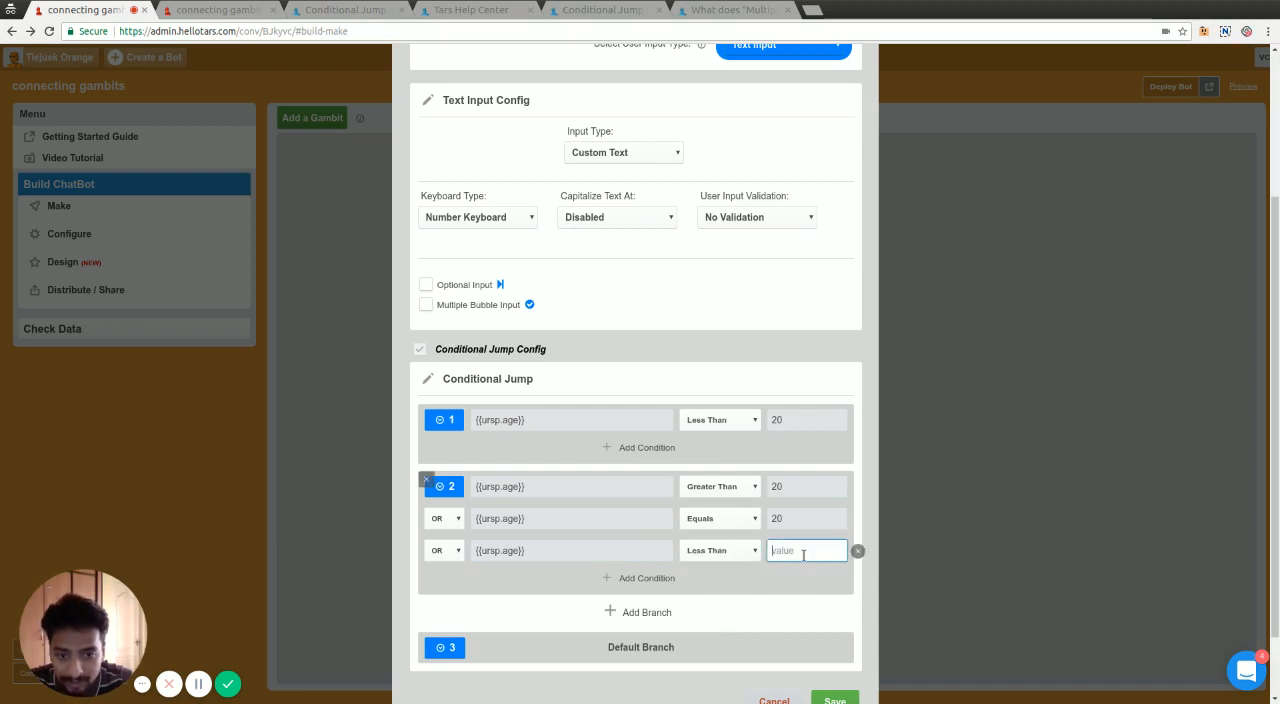
{"action": "type", "text": "50"}
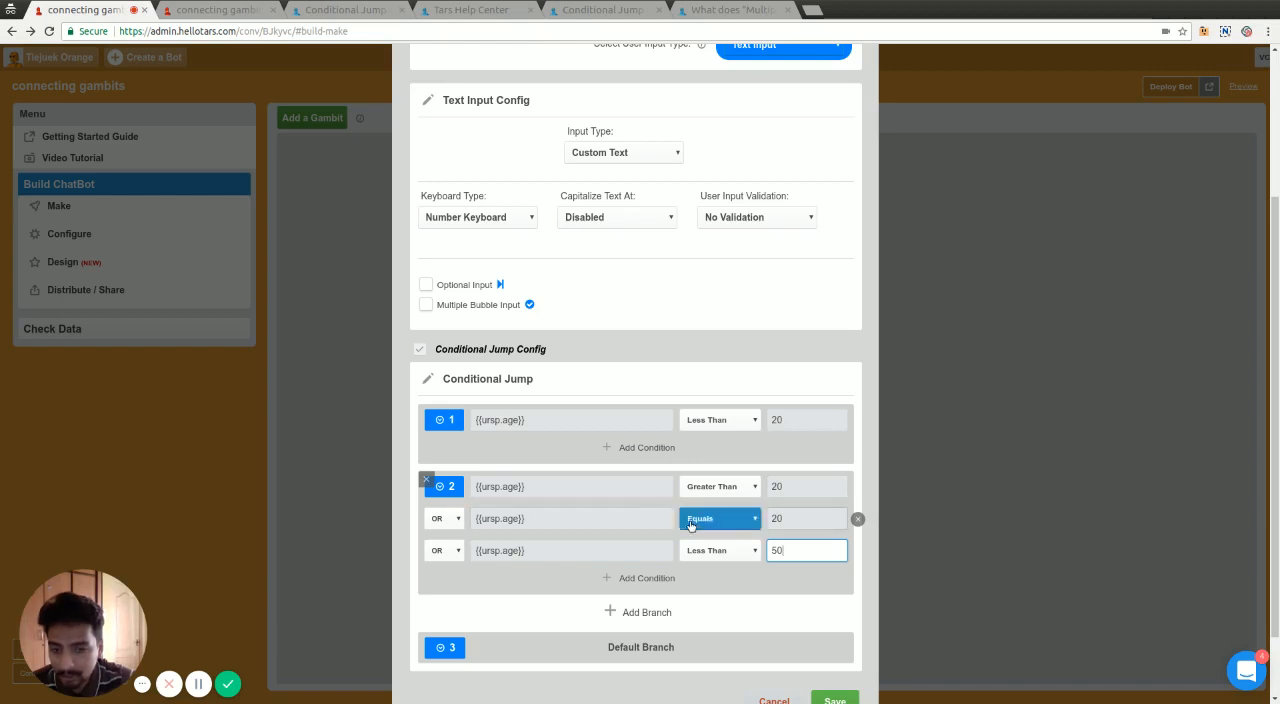
{"action": "left_click", "coordinate": [444, 550]}
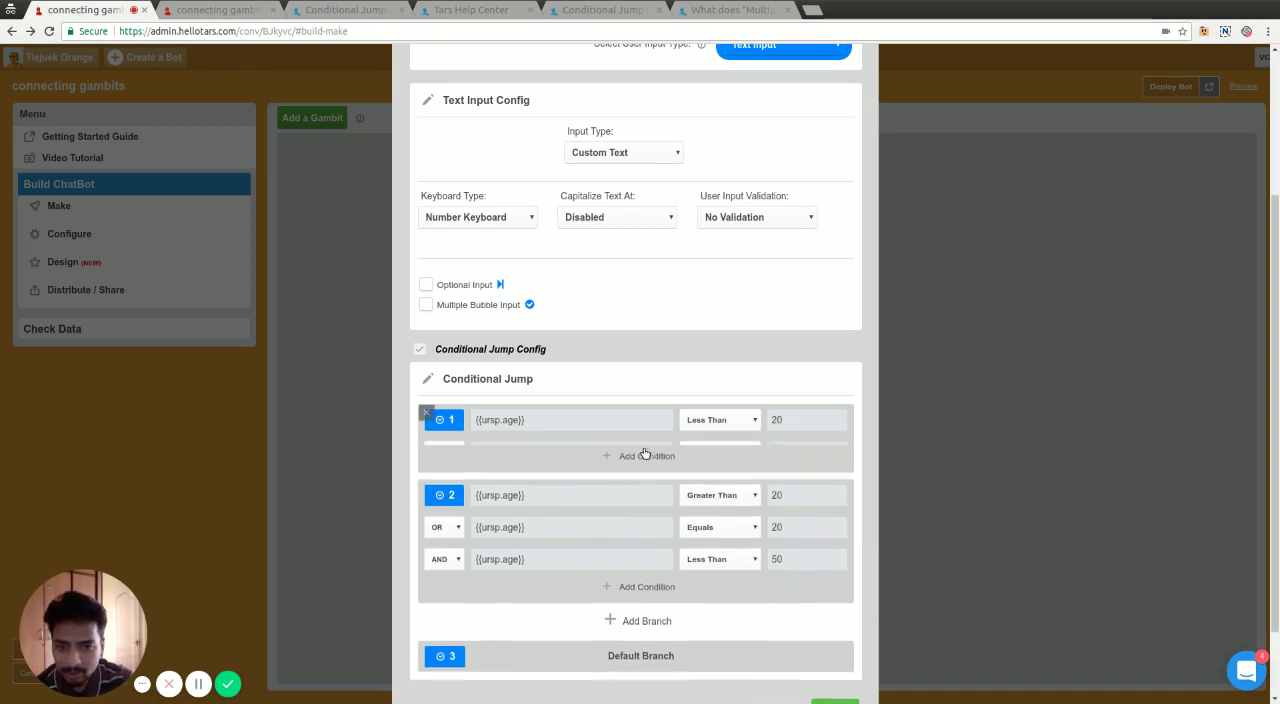
Add a second condition to branch 1 matching age exactly 20
{"action": "left_click", "coordinate": [640, 456]}
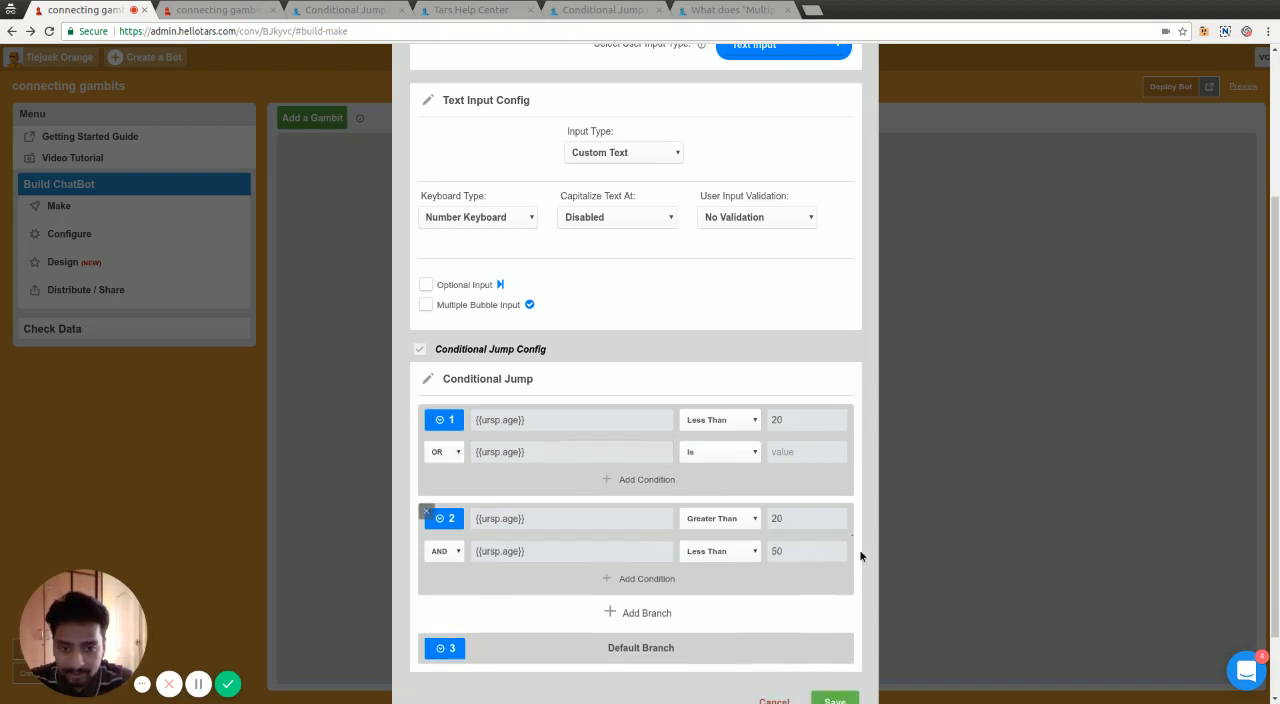
{"action": "left_click", "coordinate": [806, 452]}
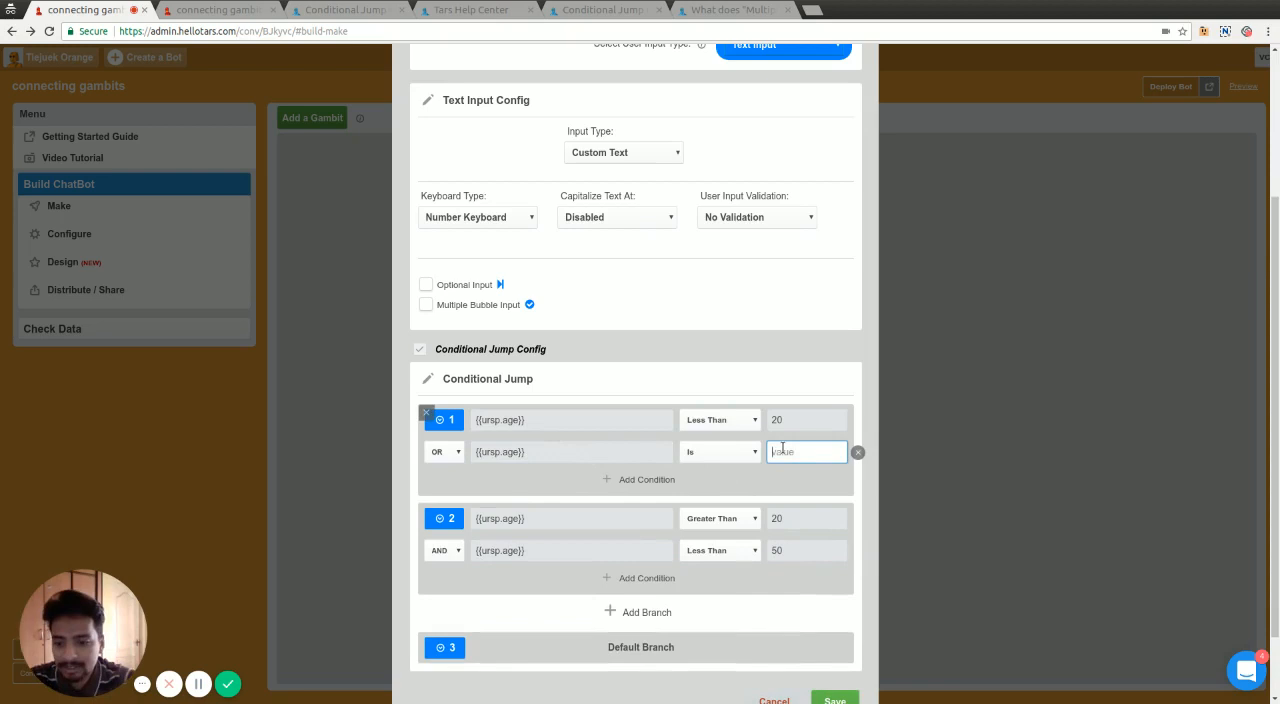
{"action": "type", "text": "20"}
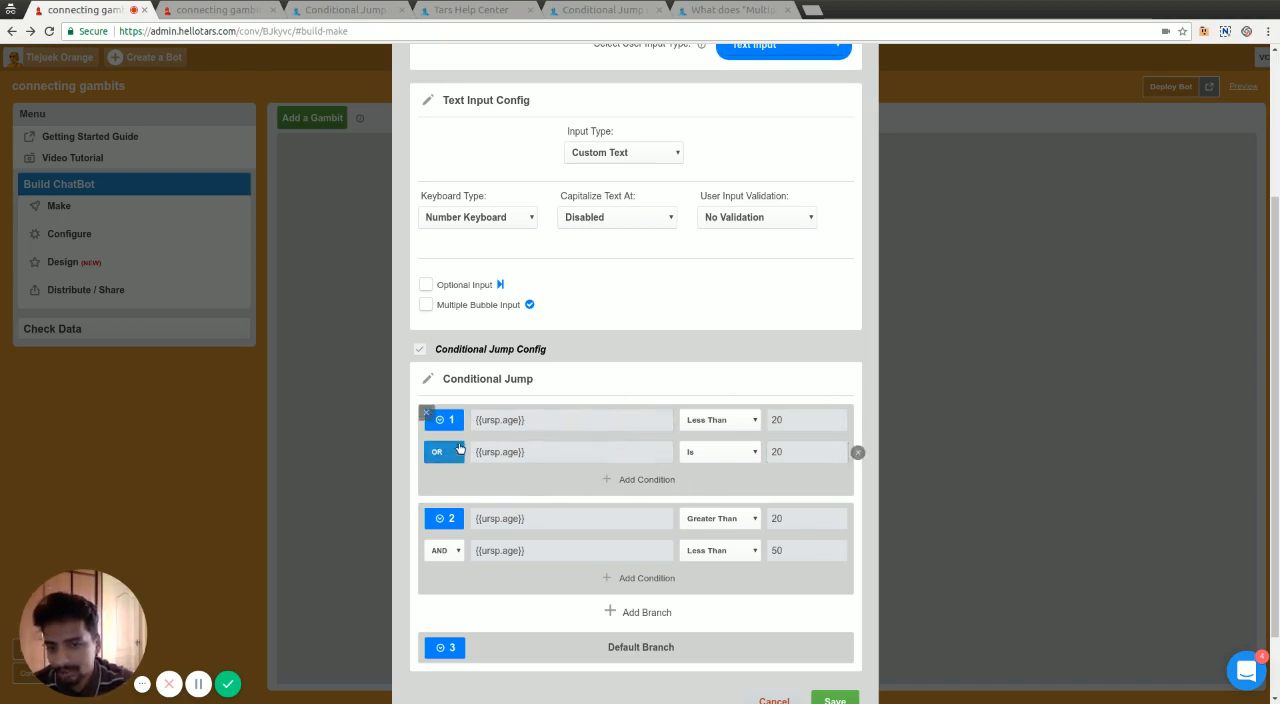
{"action": "mouse_move", "coordinate": [532, 438]}
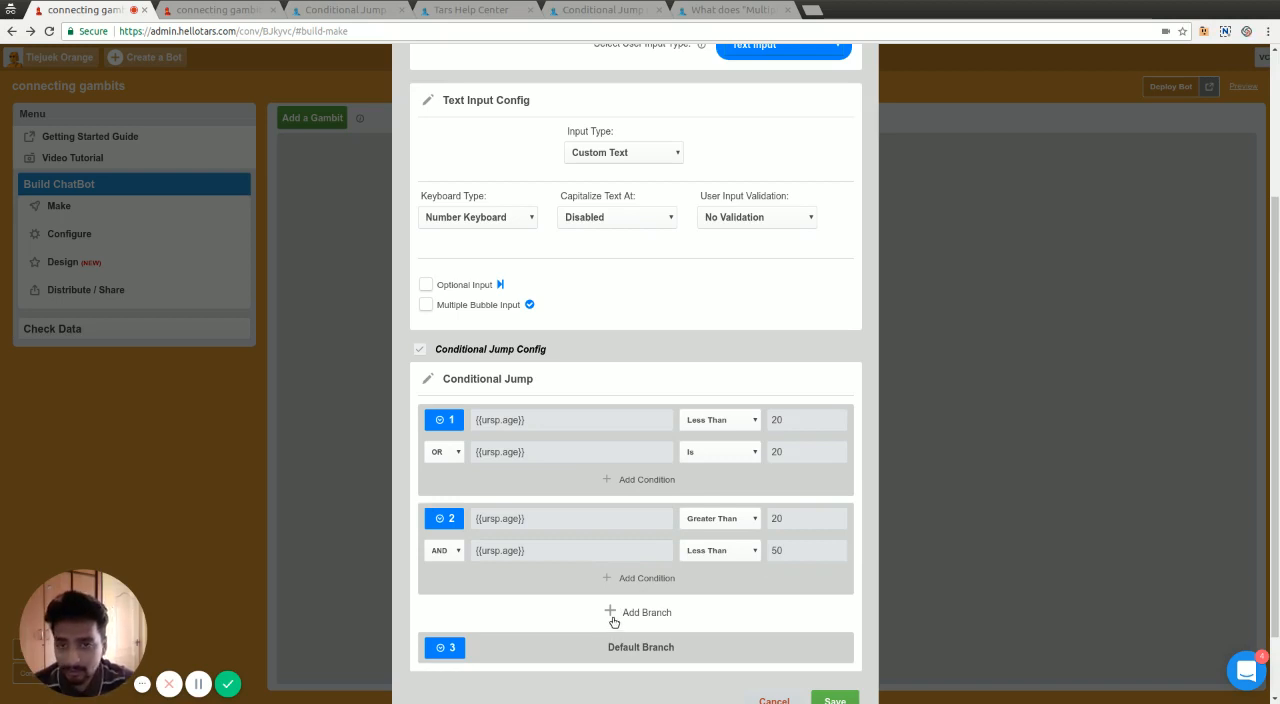
{"action": "scroll", "scroll_direction": "down", "scroll_amount": 3}
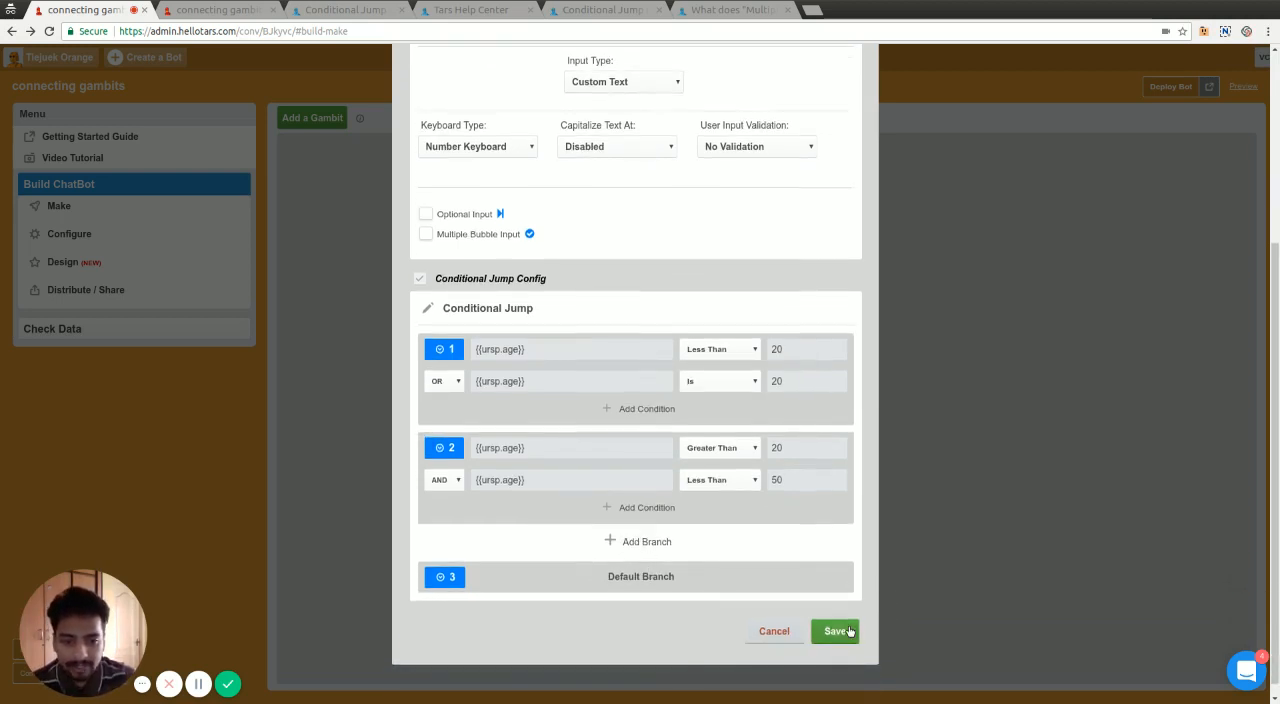
Save the age gambit, review its branch conditions, and save again
{"action": "left_click", "coordinate": [836, 632]}
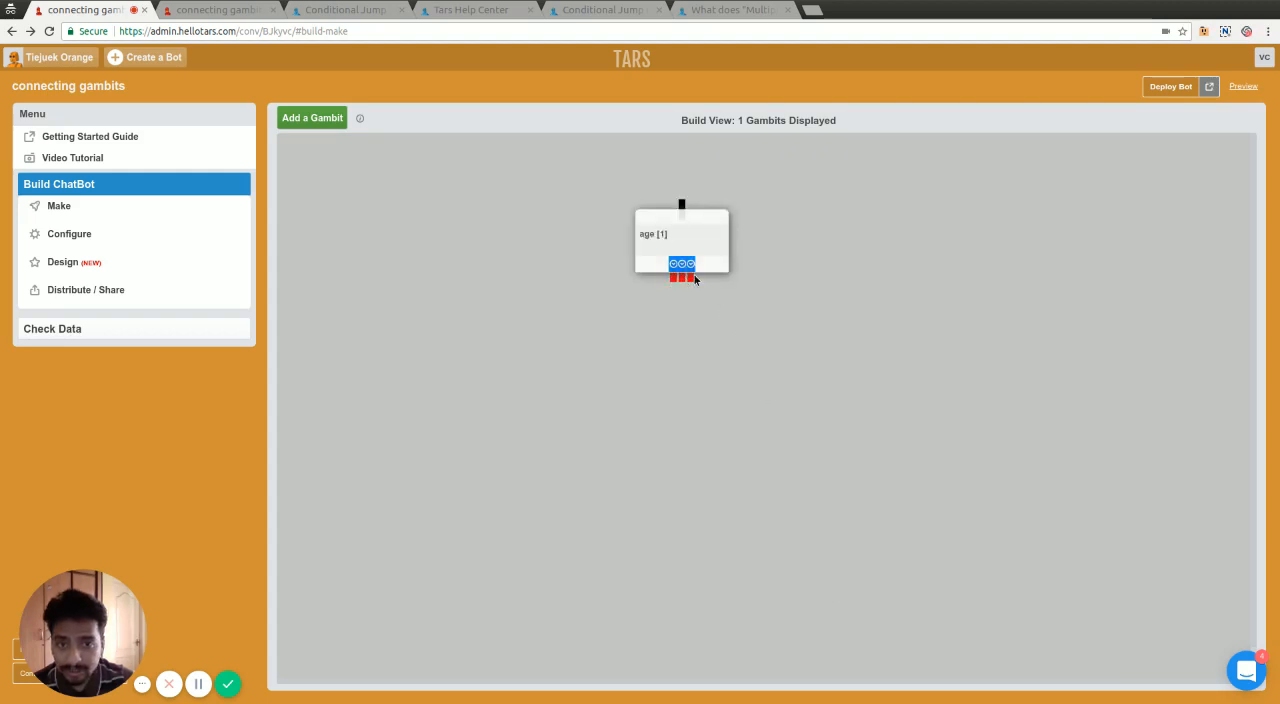
{"action": "left_click", "coordinate": [680, 240]}
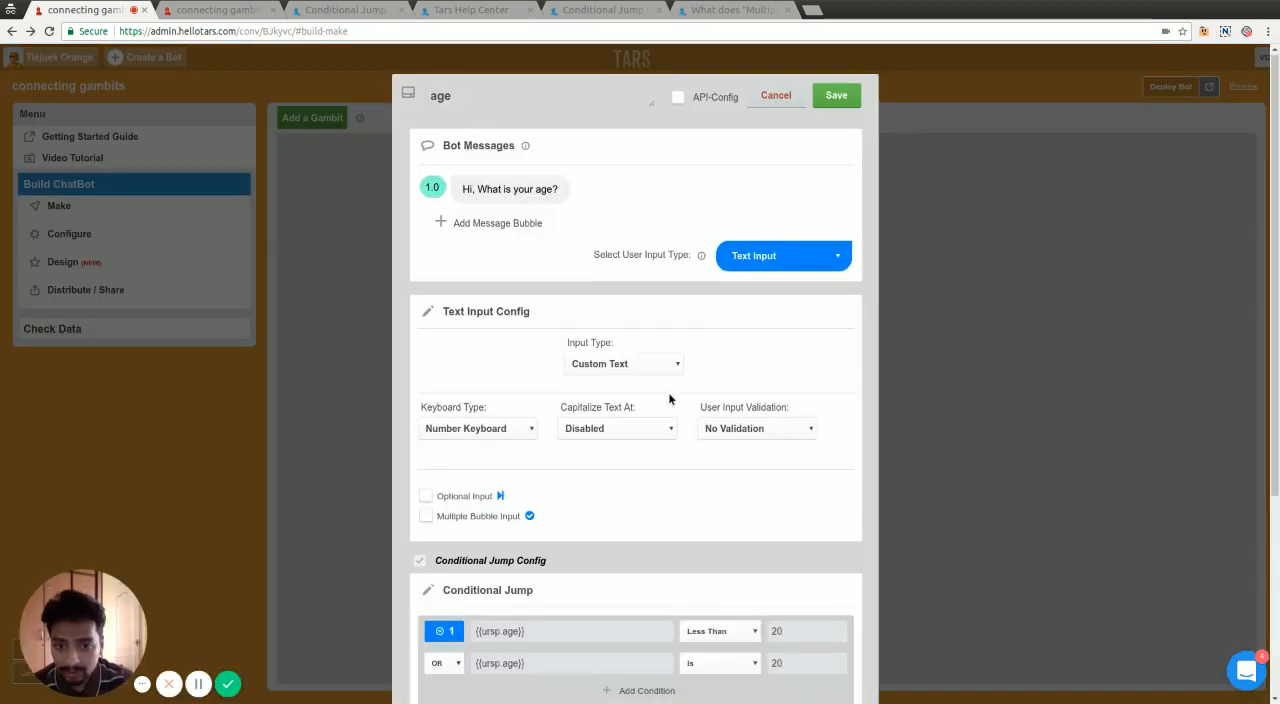
{"action": "scroll", "scroll_direction": "down", "scroll_amount": 3}
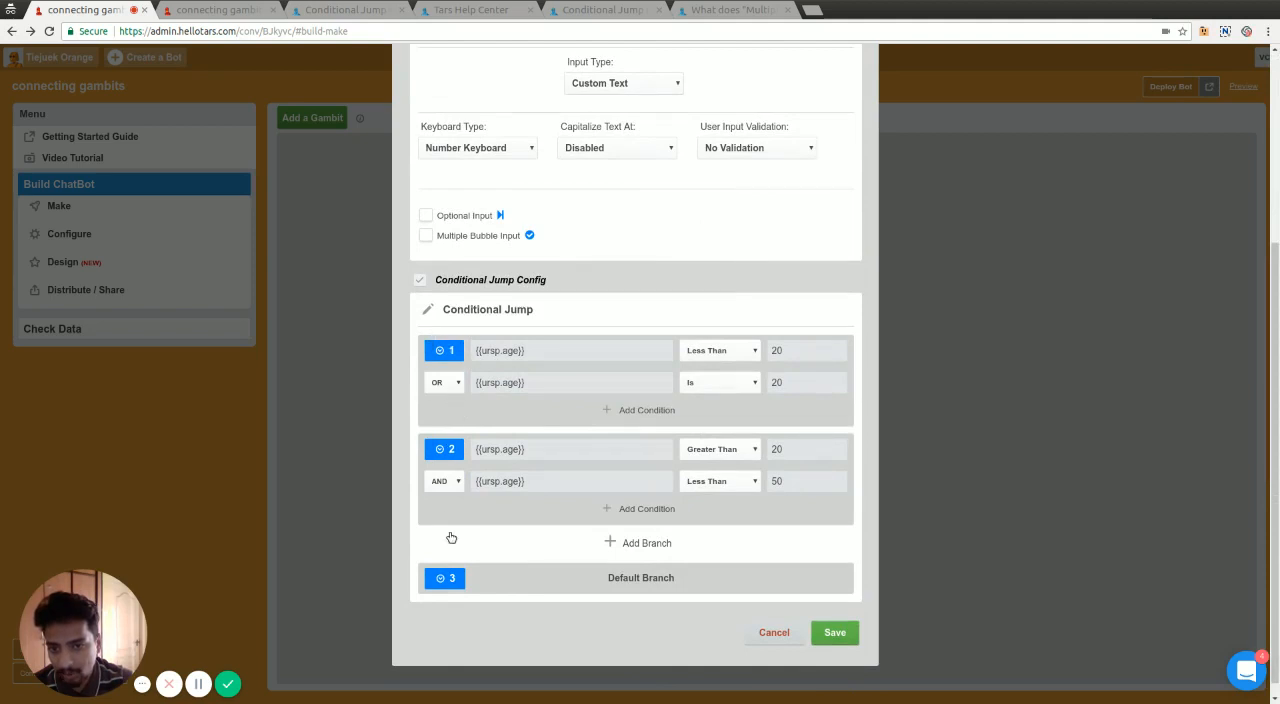
{"action": "left_click", "coordinate": [834, 632]}
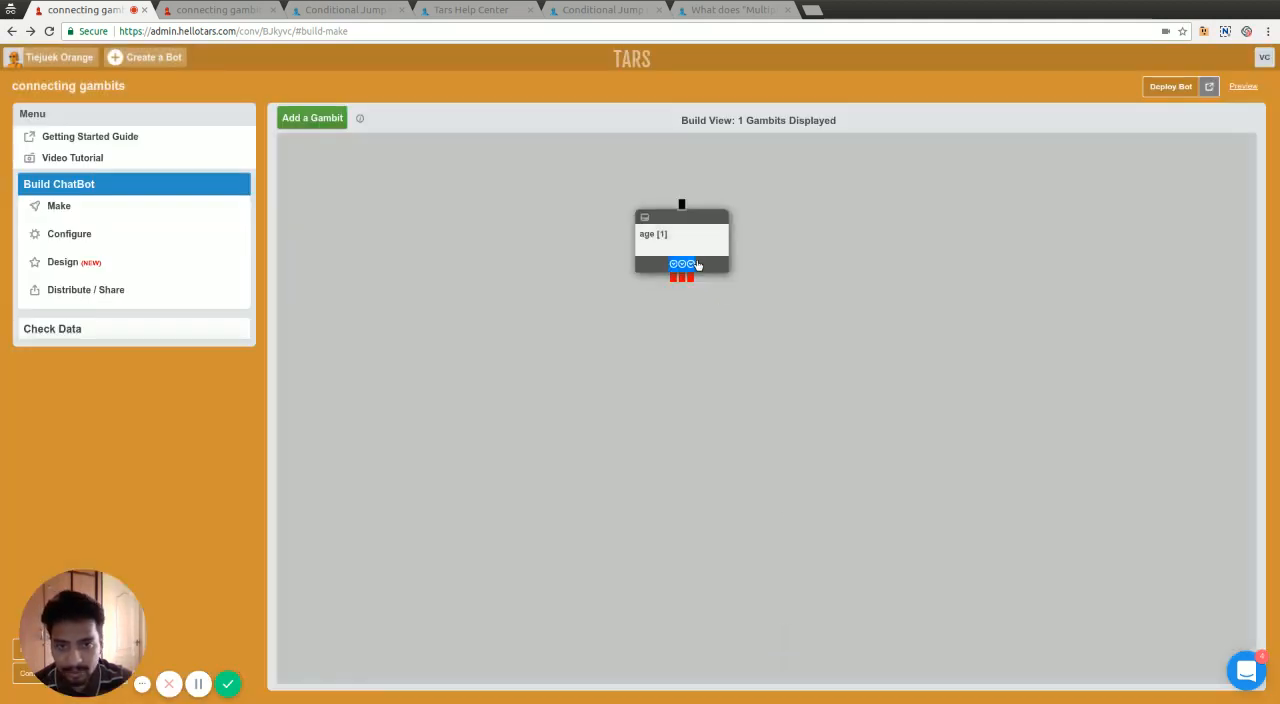
Add new gambits and give the first the reply "you are less than or equal to 20"
{"action": "left_click", "coordinate": [312, 116]}
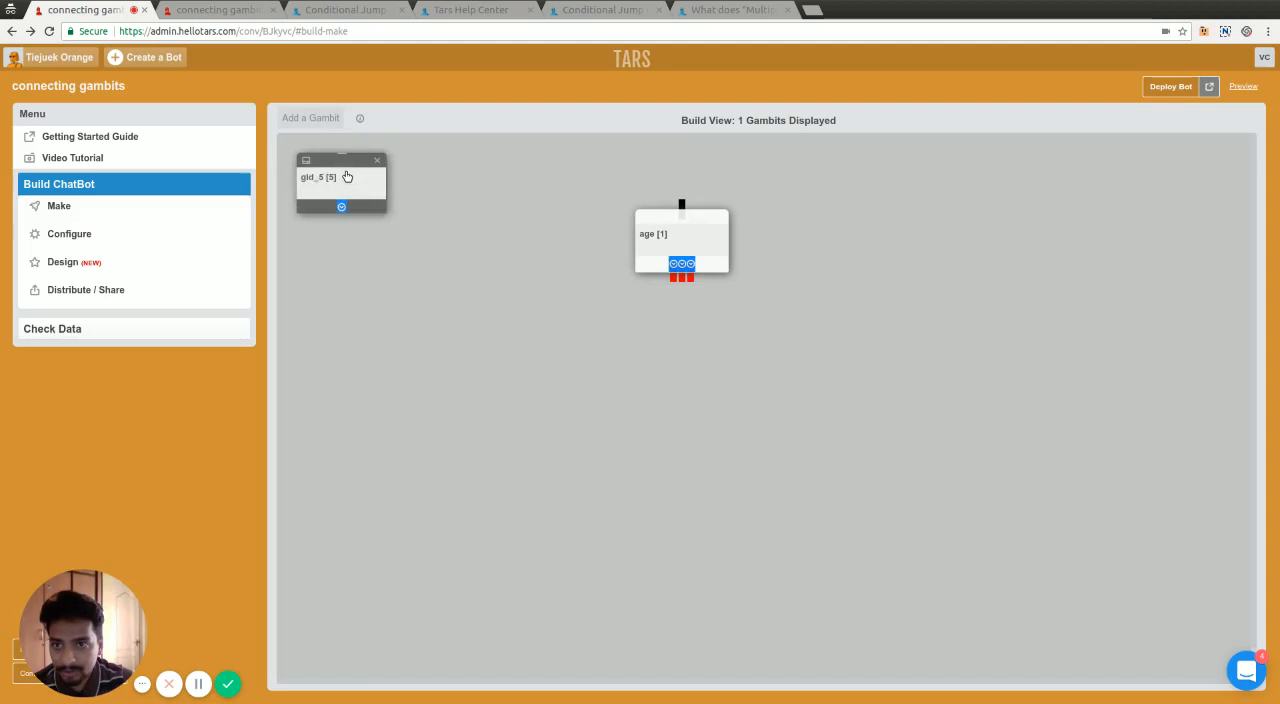
{"action": "left_click_drag", "start_coordinate": [340, 176], "coordinate": [488, 396]}
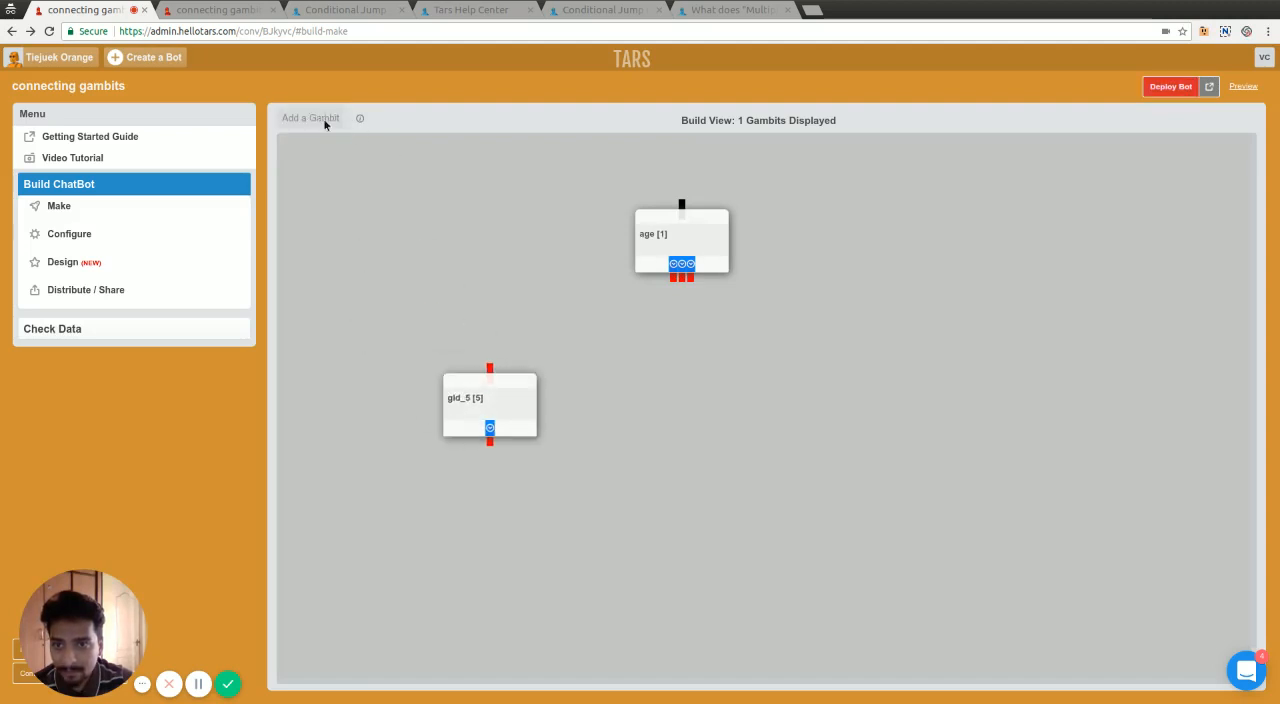
{"action": "left_click", "coordinate": [312, 116]}
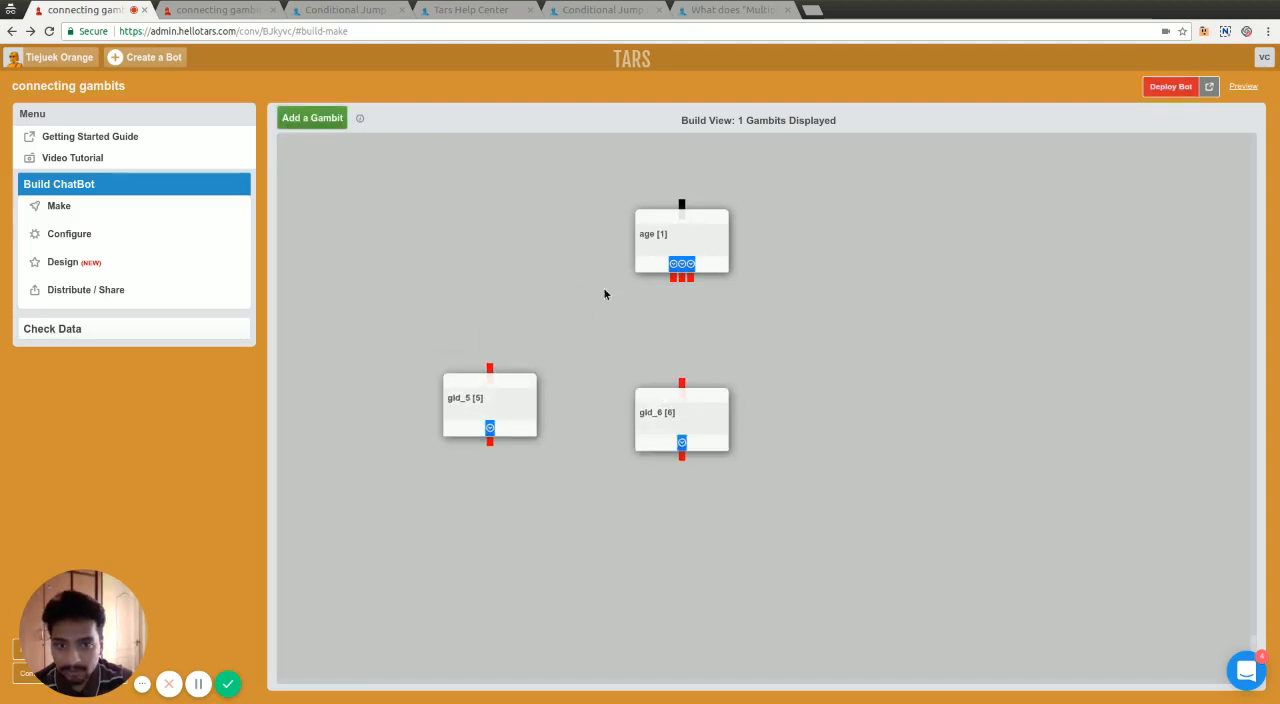
{"action": "left_click", "coordinate": [312, 118]}
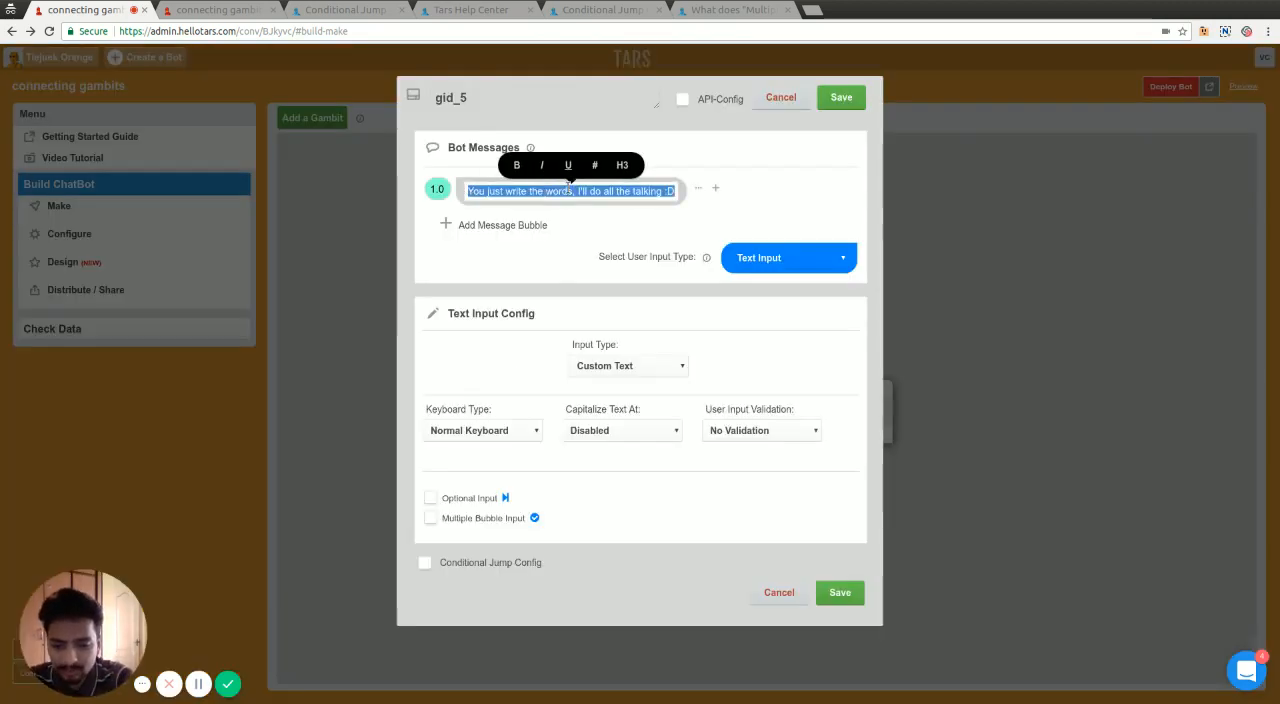
{"action": "type", "text": "you are less than or equal"}
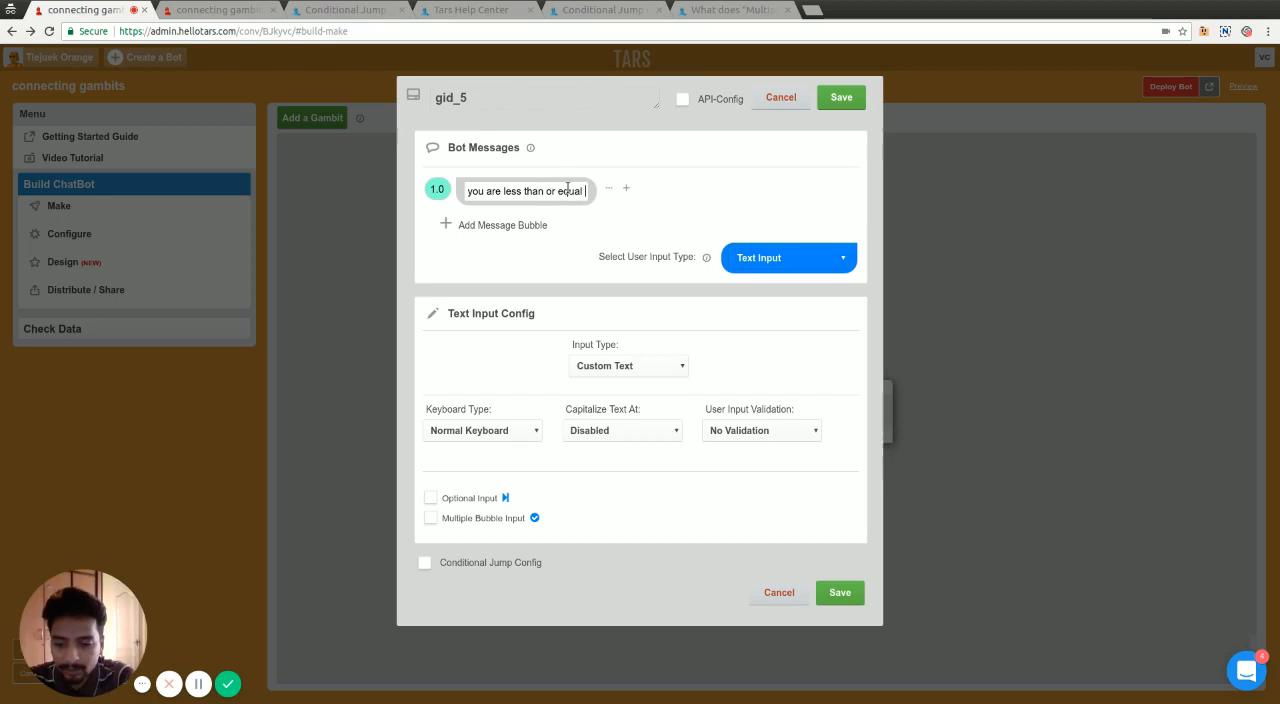
{"action": "type", "text": "to 20"}
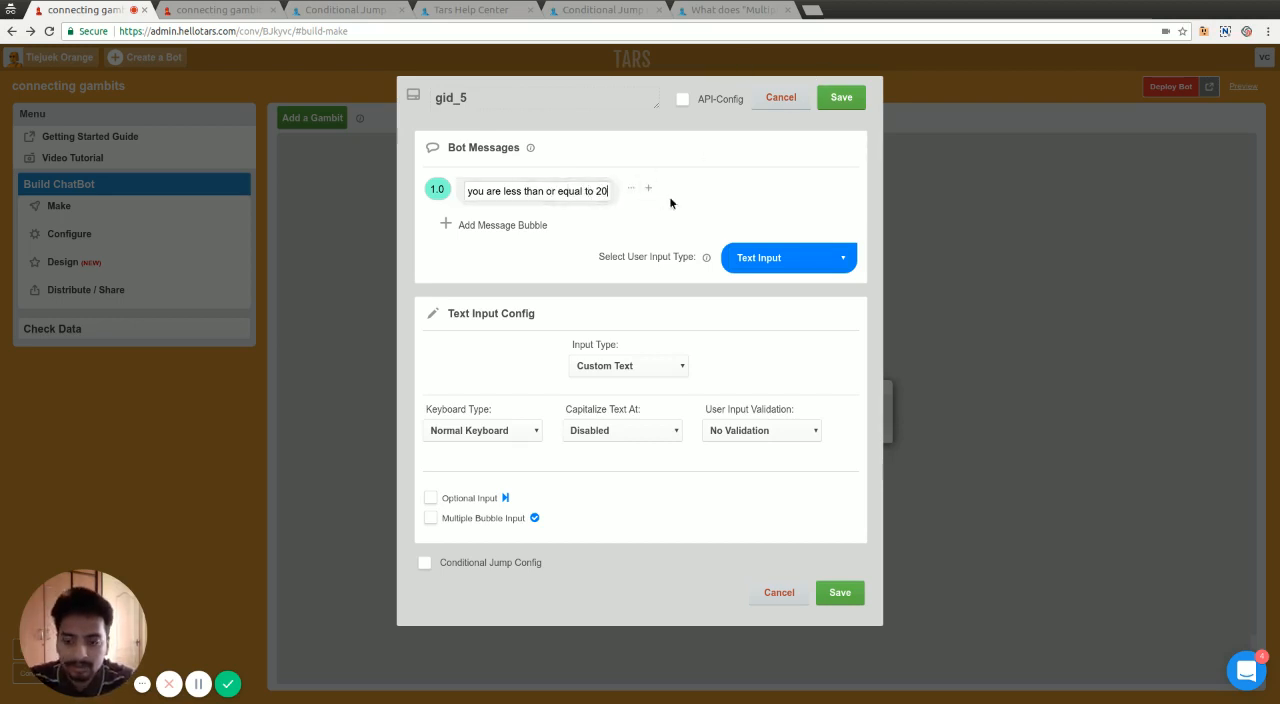
{"action": "left_click", "coordinate": [840, 592]}
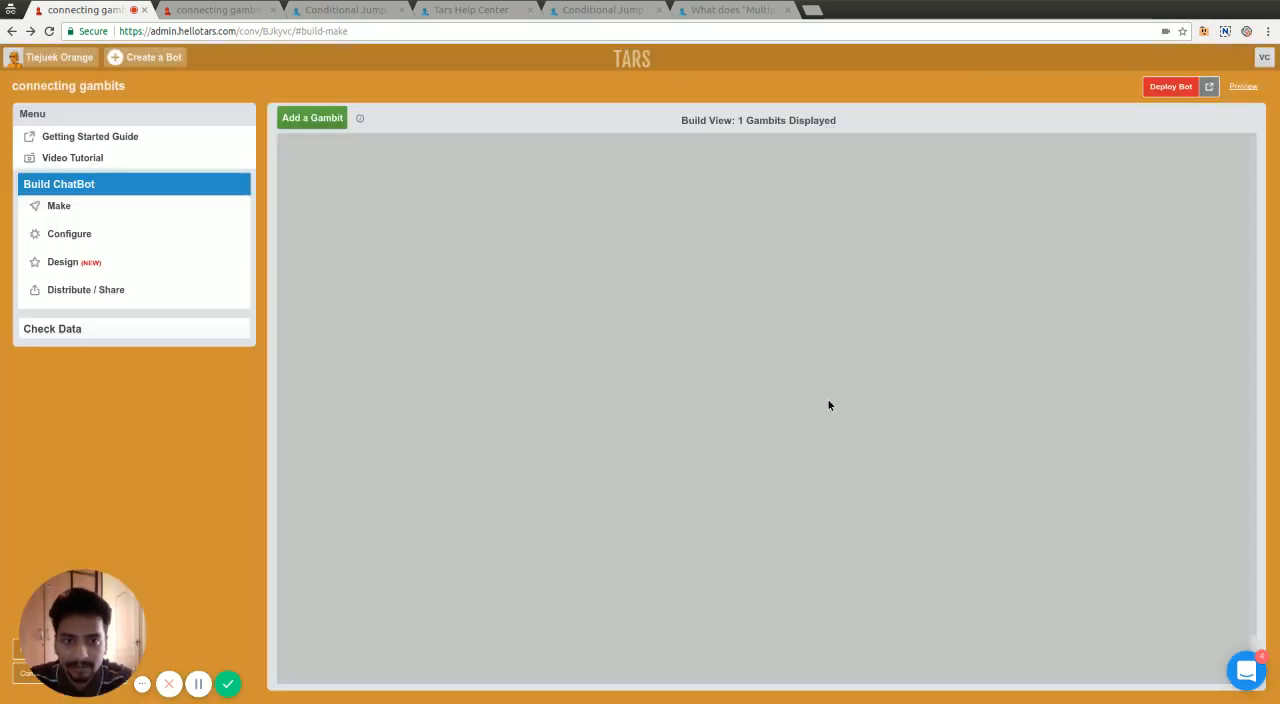
Write the between 20 and 50 reply and the "you came to the default branch" reply
{"action": "left_click", "coordinate": [312, 116]}
{"action": "type", "text": "you are betwee"}
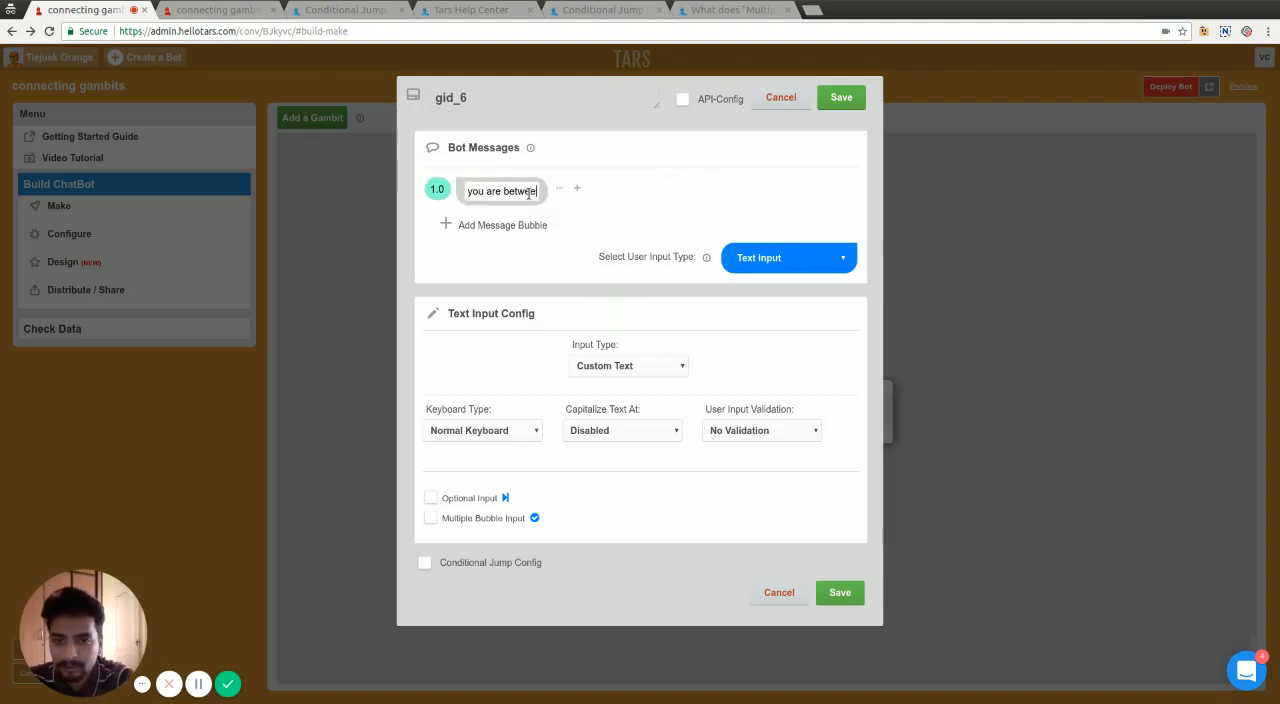
{"action": "type", "text": "20 and 50"}
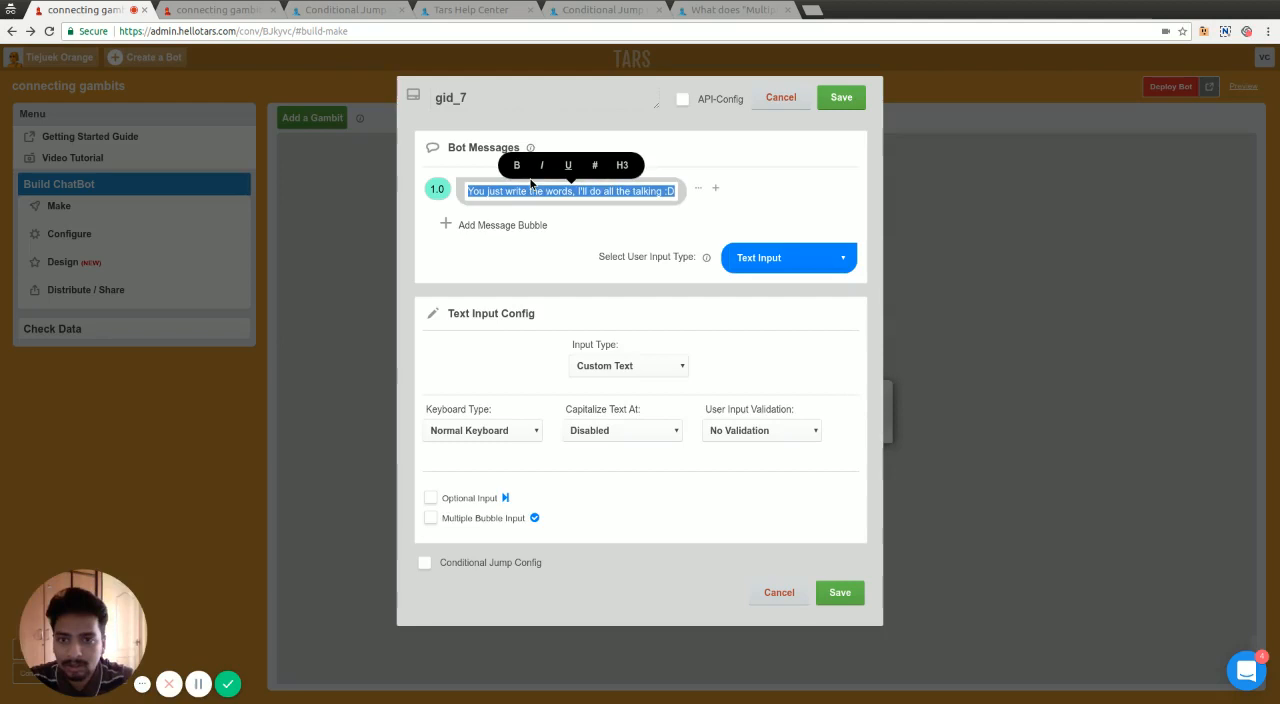
{"action": "type", "text": "you"}
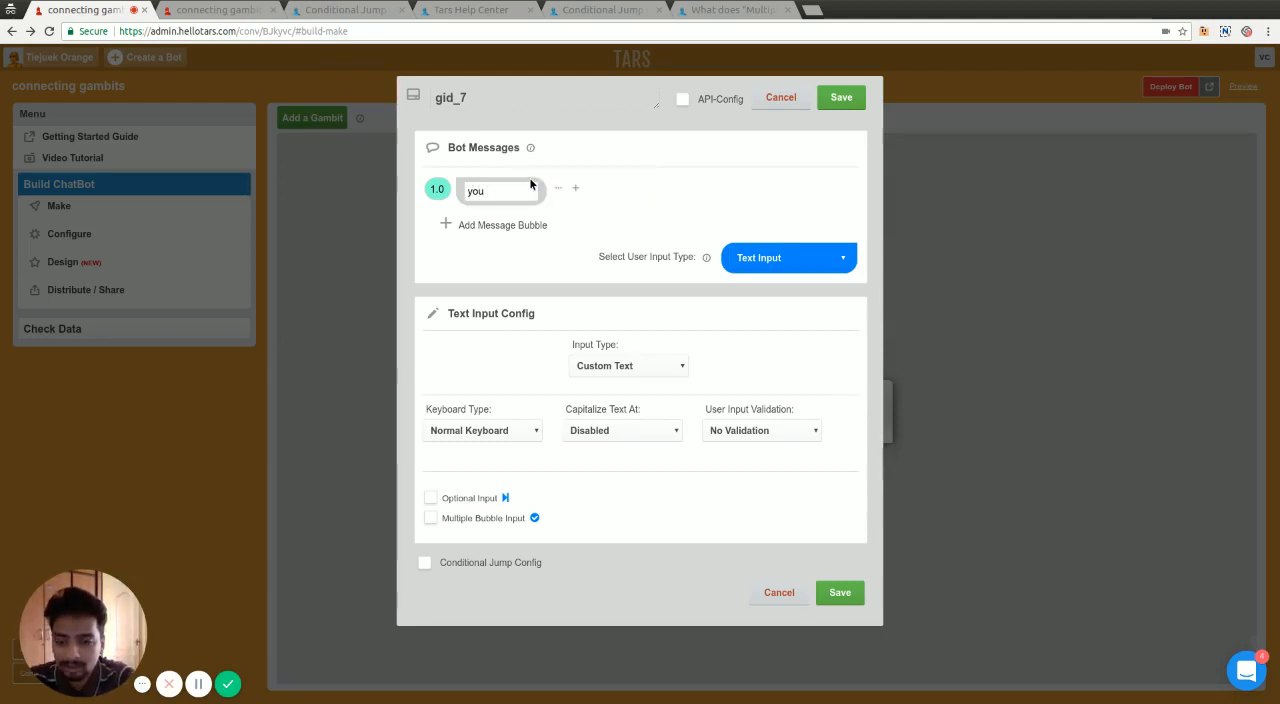
{"action": "type", "text": "came to the def"}
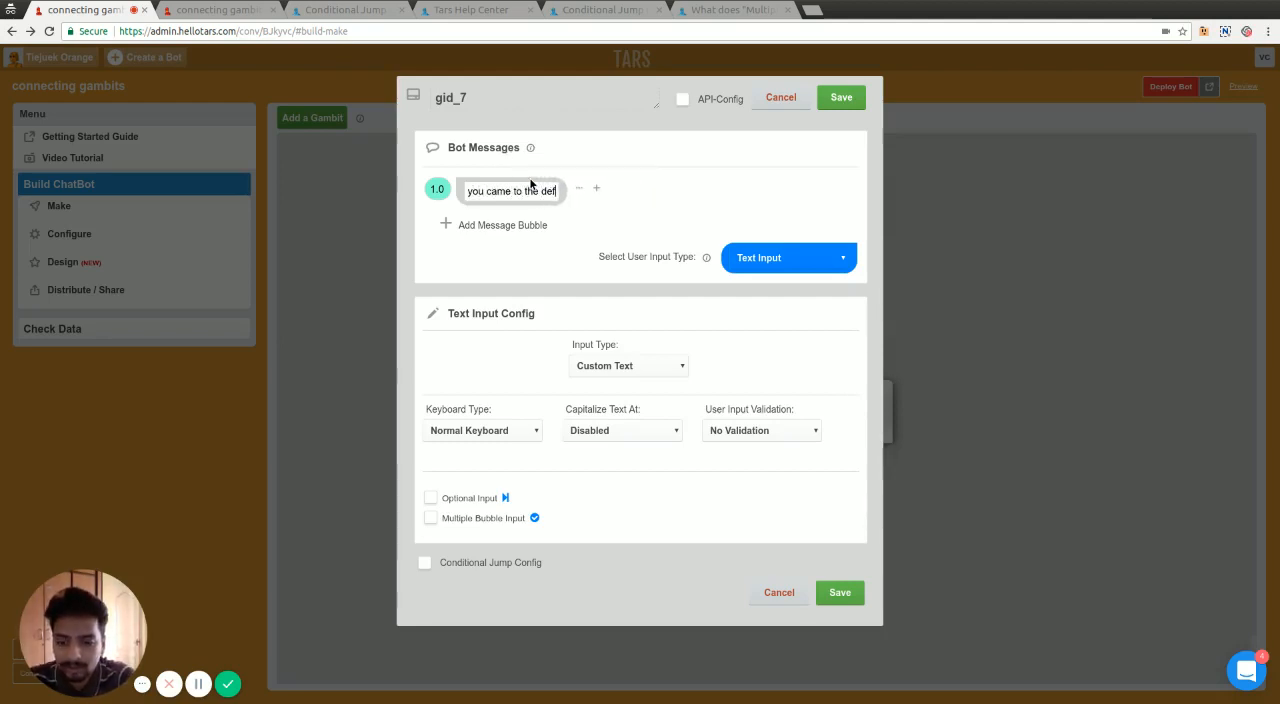
{"action": "type", "text": "ault branch"}
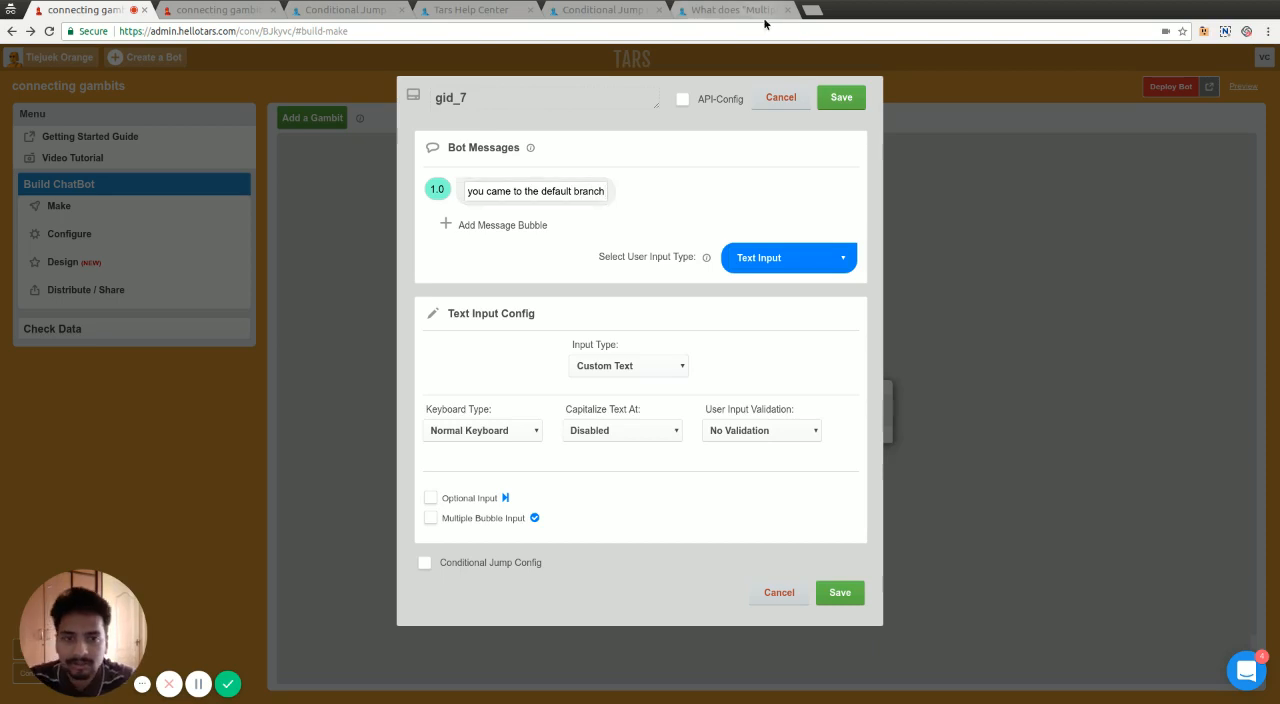
{"action": "left_click", "coordinate": [780, 592]}
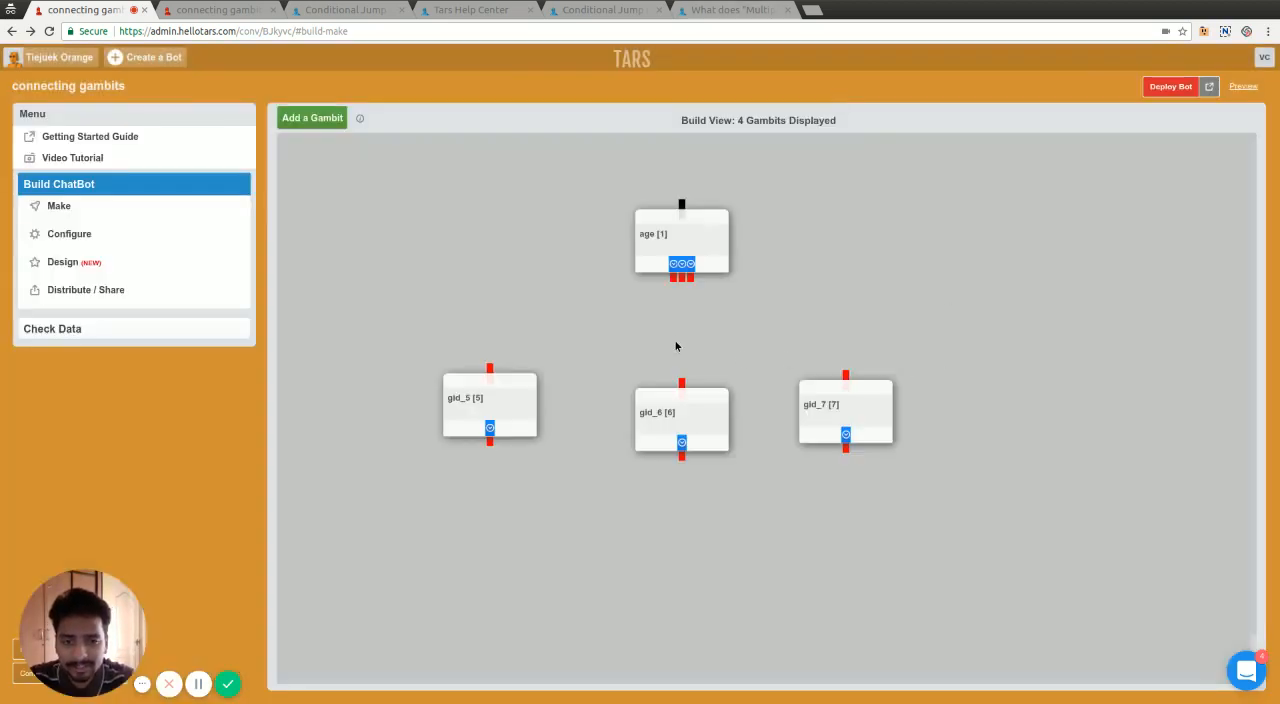
Connect the age branch outlets to the reply gambits, deploy the bot and preview it
{"action": "left_click_drag", "start_coordinate": [682, 276], "coordinate": [488, 360]}
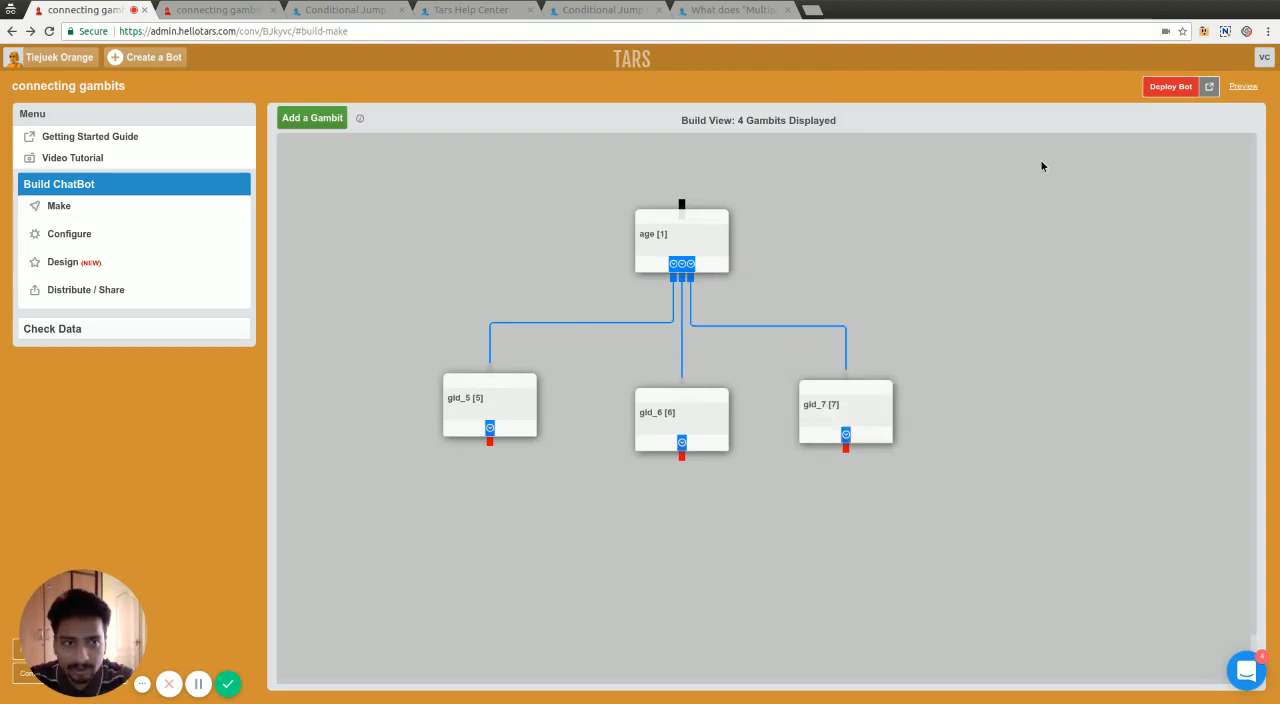
{"action": "left_click", "coordinate": [1208, 86]}
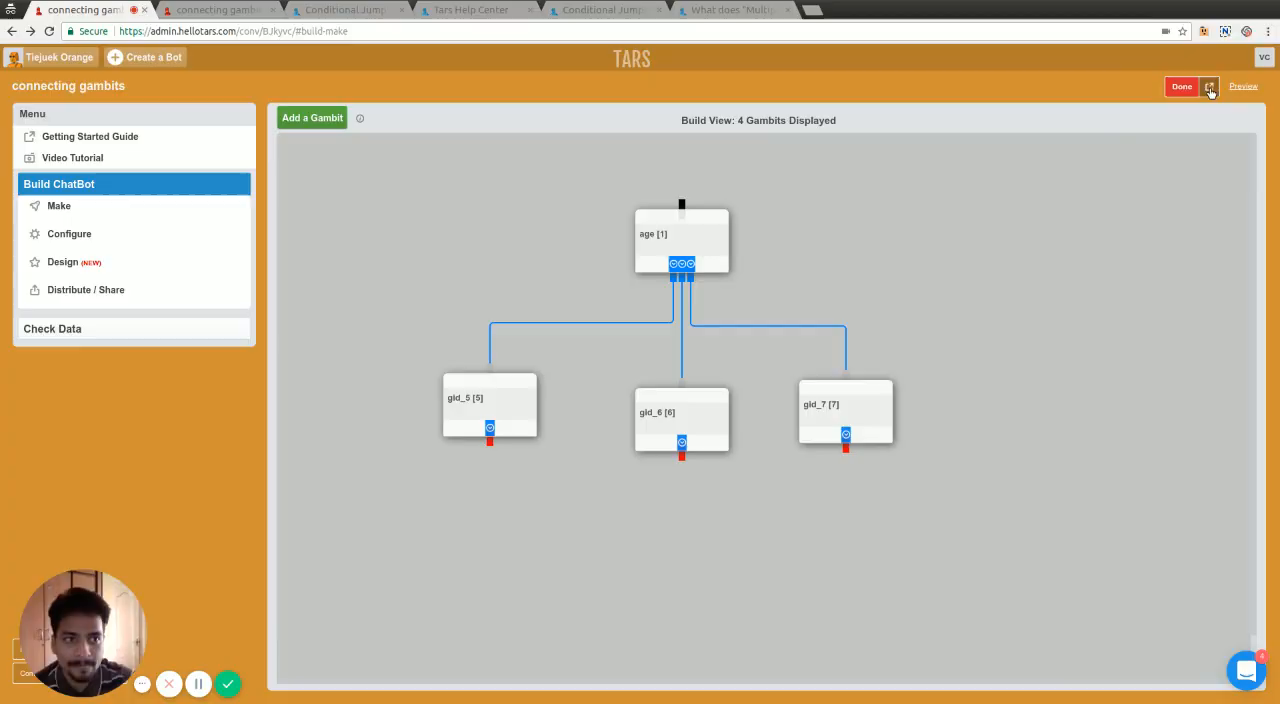
{"action": "left_click", "coordinate": [1212, 86]}
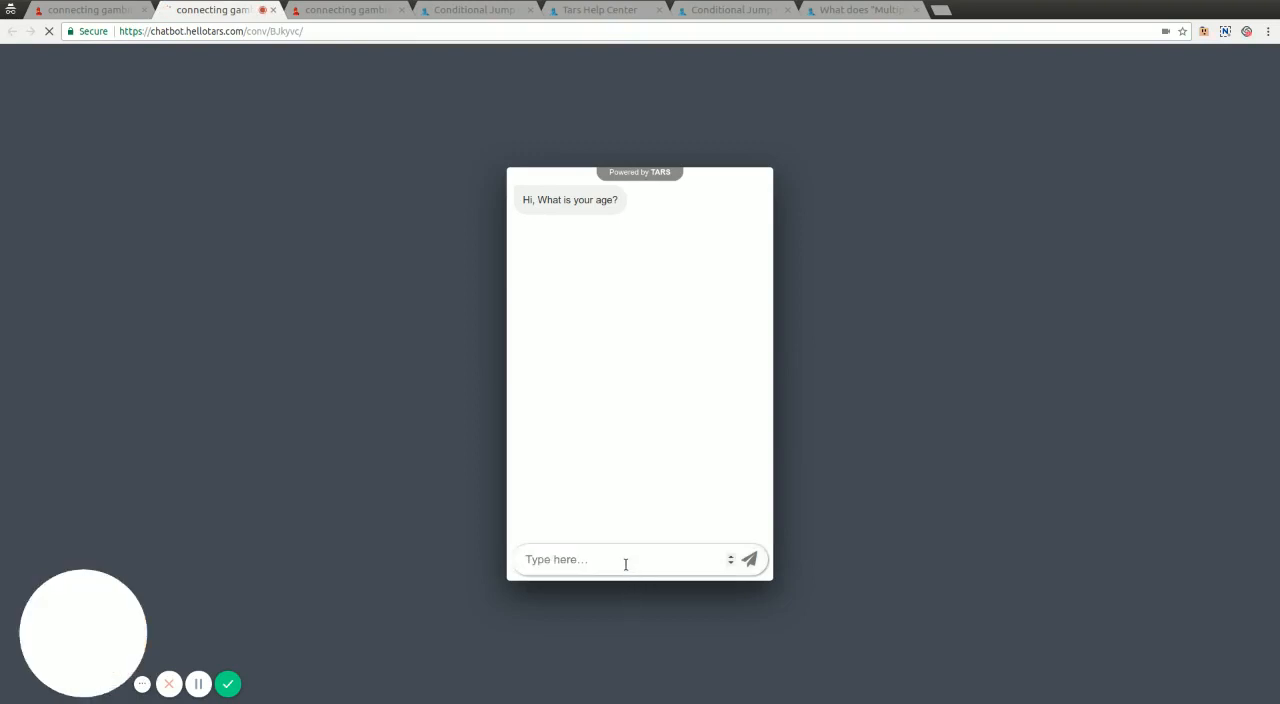
Answer the age question in the preview, get the 20-or-under reply, and return to the builder
{"action": "type", "text": "1"}
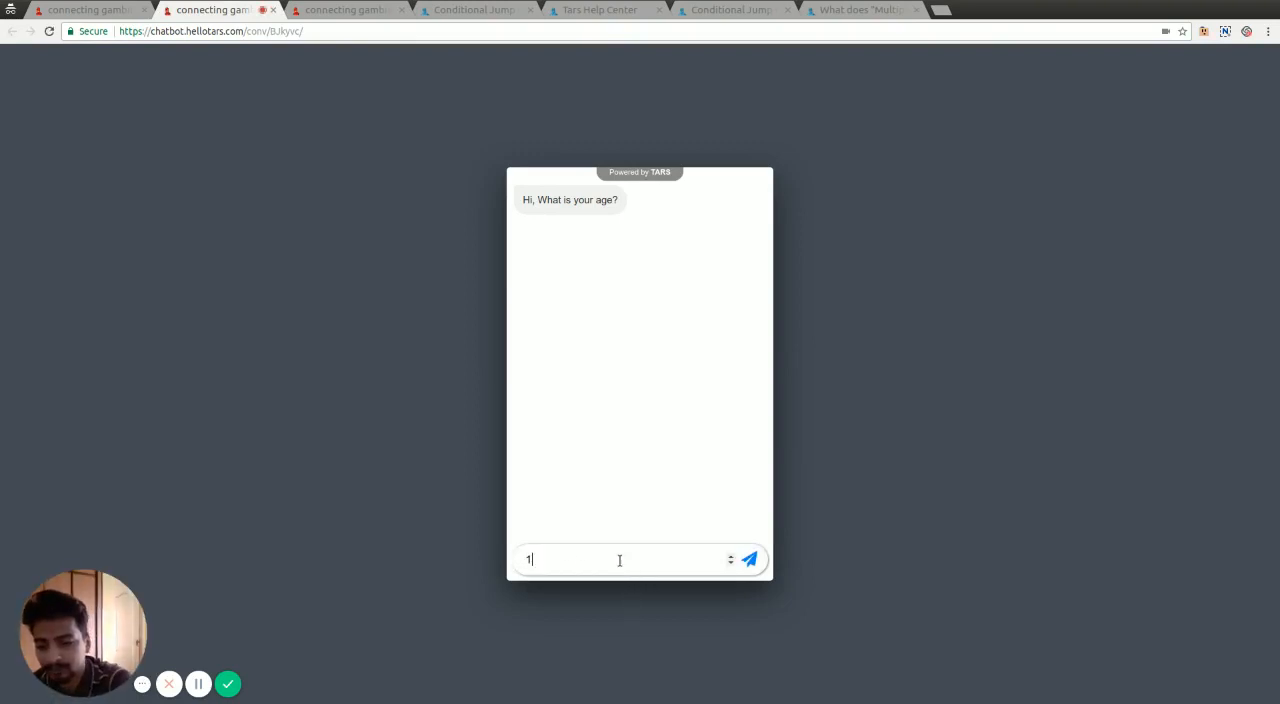
{"action": "left_click", "coordinate": [748, 560]}
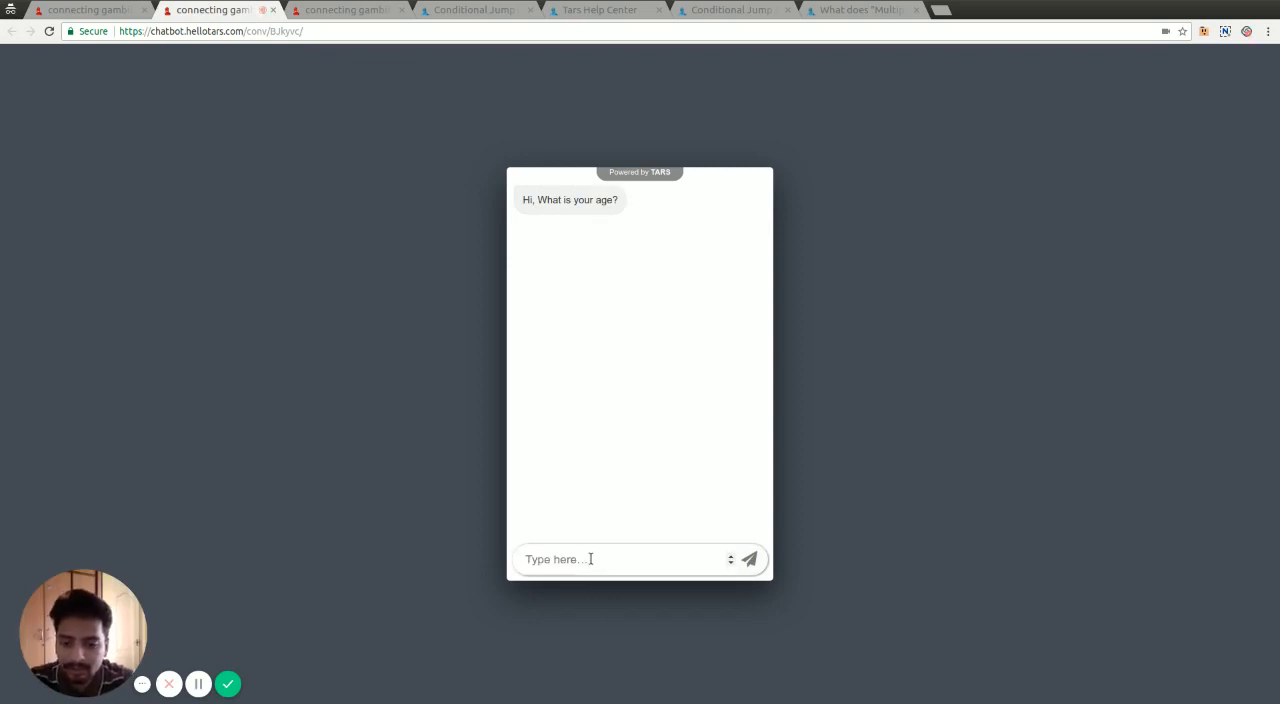
{"action": "left_click", "coordinate": [748, 560]}
{"action": "type", "text": "-"}
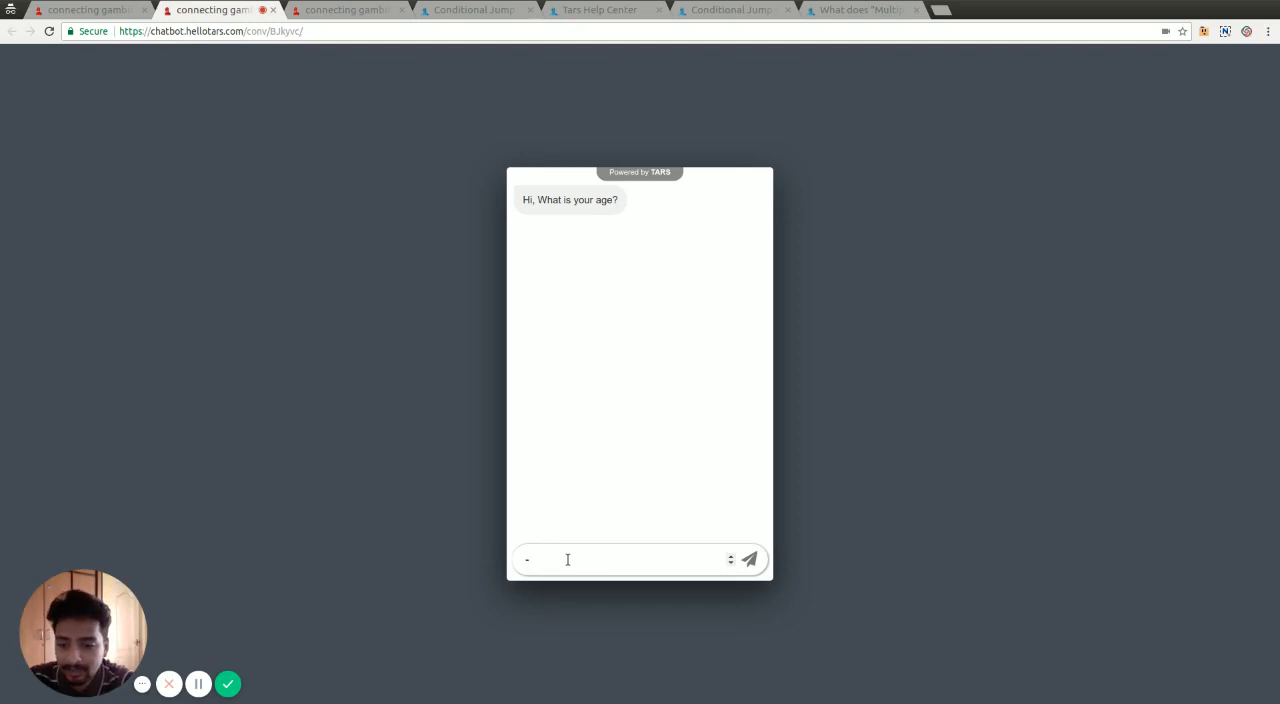
{"action": "left_click", "coordinate": [748, 560]}
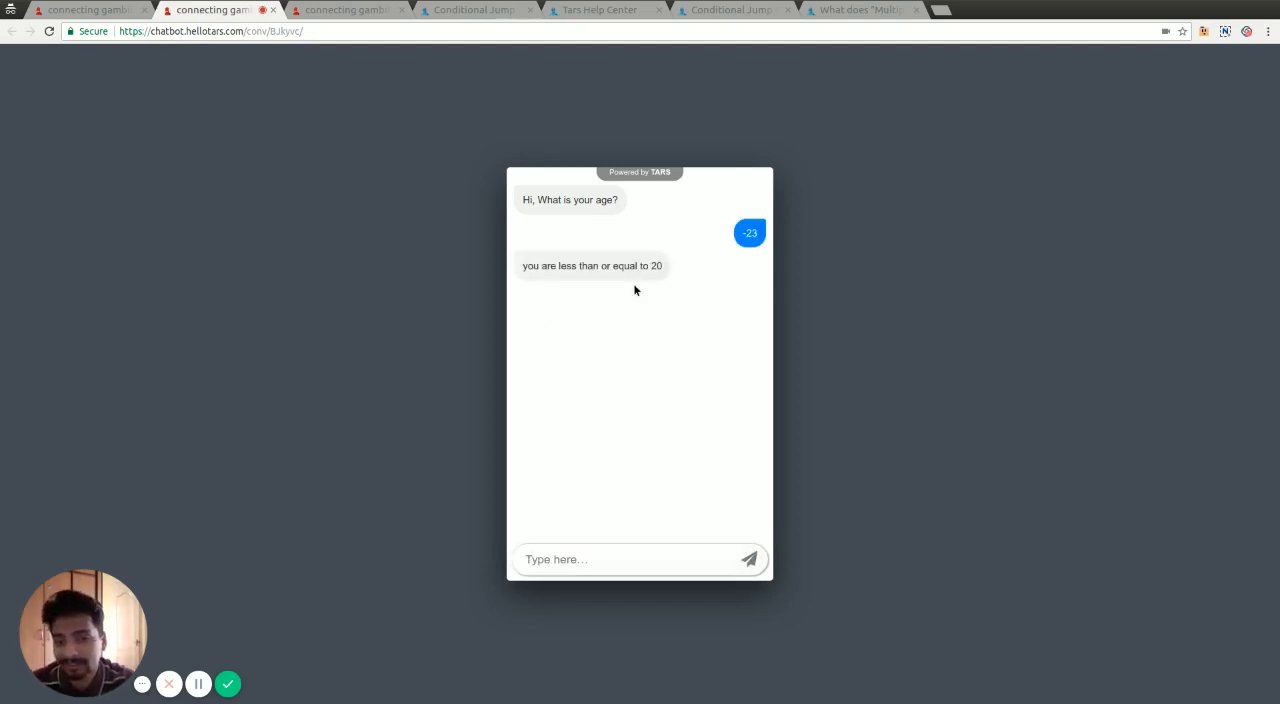
{"action": "mouse_move", "coordinate": [744, 266]}
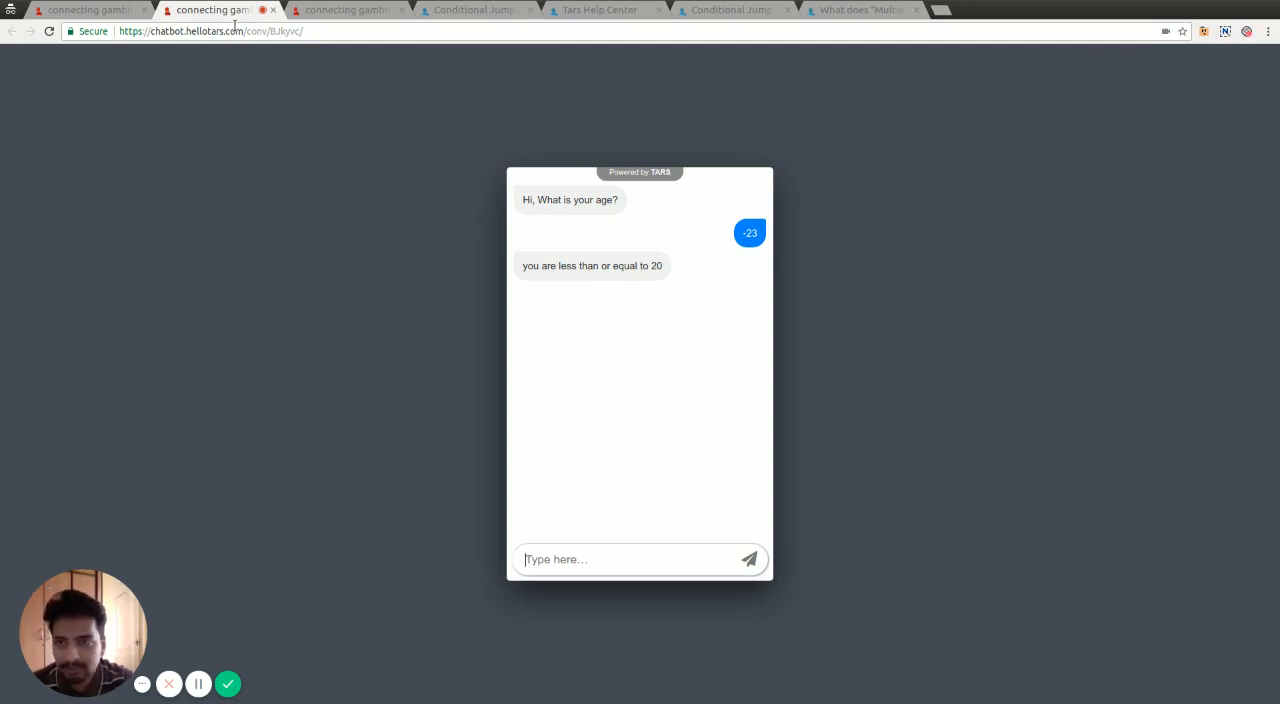
{"action": "left_click", "coordinate": [84, 8]}
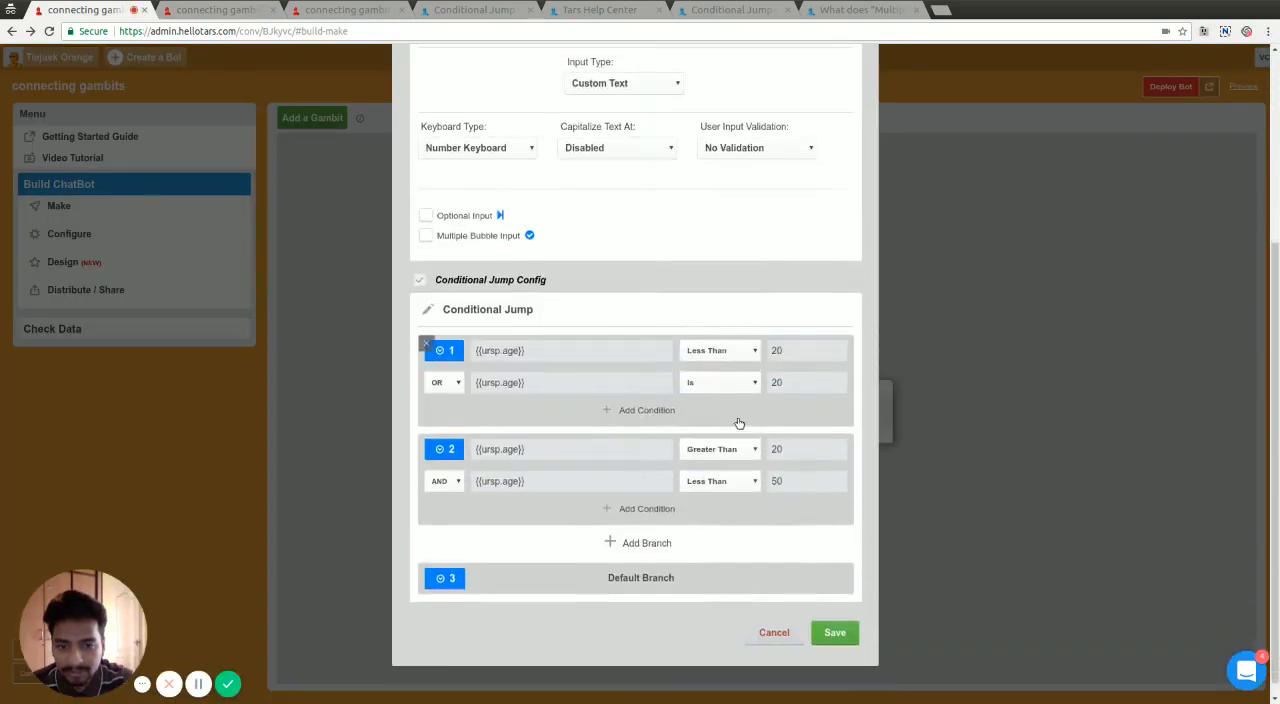
{"action": "left_click", "coordinate": [718, 382]}
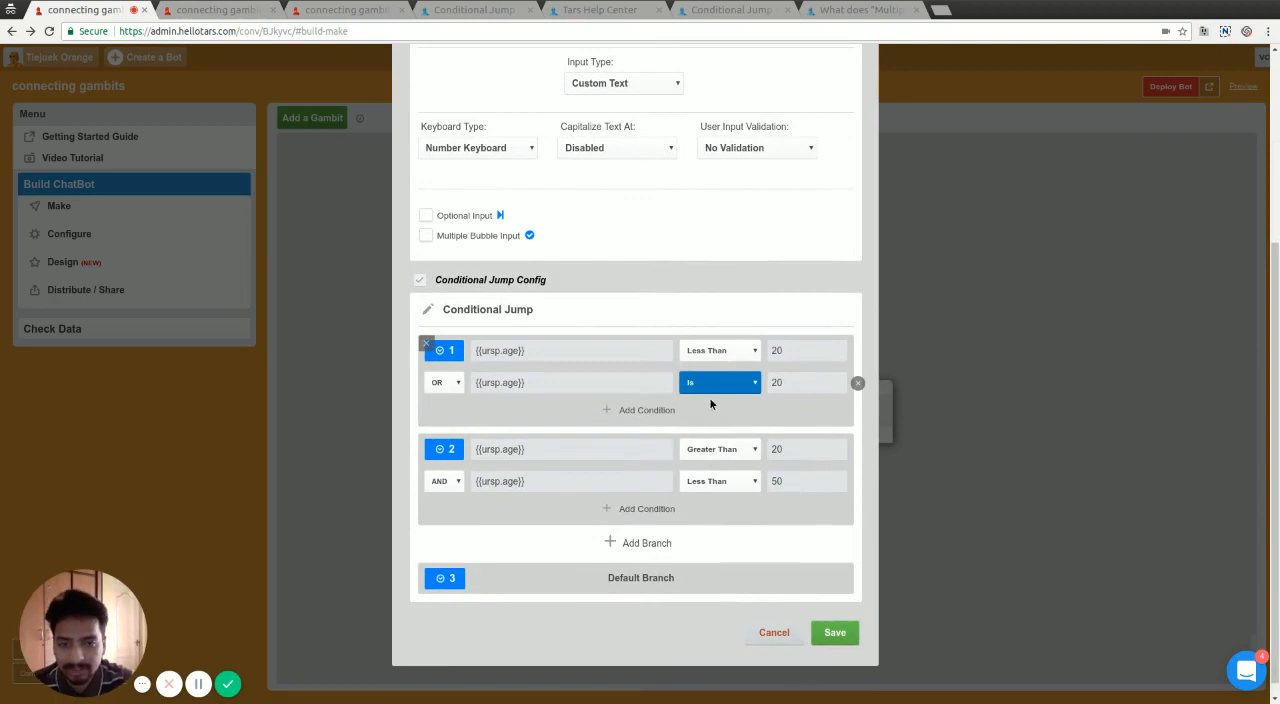
{"action": "mouse_move", "coordinate": [708, 516]}
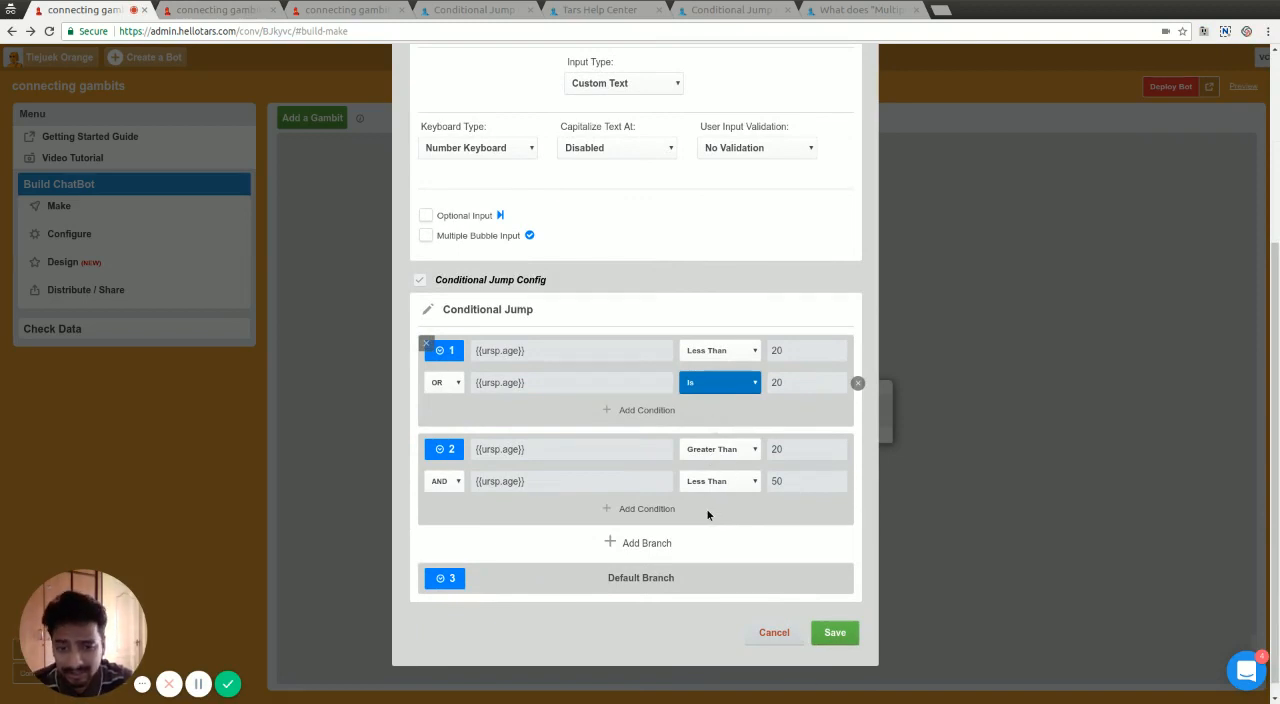
{"action": "mouse_move", "coordinate": [732, 388]}
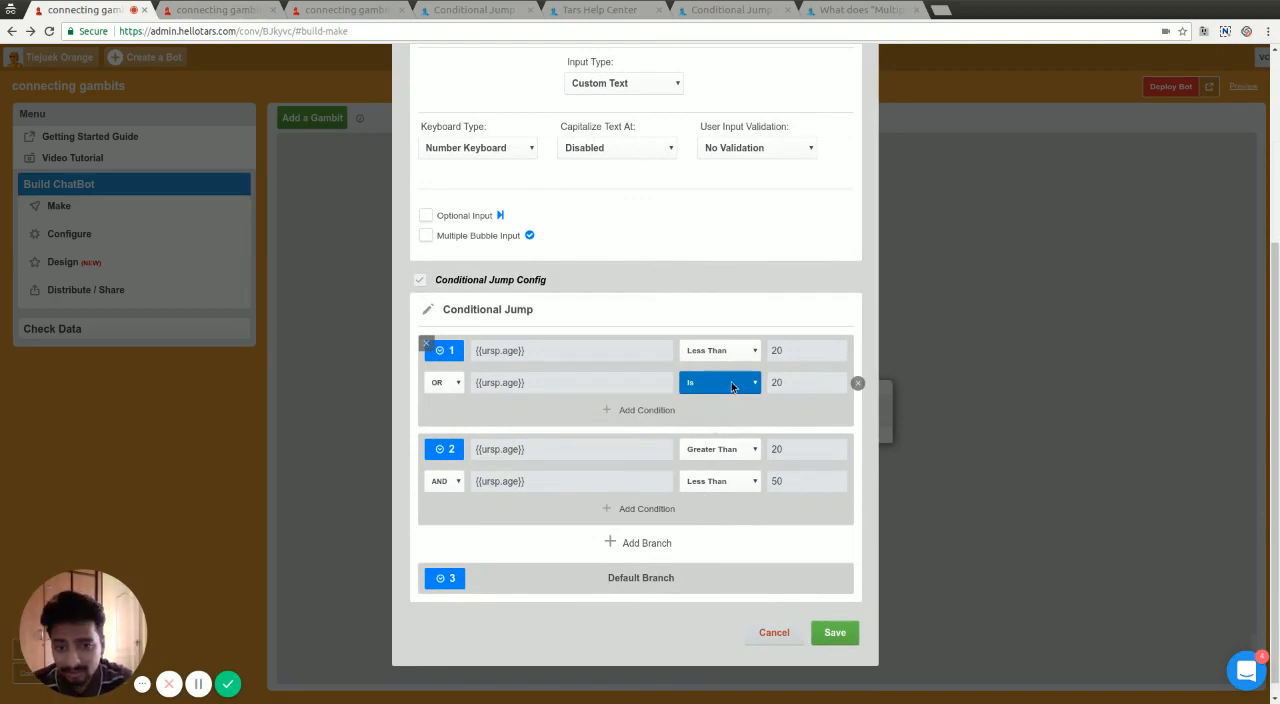